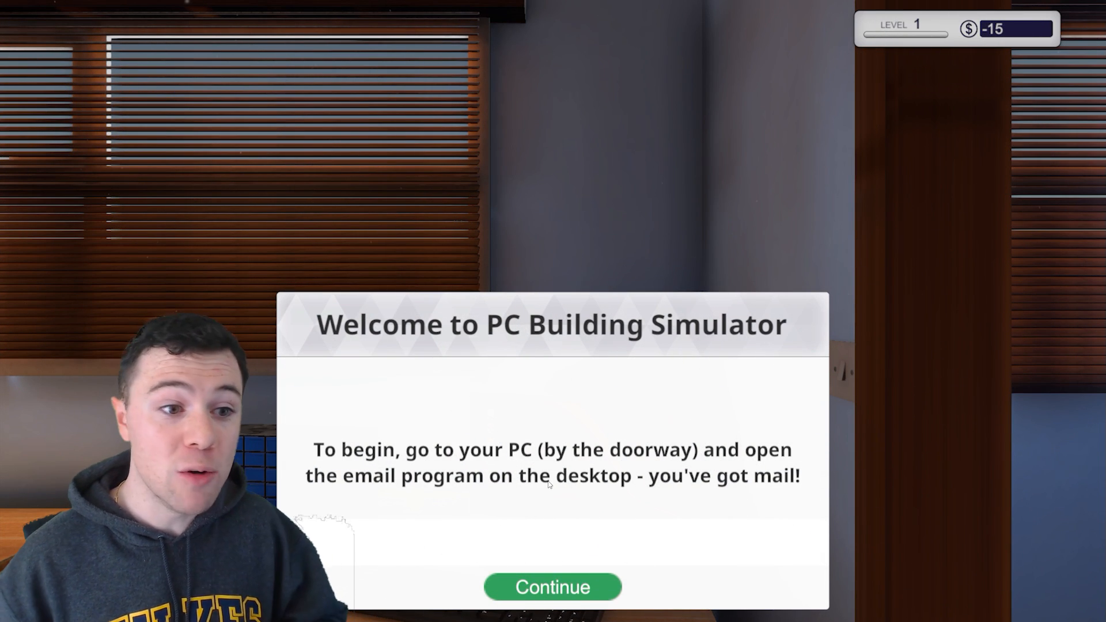
Dismiss the welcome message to return to the shop's part shelves.
left_click(552, 586)
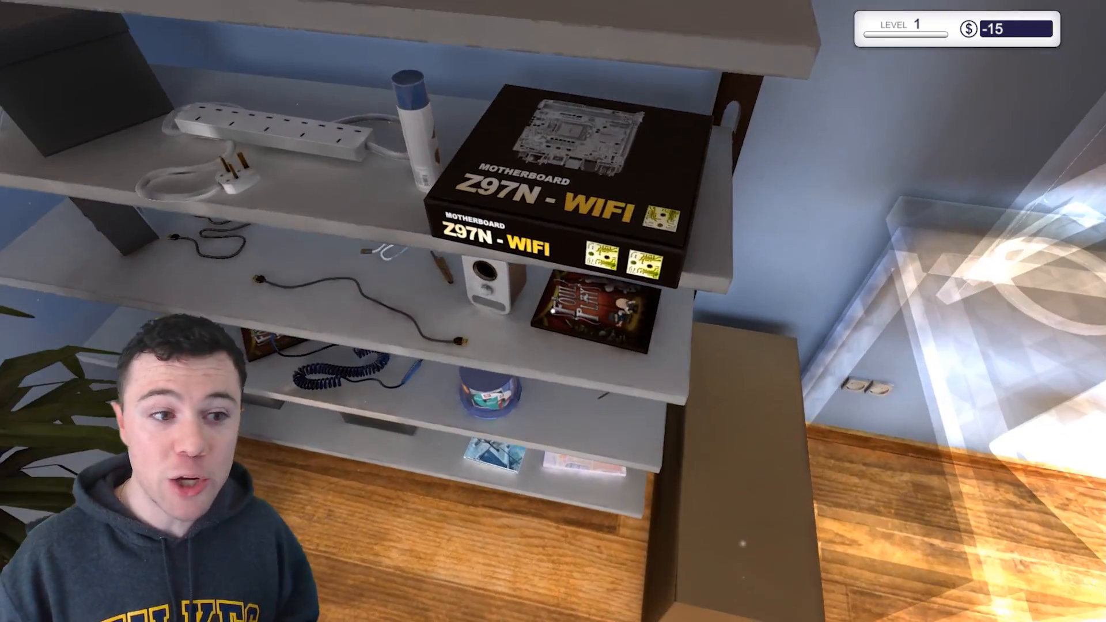
mouse_move(553, 311)
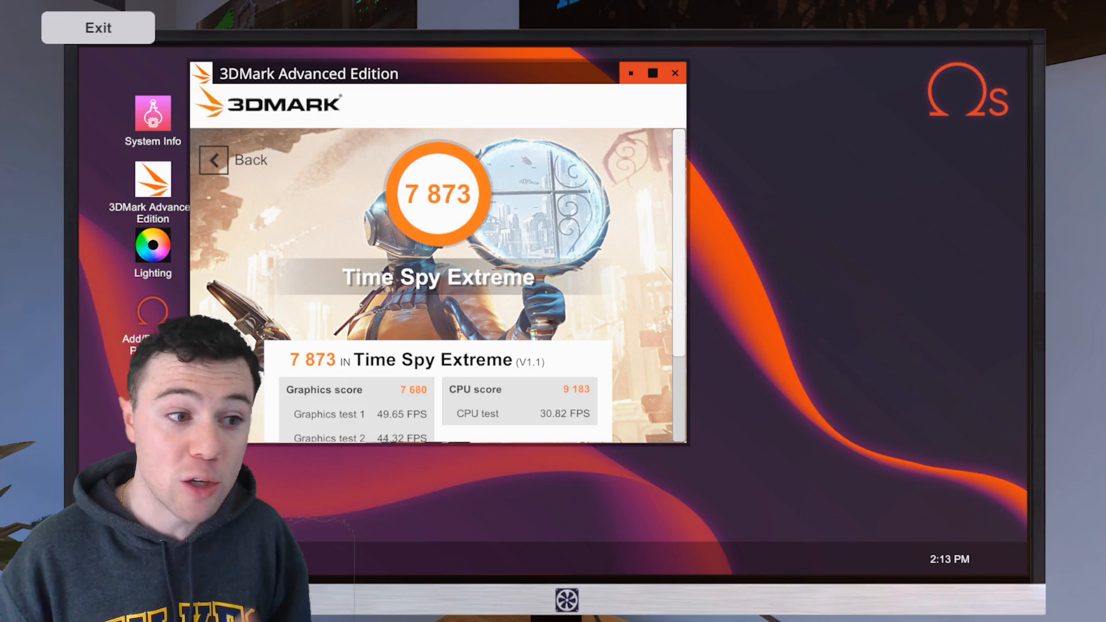
mouse_move(672, 200)
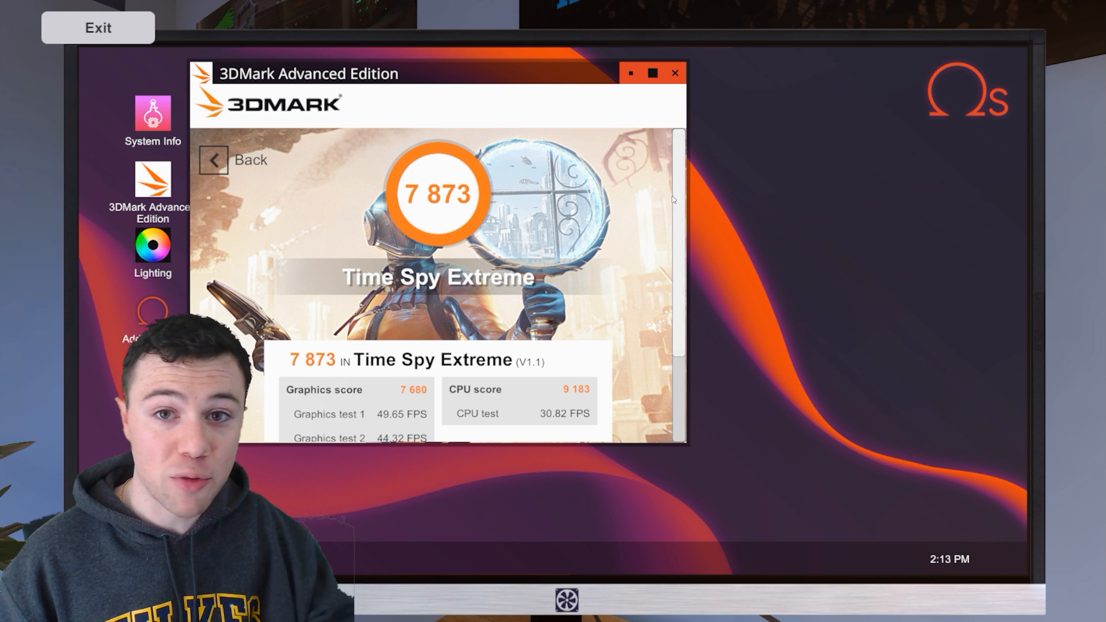
Leave the 3DMark 7,873 score and move to the virus-scan customer's PC.
scroll("down", 3)
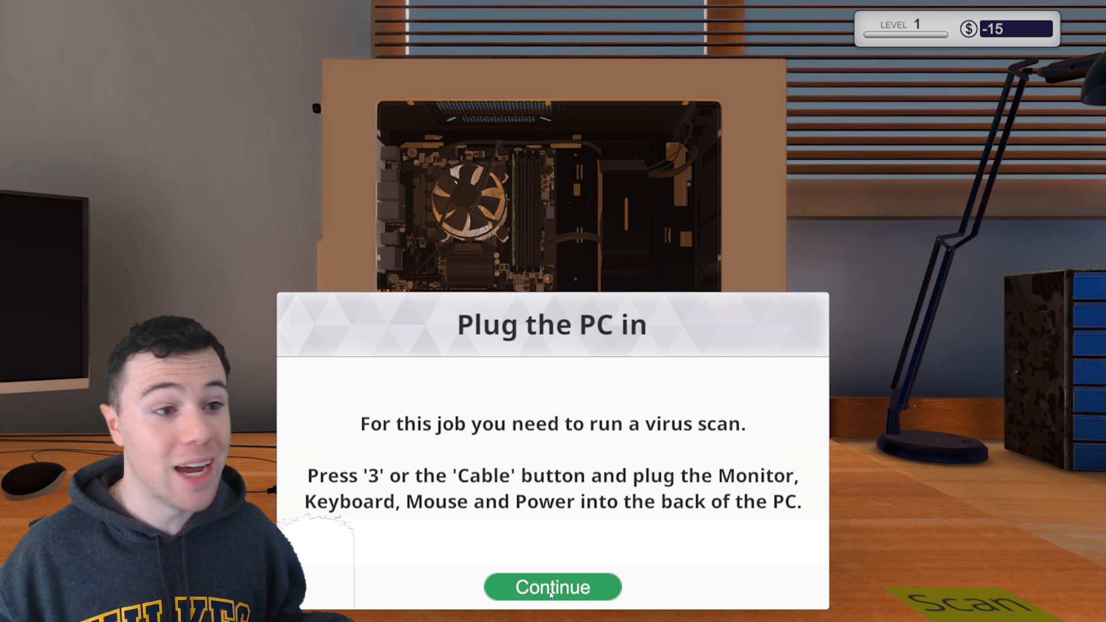
Cable up the customer PC and power it on so it boots to the OS.
left_click(552, 587)
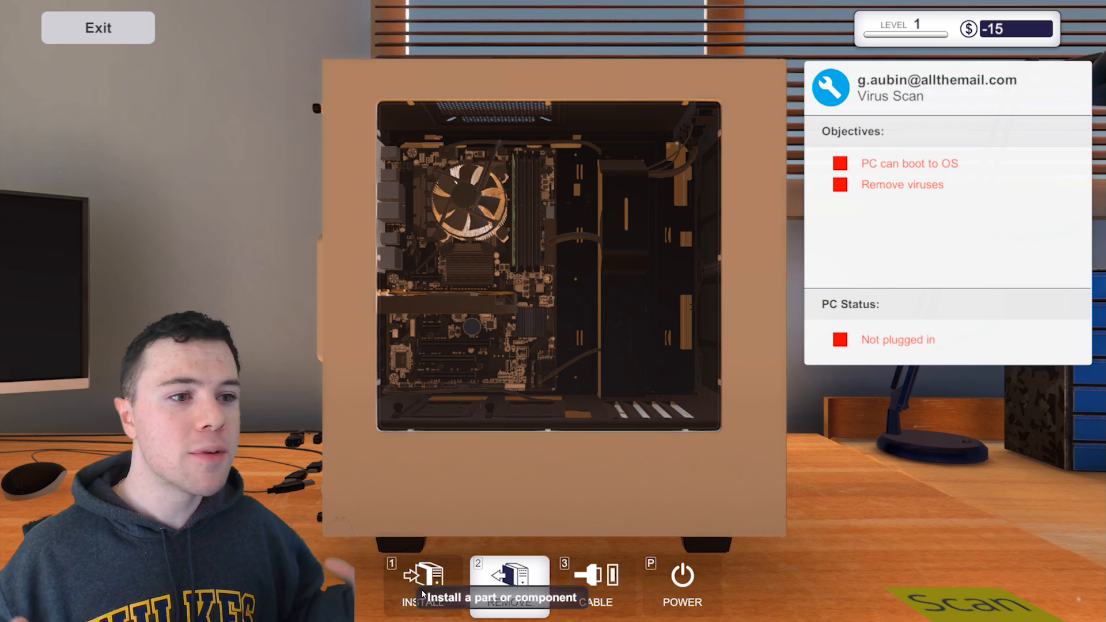
left_click(596, 585)
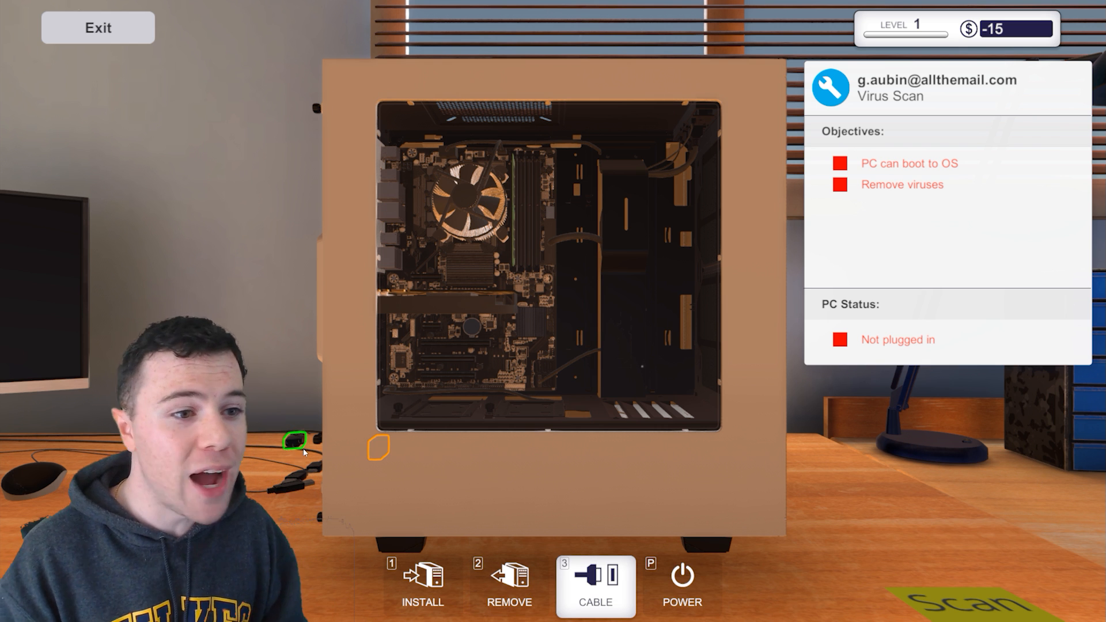
mouse_move(378, 448)
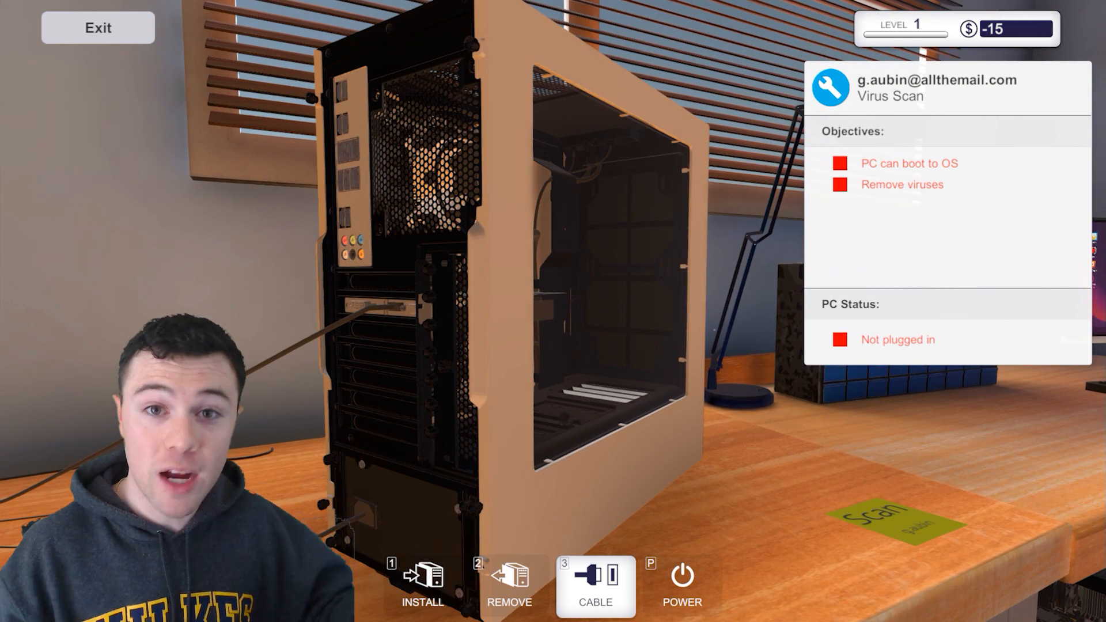
mouse_move(345, 180)
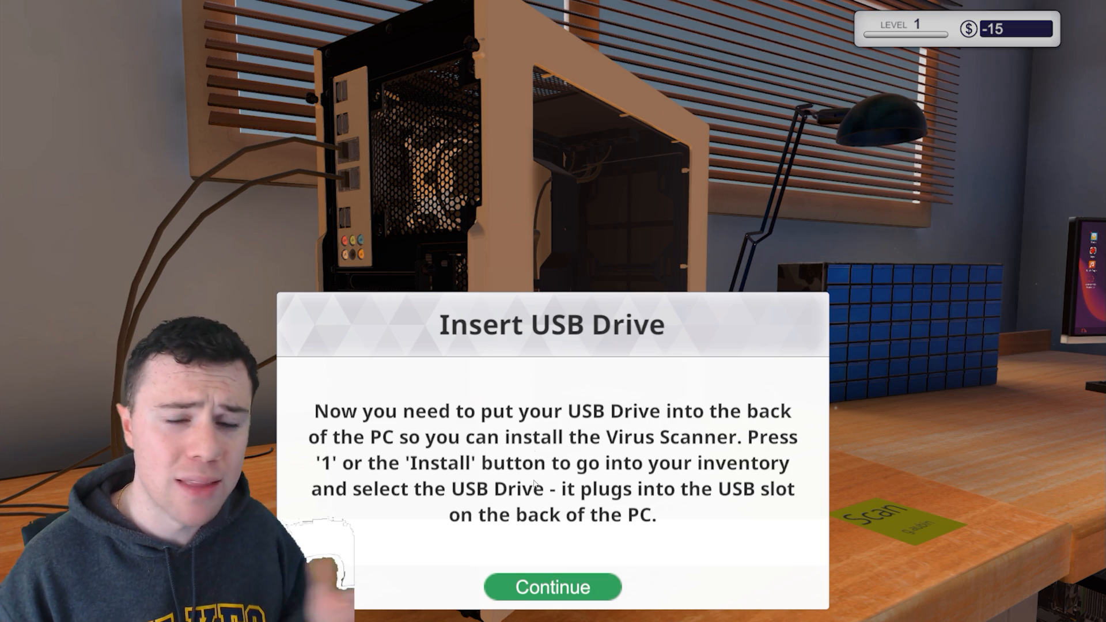
left_click(552, 587)
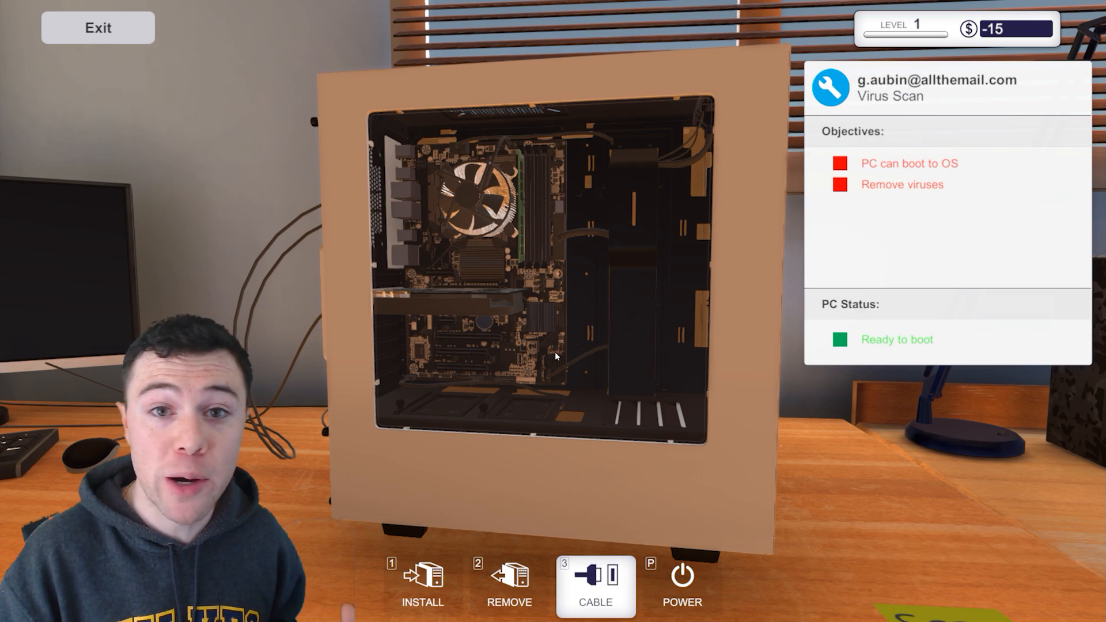
mouse_move(681, 582)
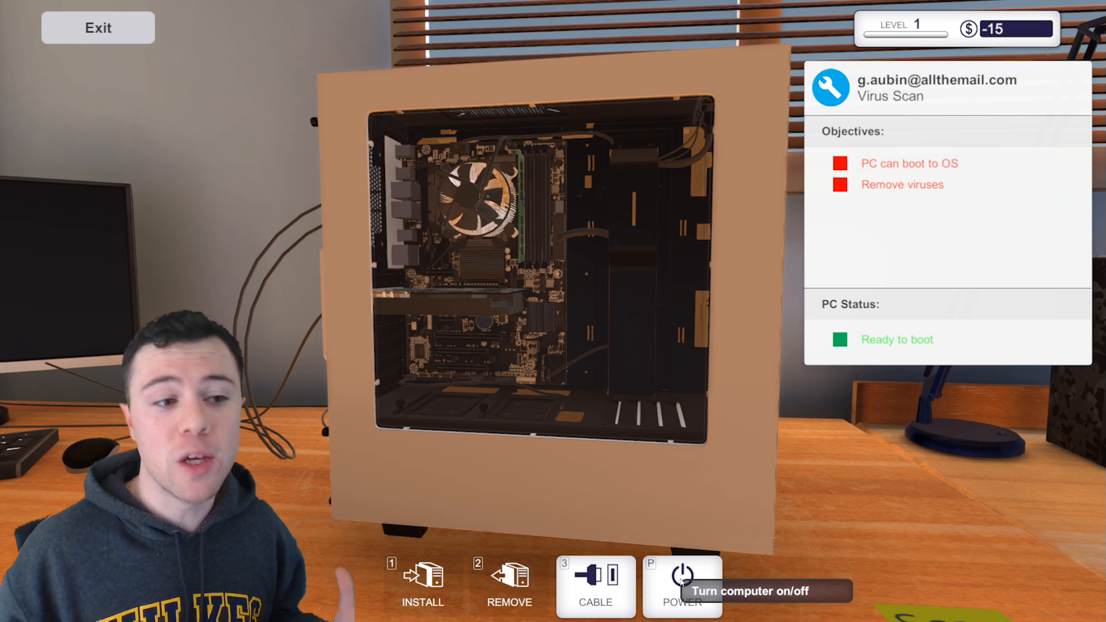
left_click(681, 578)
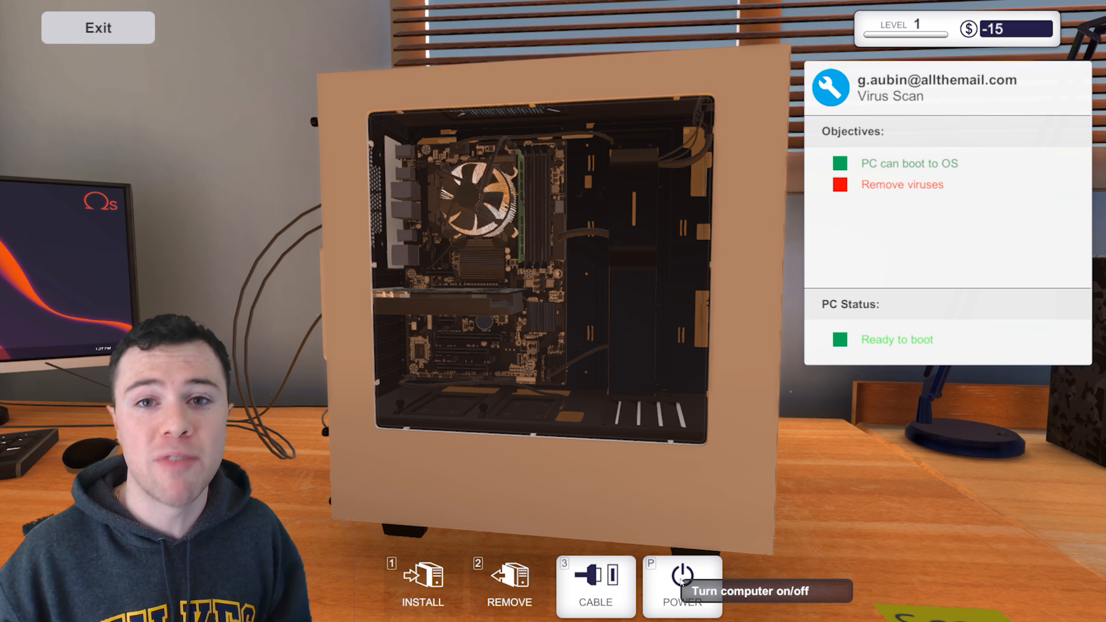
Run the Virus Scanner and clean all infected files, completing the job.
left_click(681, 576)
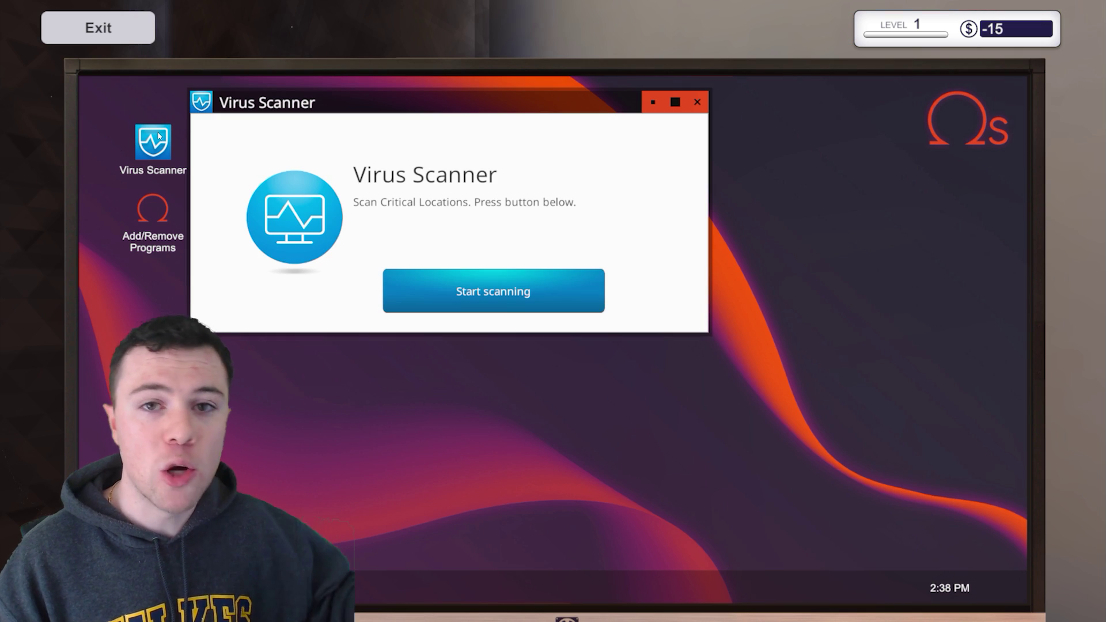
left_click(493, 290)
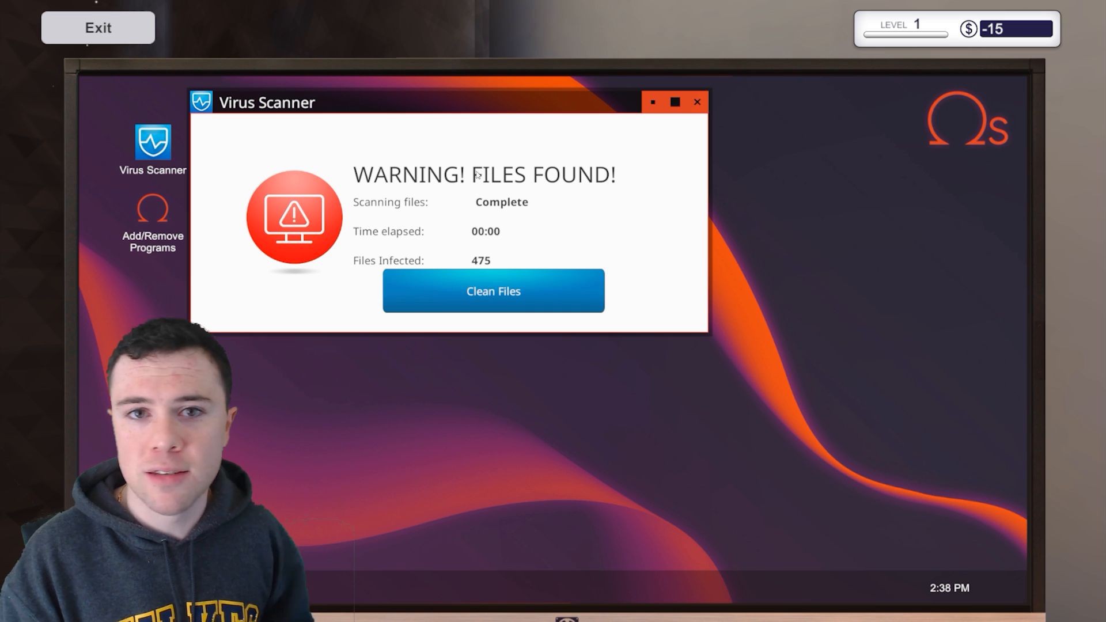
left_click(494, 291)
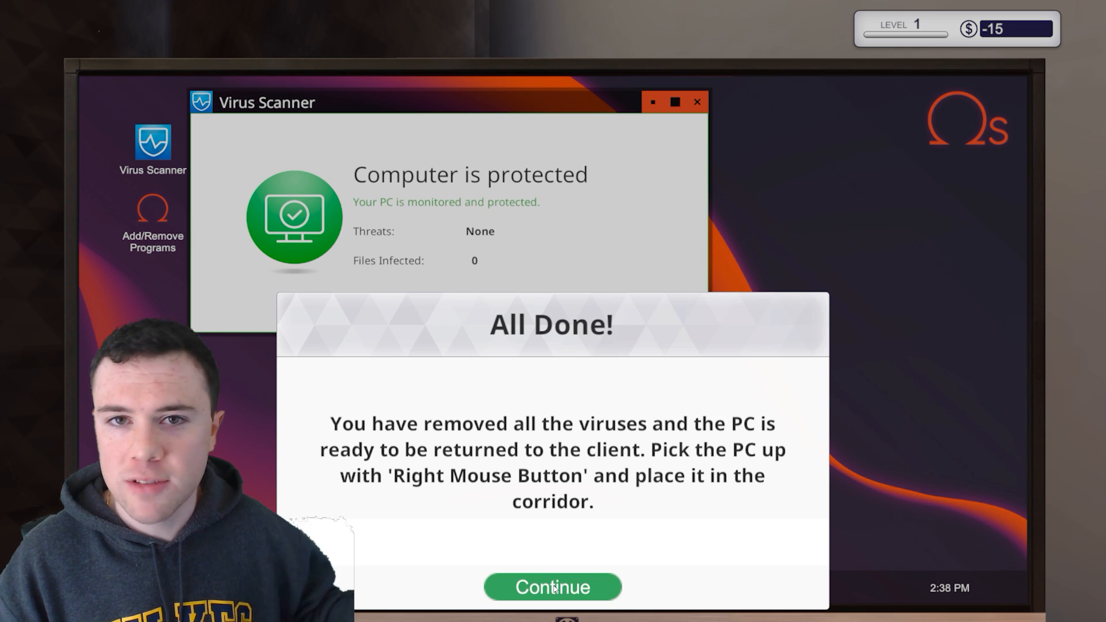
left_click(552, 587)
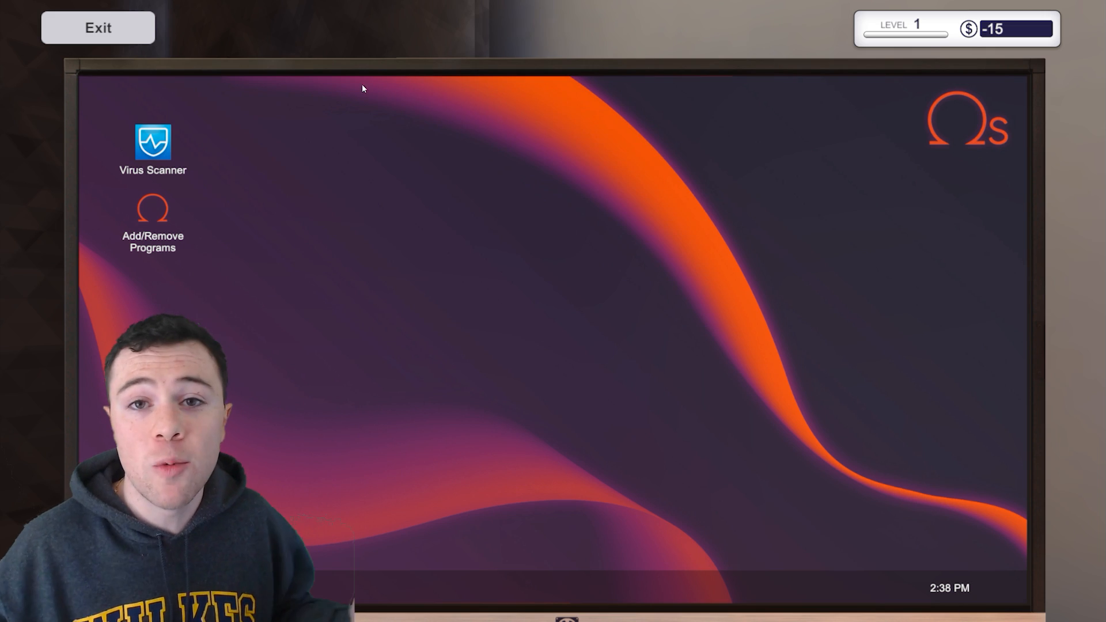
Carry the cleaned PC to the corridor for return and acknowledge the reward.
left_click(97, 28)
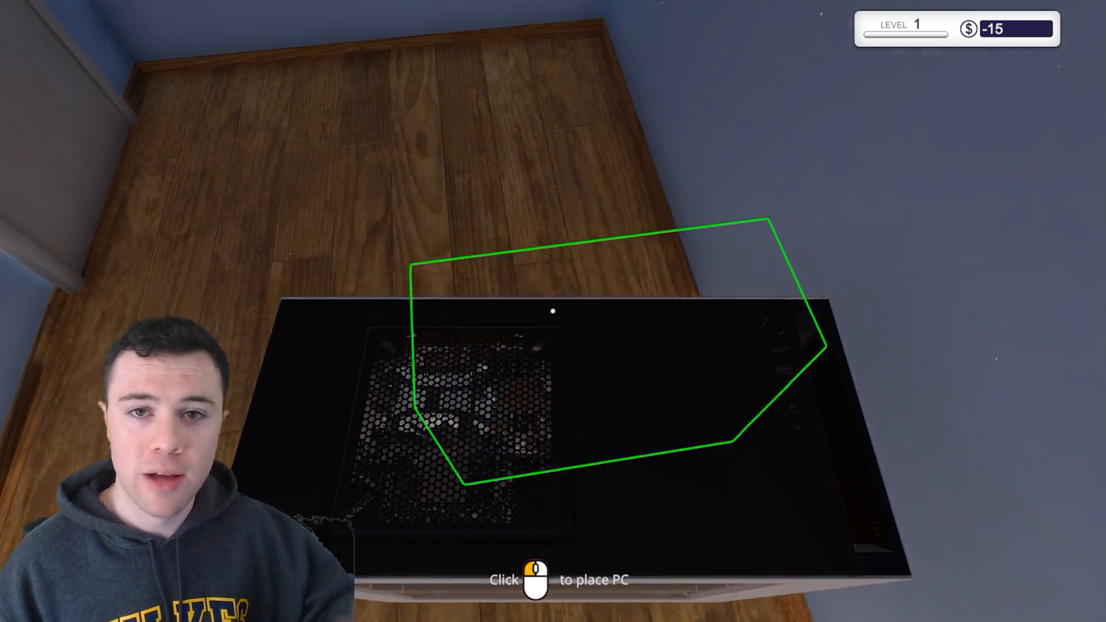
left_click(554, 311)
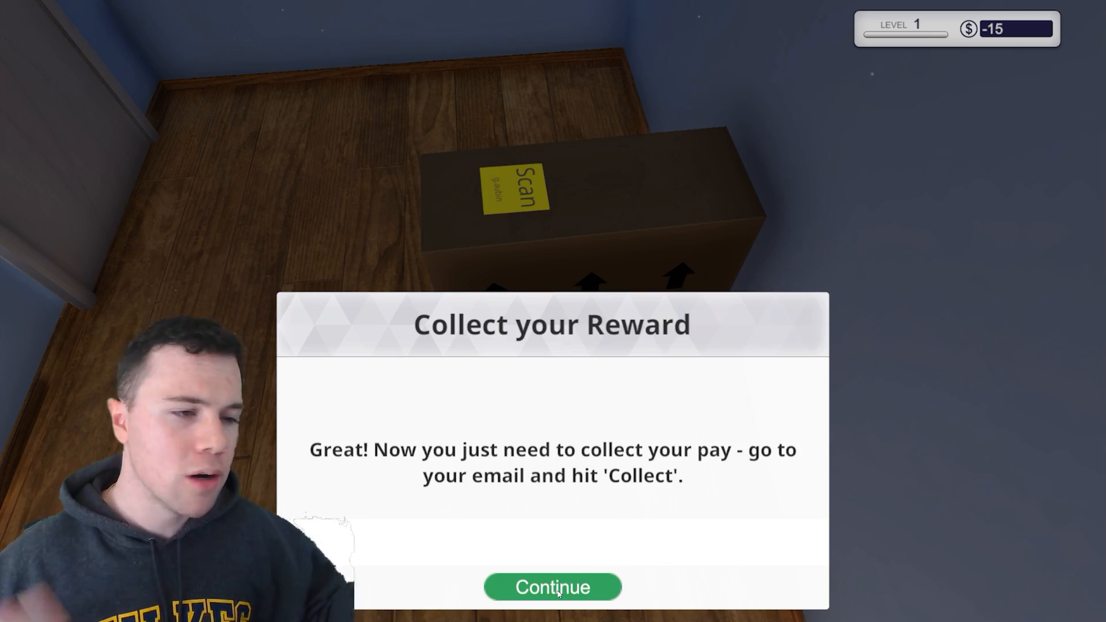
left_click(552, 587)
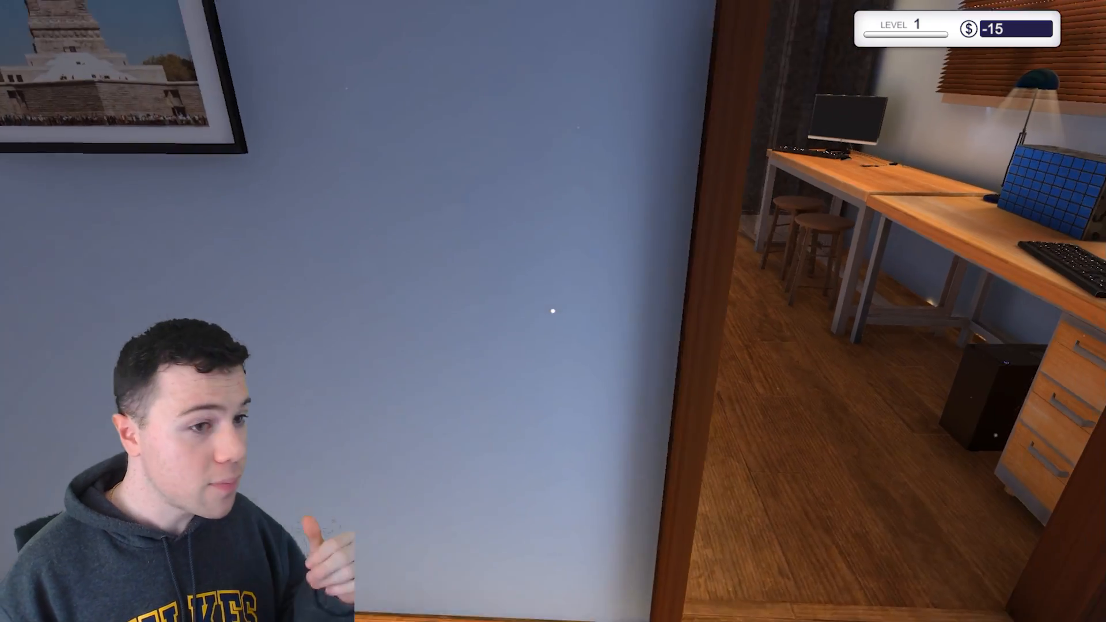
Collect the $100 Virus Scan payment from the shop e-mail, raising balance to 85.
left_click(553, 312)
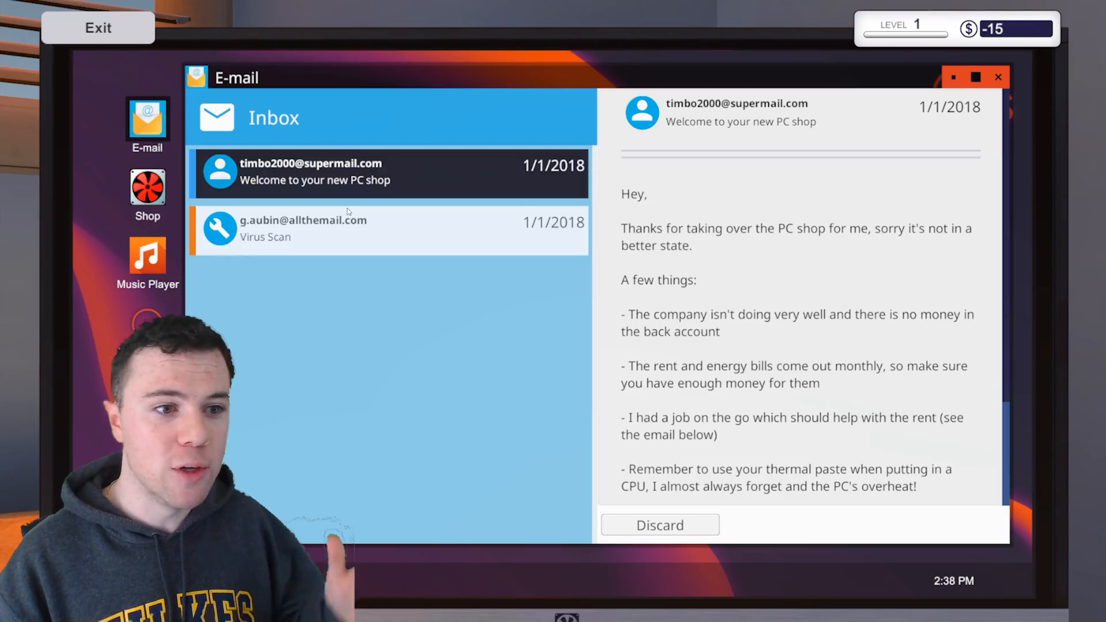
left_click(389, 229)
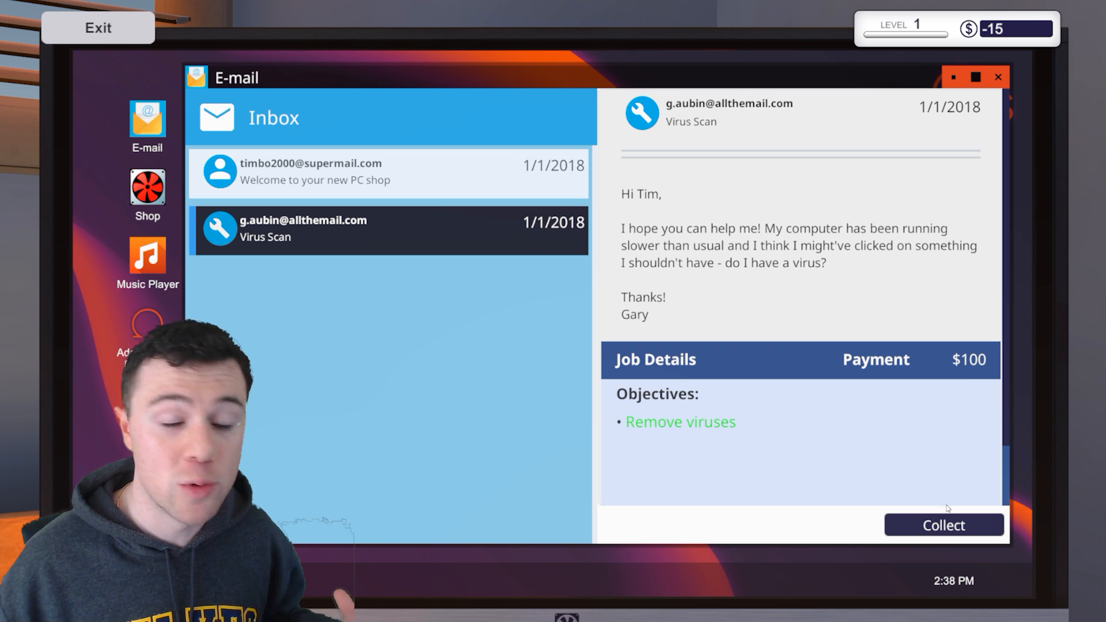
left_click(944, 526)
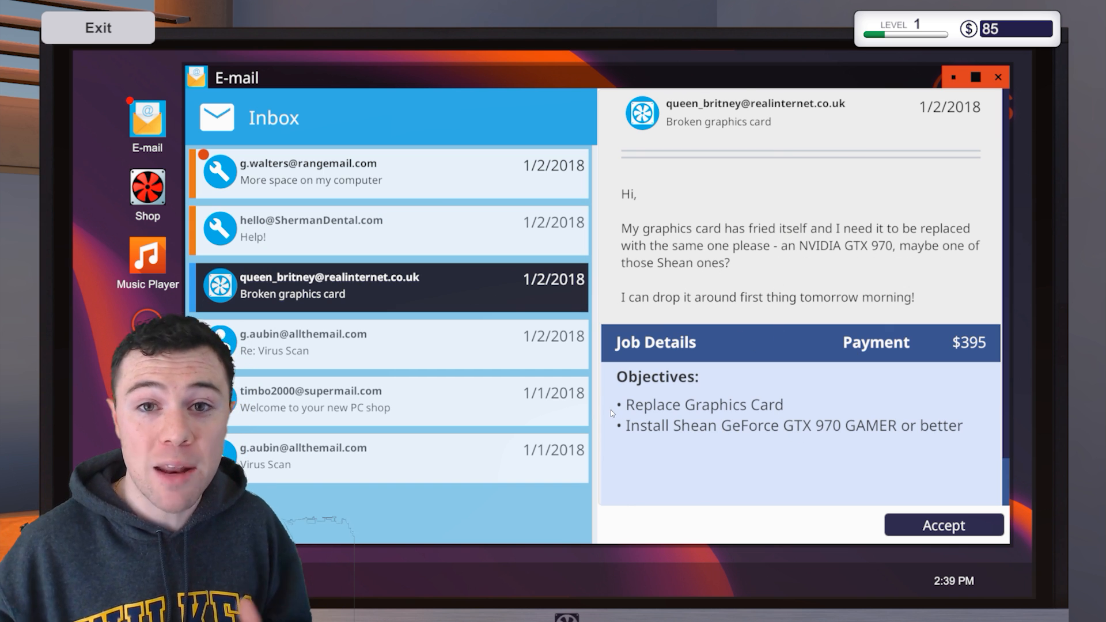
mouse_move(965, 422)
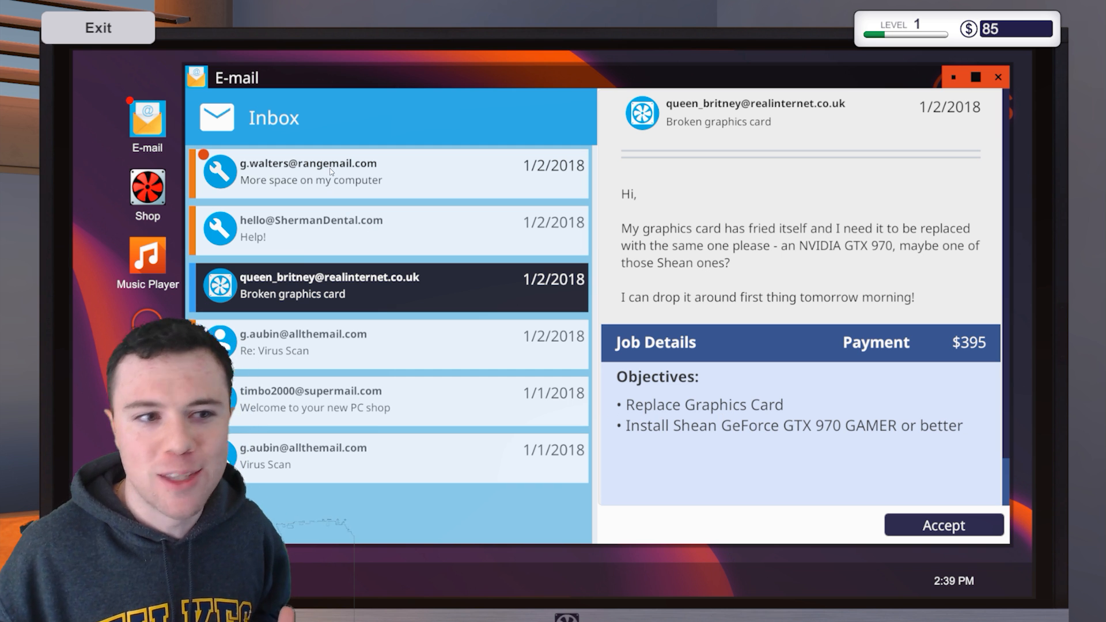
left_click(389, 172)
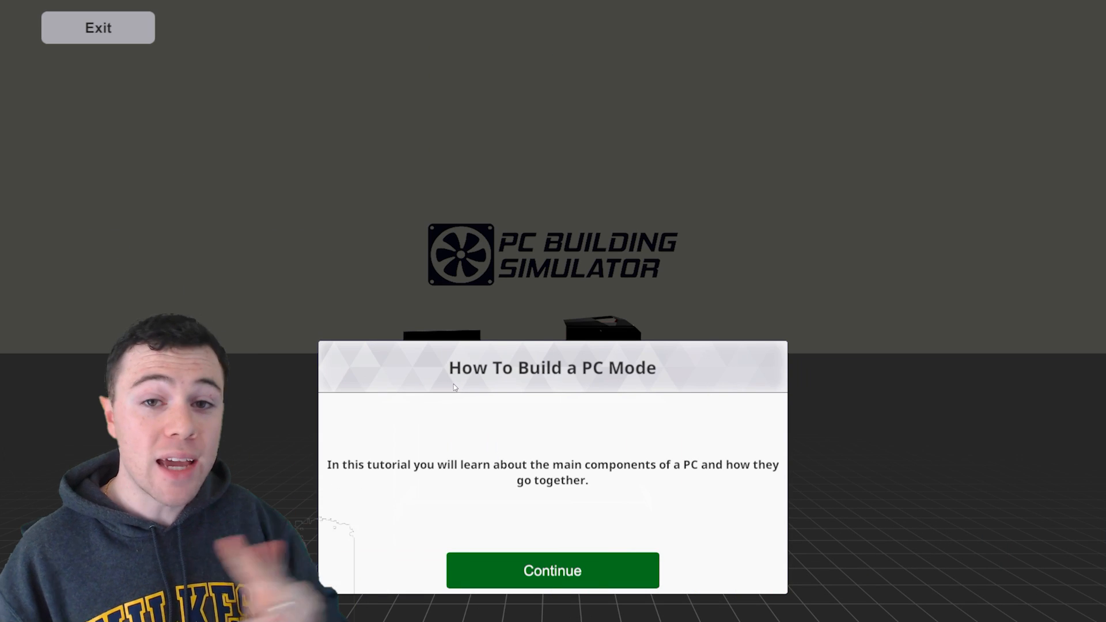
Begin the How To Build a PC tutorial and remove the case's side panel.
left_click(552, 571)
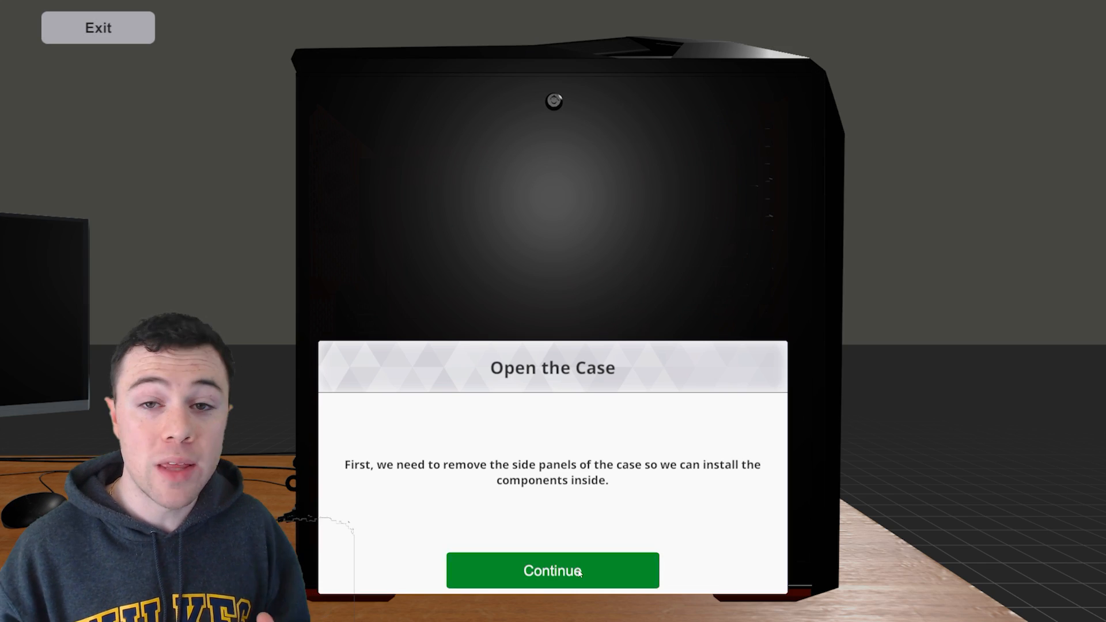
left_click(552, 571)
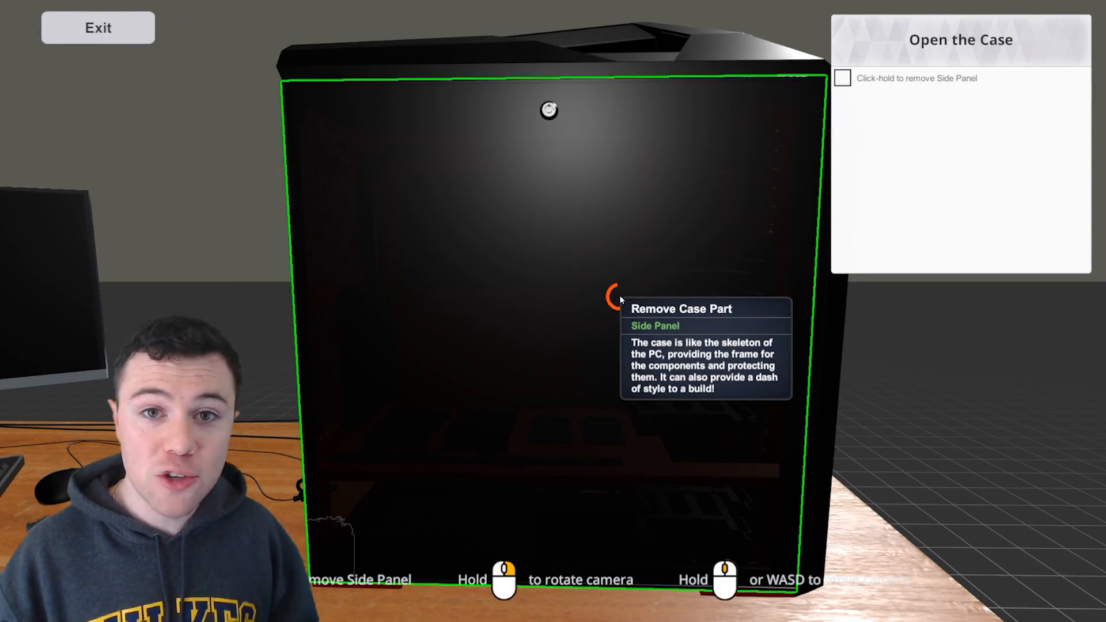
left_click(614, 296)
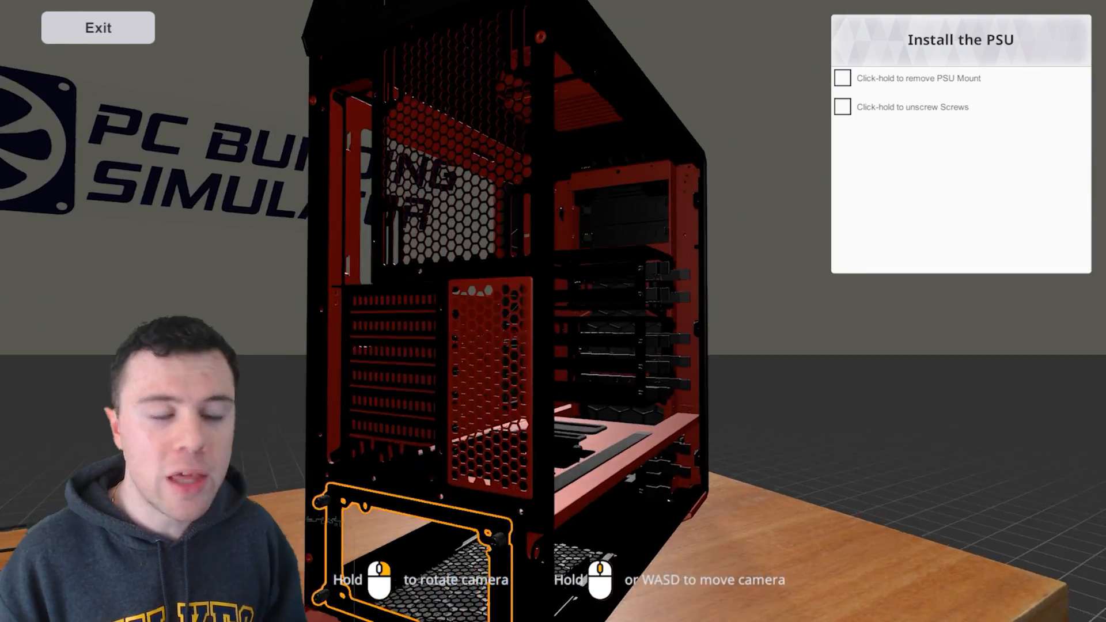
Remove the PSU mount and install the power supply from inventory into the case.
left_click(841, 78)
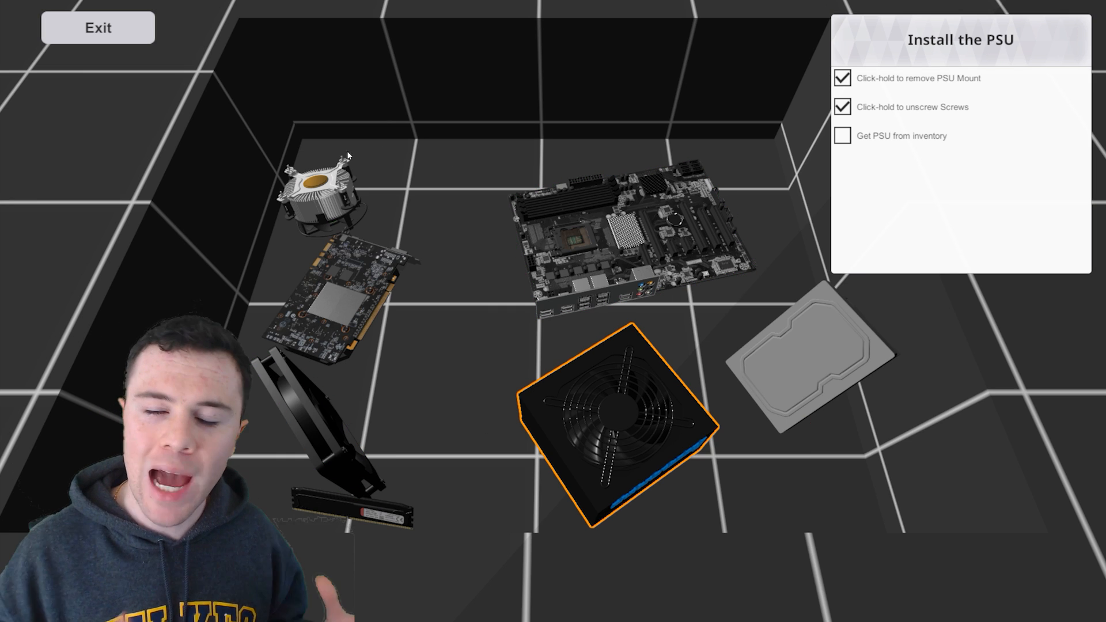
left_click(621, 423)
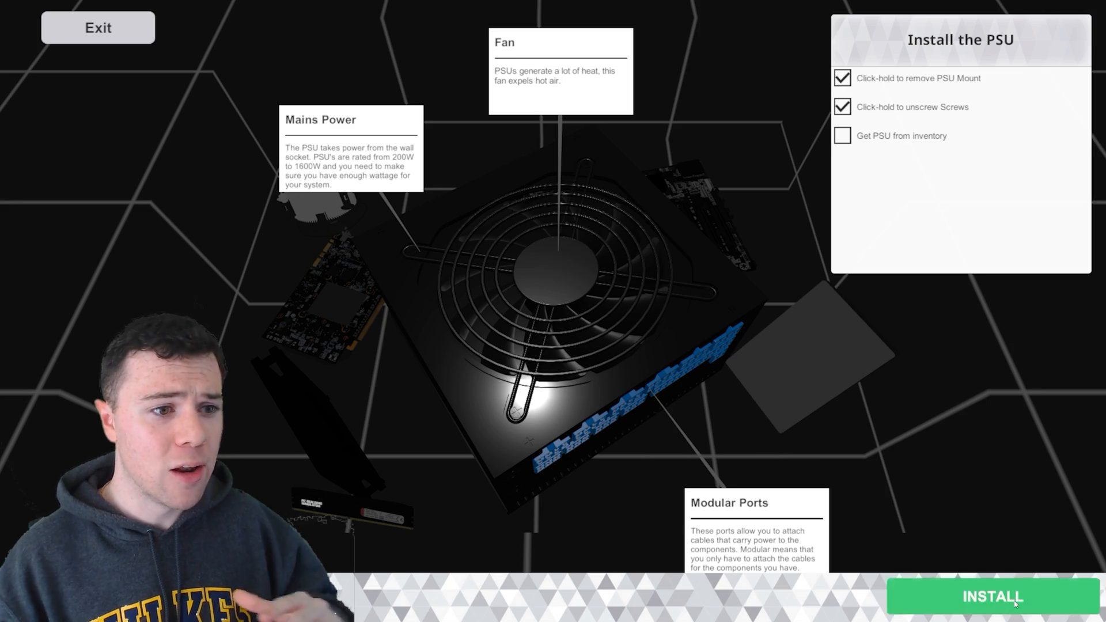
left_click(993, 596)
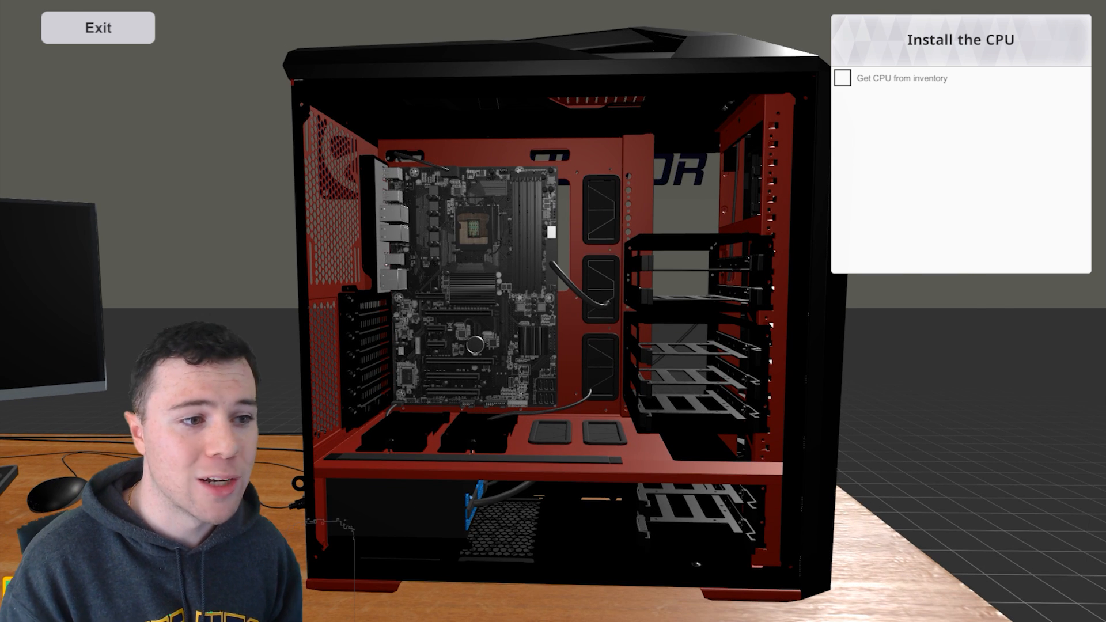
Seat the CPU in the socket, close the shield and apply thermal paste.
left_click(843, 77)
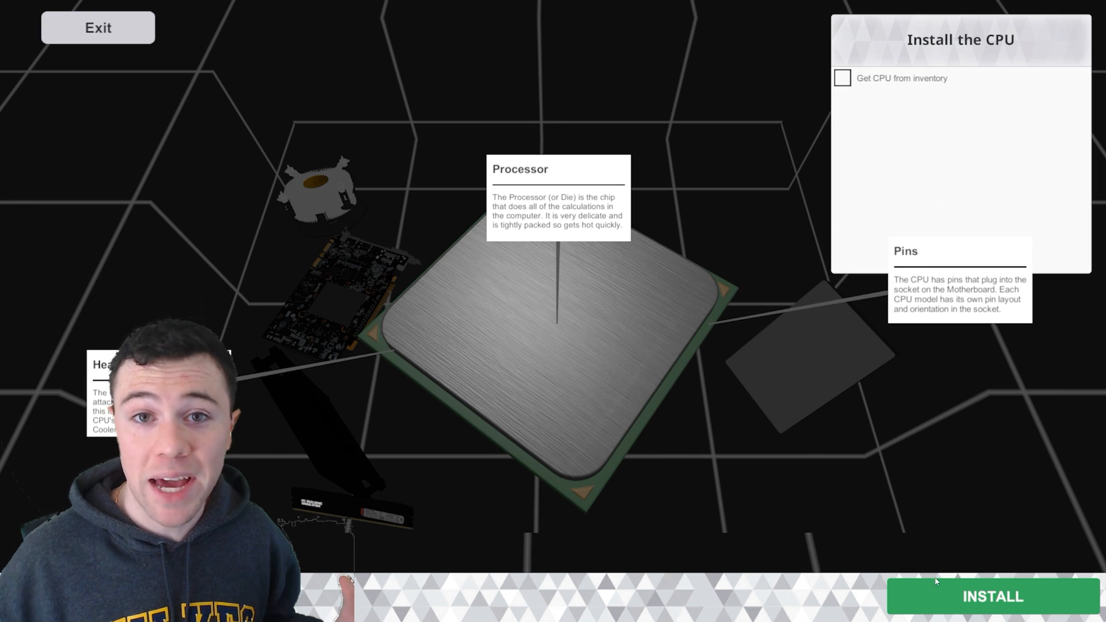
left_click(992, 596)
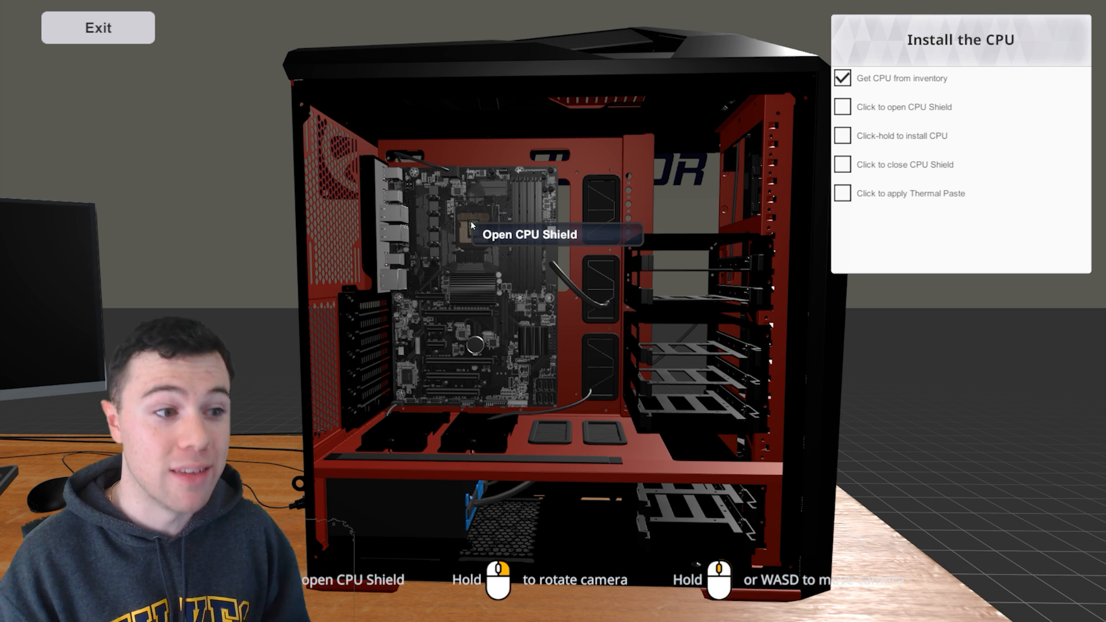
left_click(471, 226)
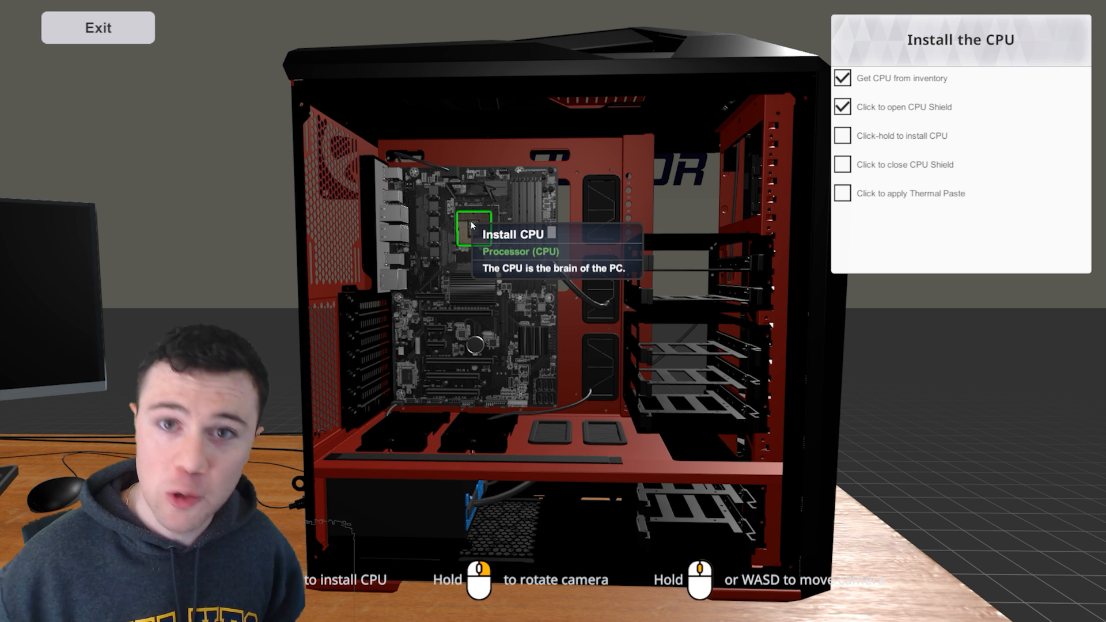
left_click(472, 229)
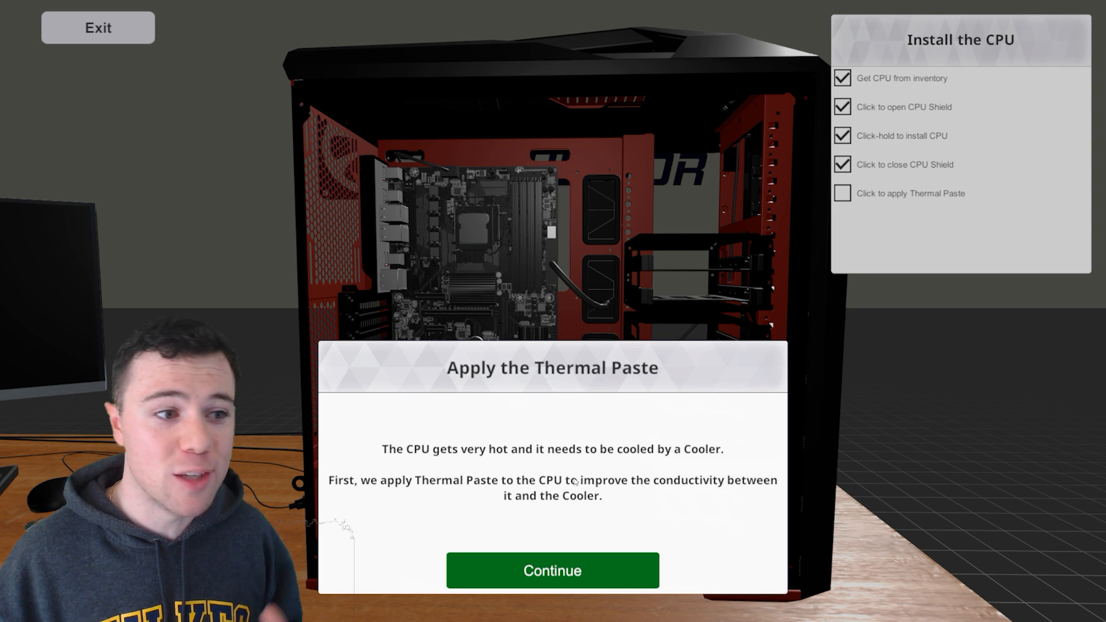
left_click(552, 571)
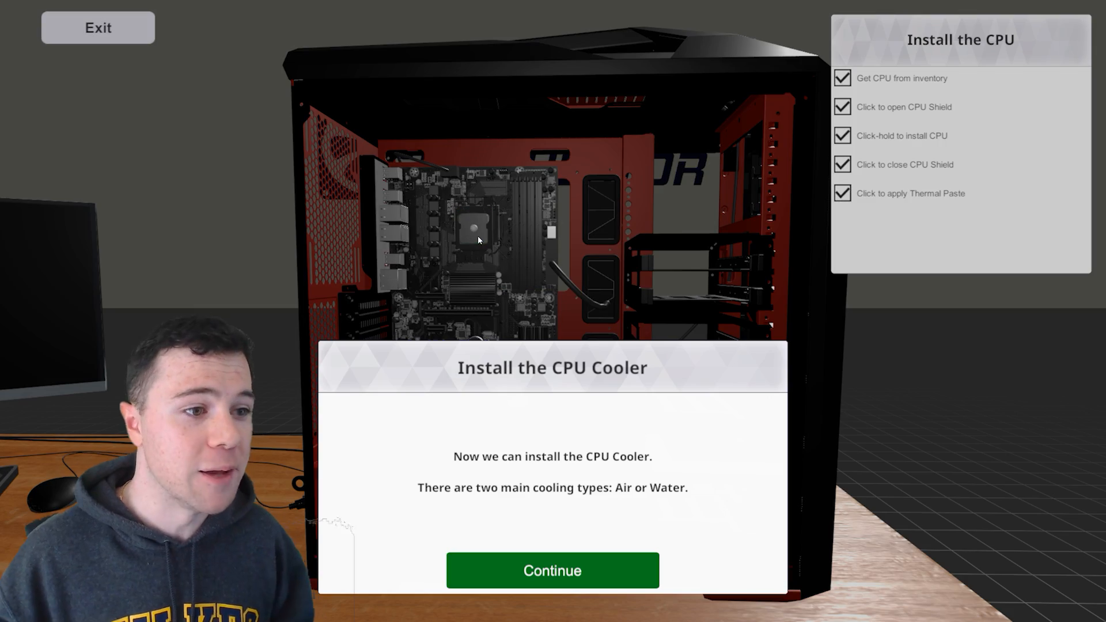
Mount the air cooler from inventory over the processor.
left_click(552, 571)
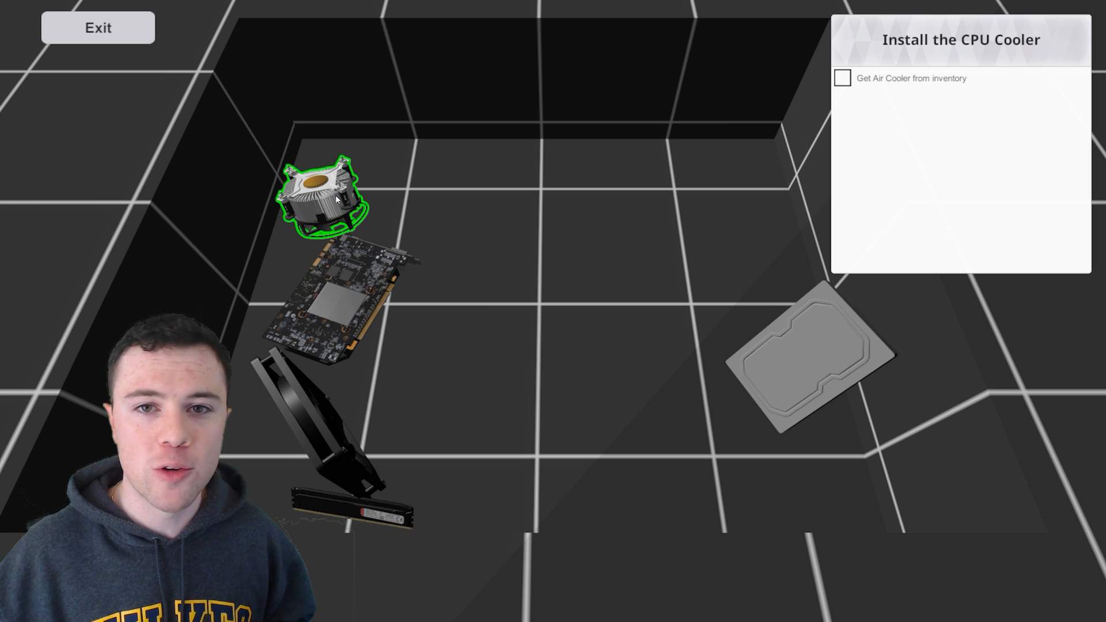
left_click(322, 194)
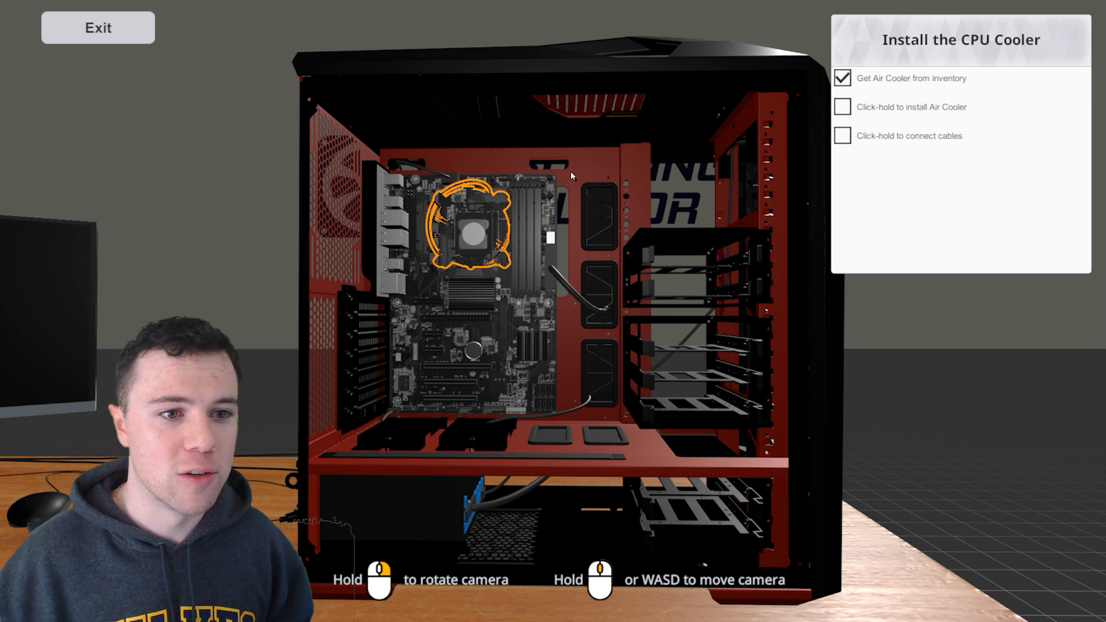
left_click(466, 225)
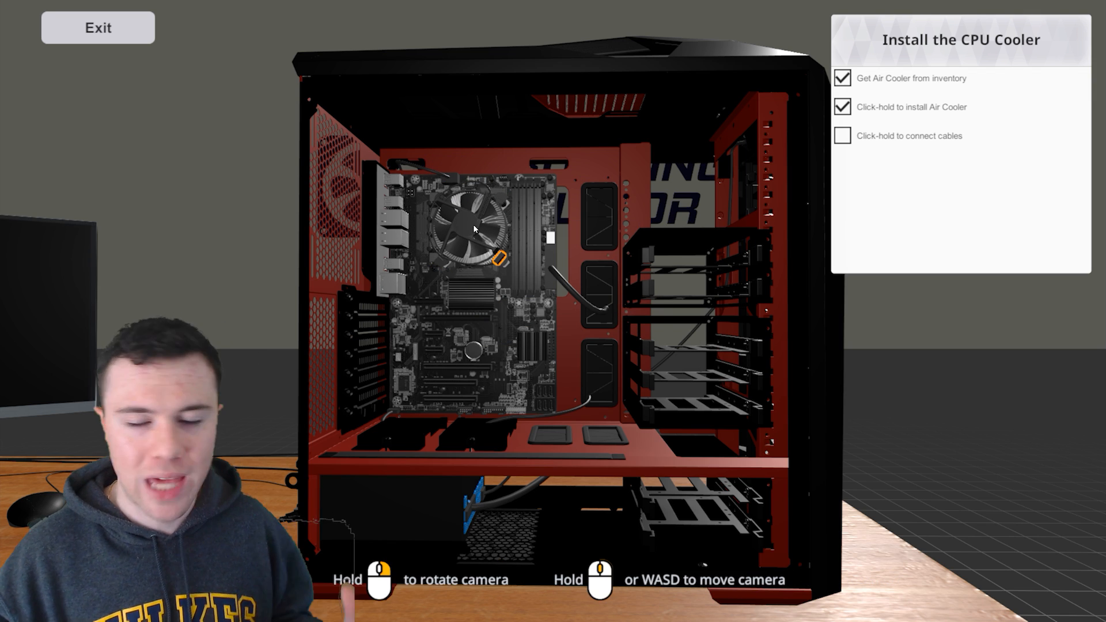
mouse_move(502, 180)
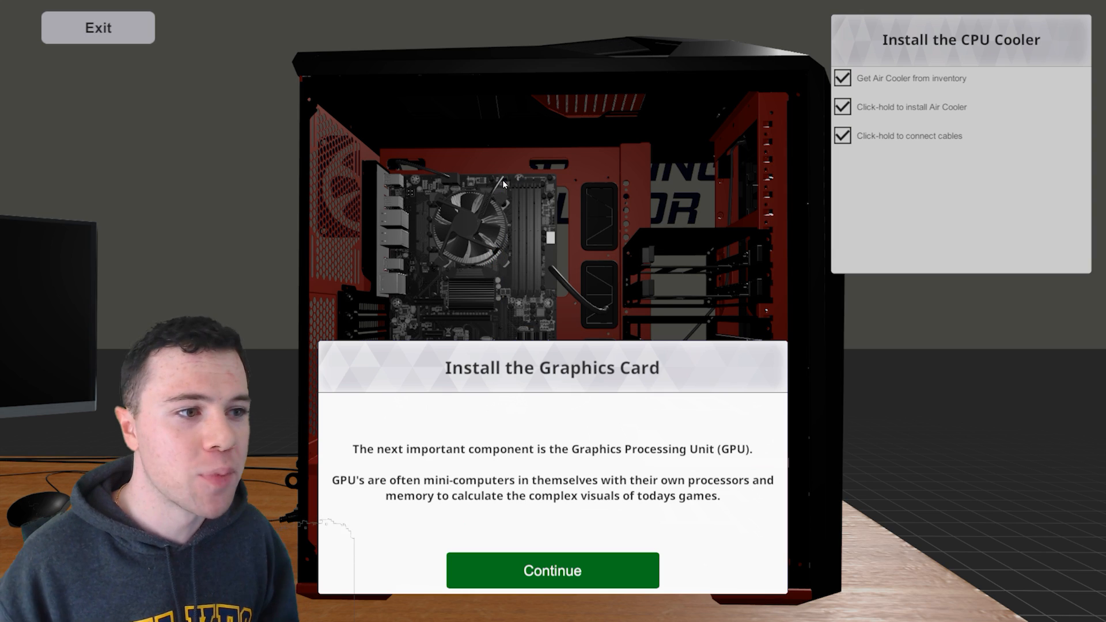
Remove the PCI cover and slot the graphics card into the PCI slot.
left_click(552, 570)
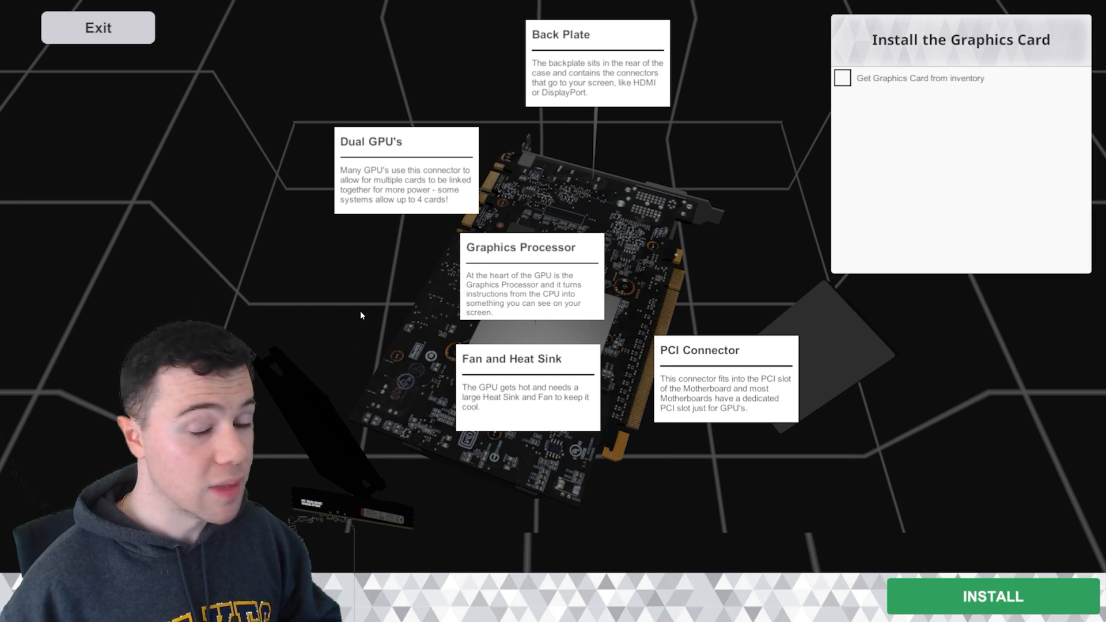
left_click(992, 597)
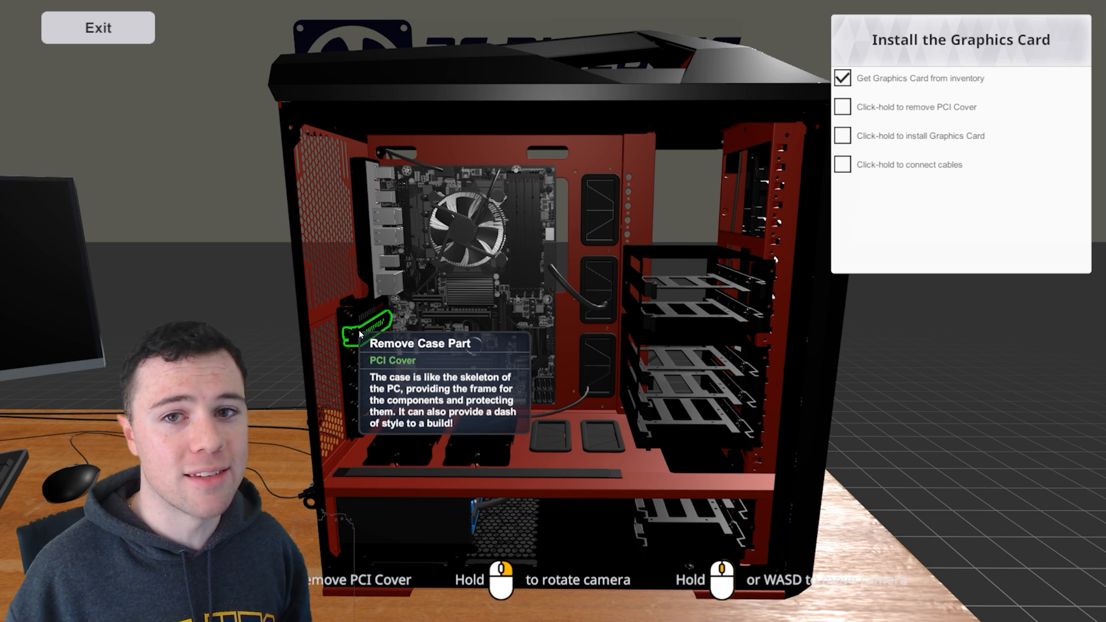
left_click(363, 328)
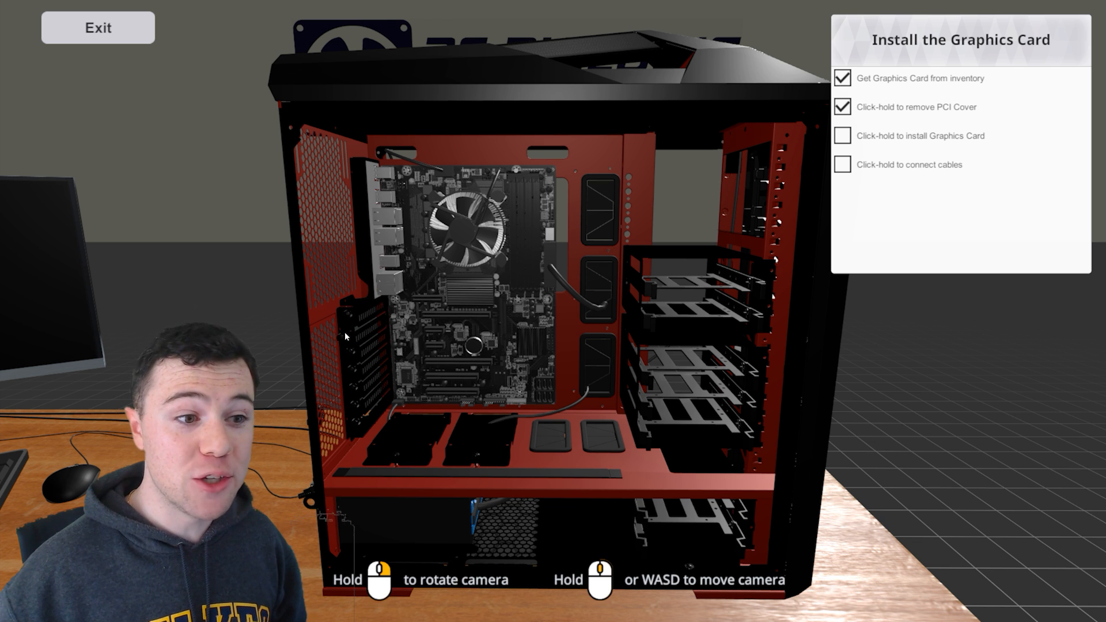
left_click(430, 345)
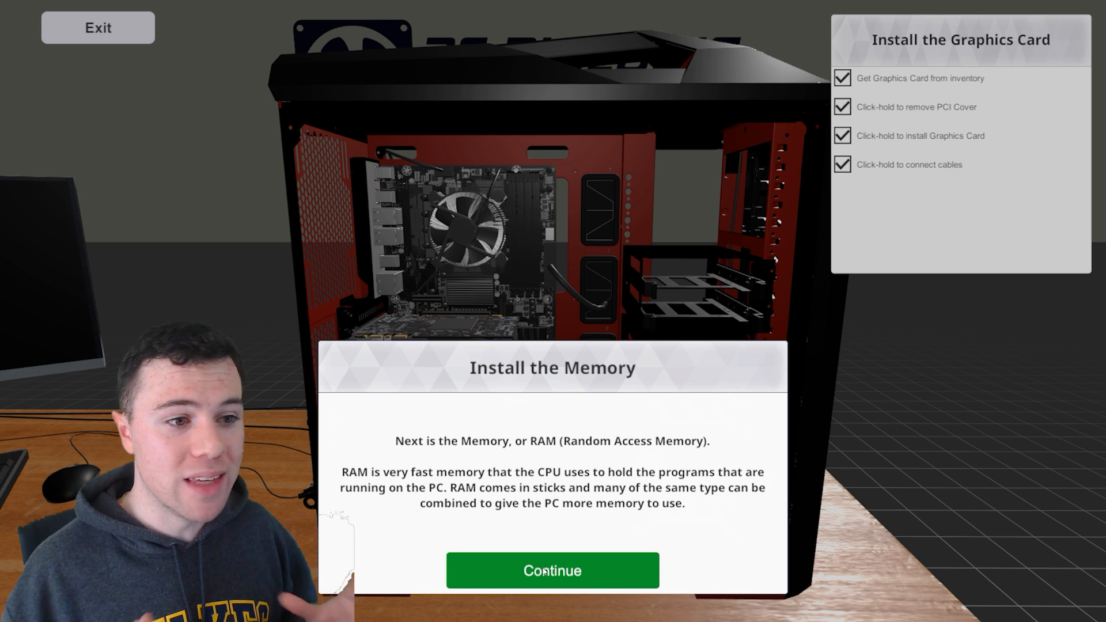
Continue past the memory dialog and open the motherboard's memory clip for the RAM.
left_click(552, 571)
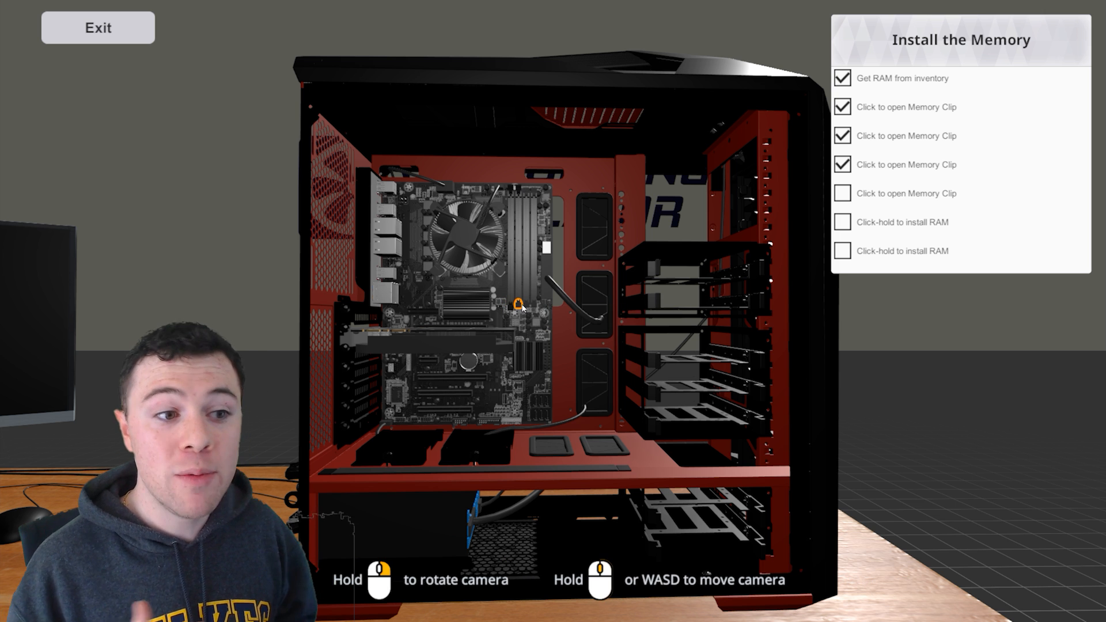
left_click(512, 296)
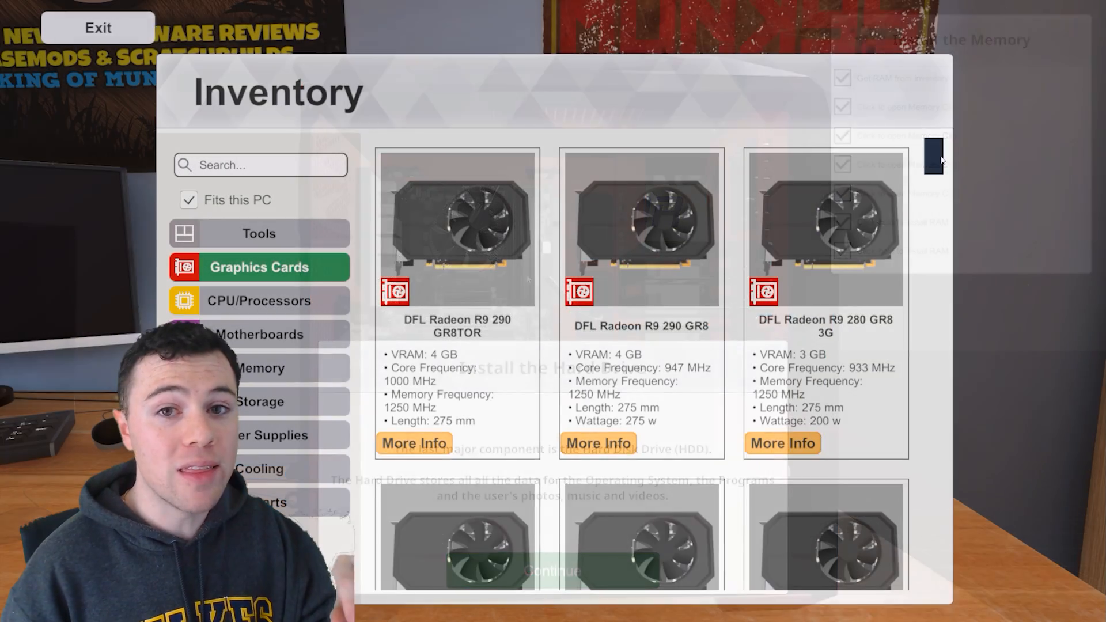
Scroll the Graphics Cards inventory from the Radeon R9 models down to GIGABYTE and EVGA cards.
scroll("down", 3)
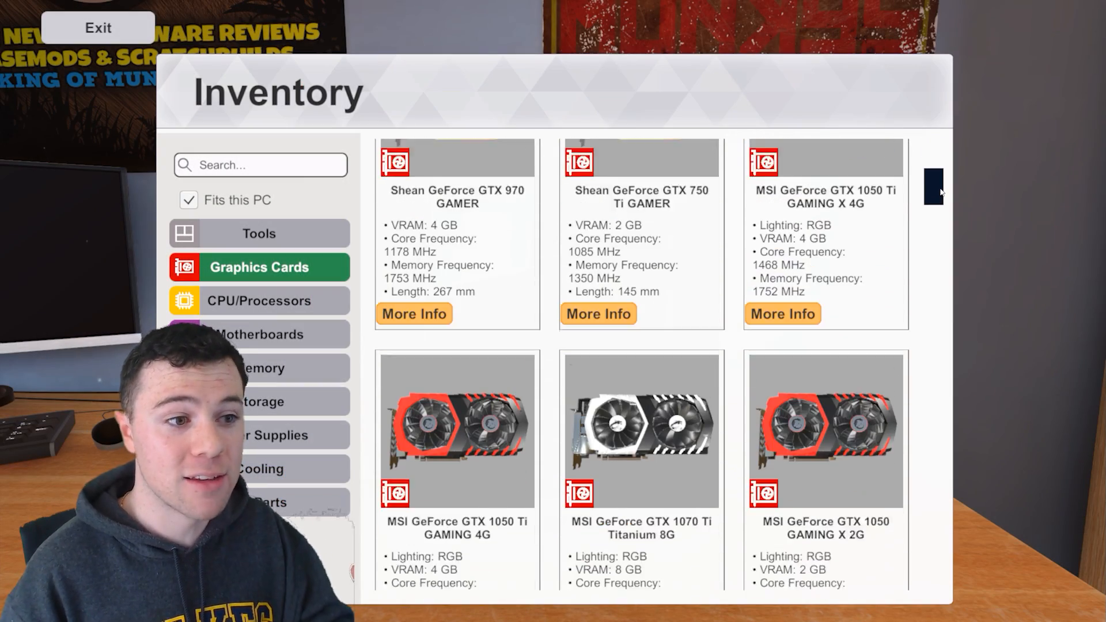
scroll("down", 3)
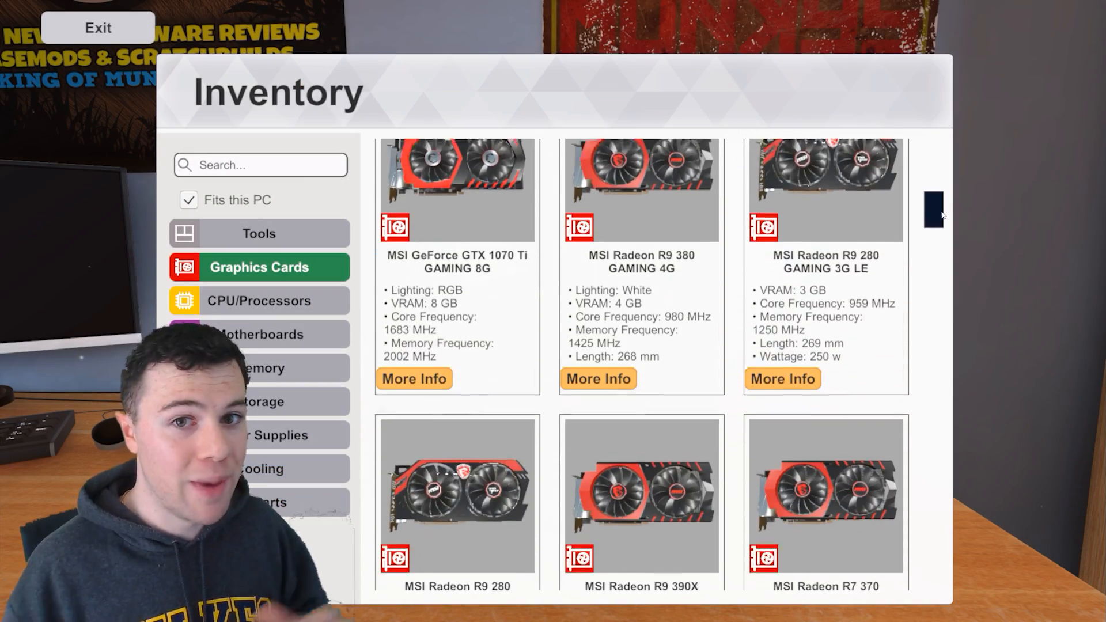
scroll("down", 3)
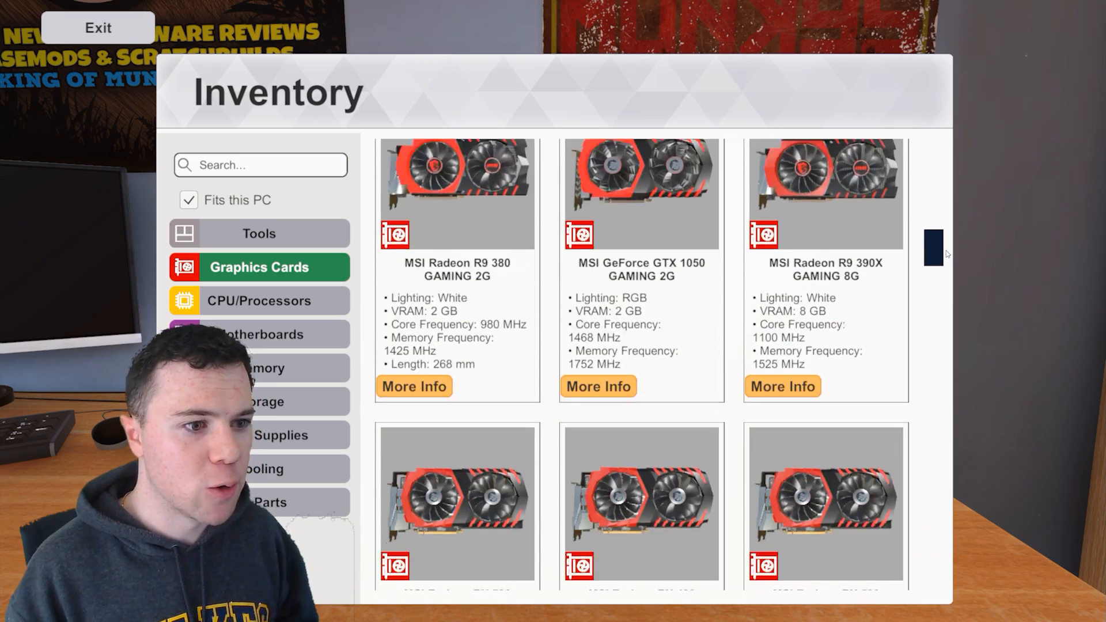
scroll("down", 3)
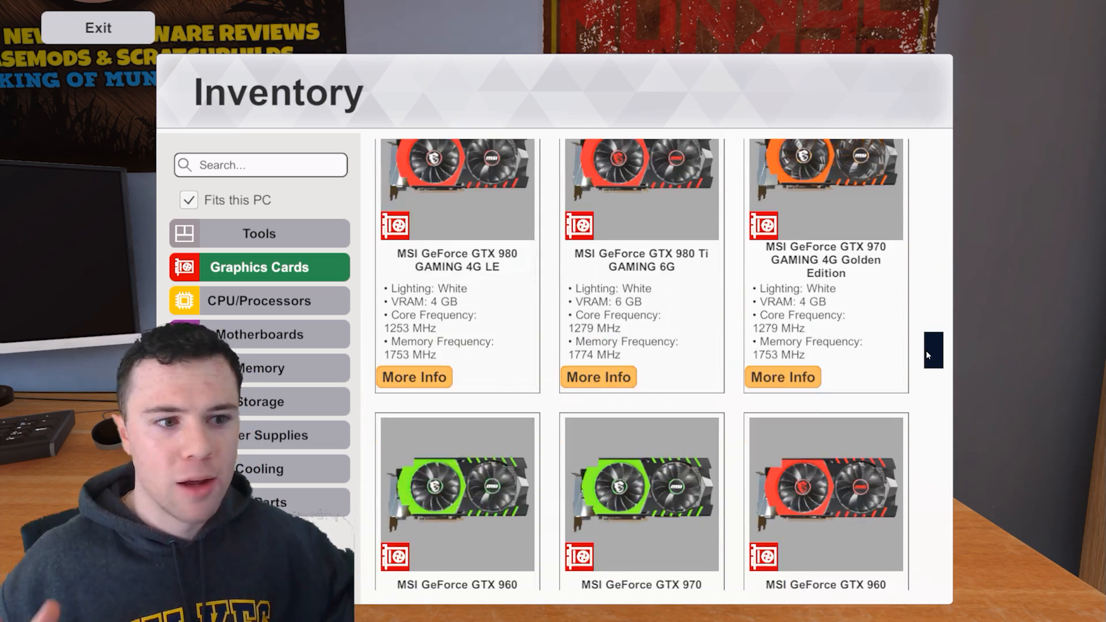
scroll("down", 3)
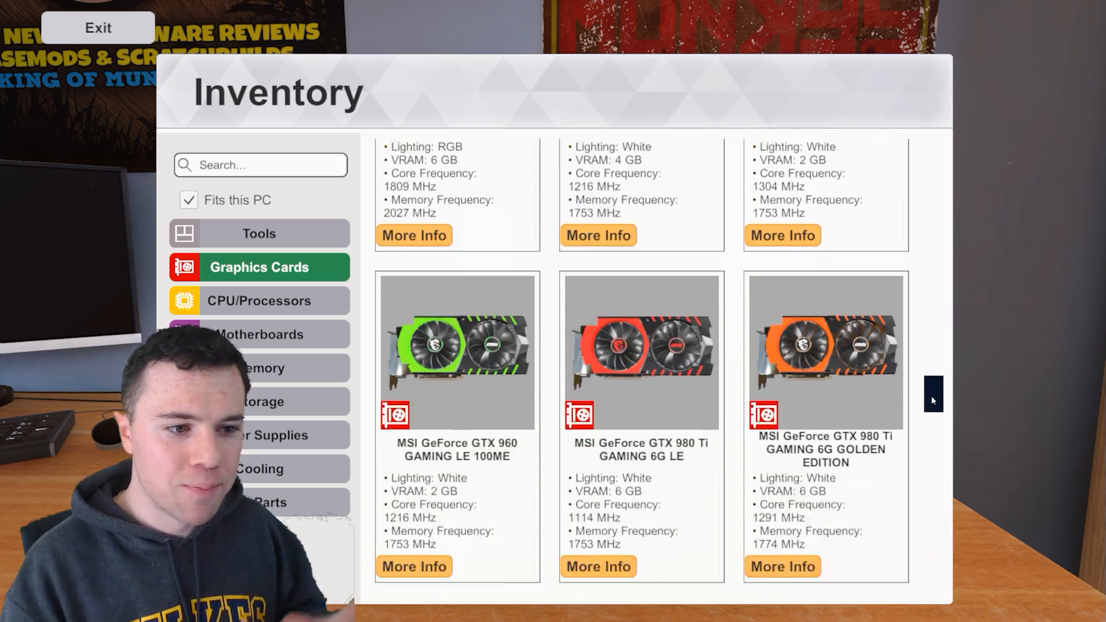
scroll("down", 3)
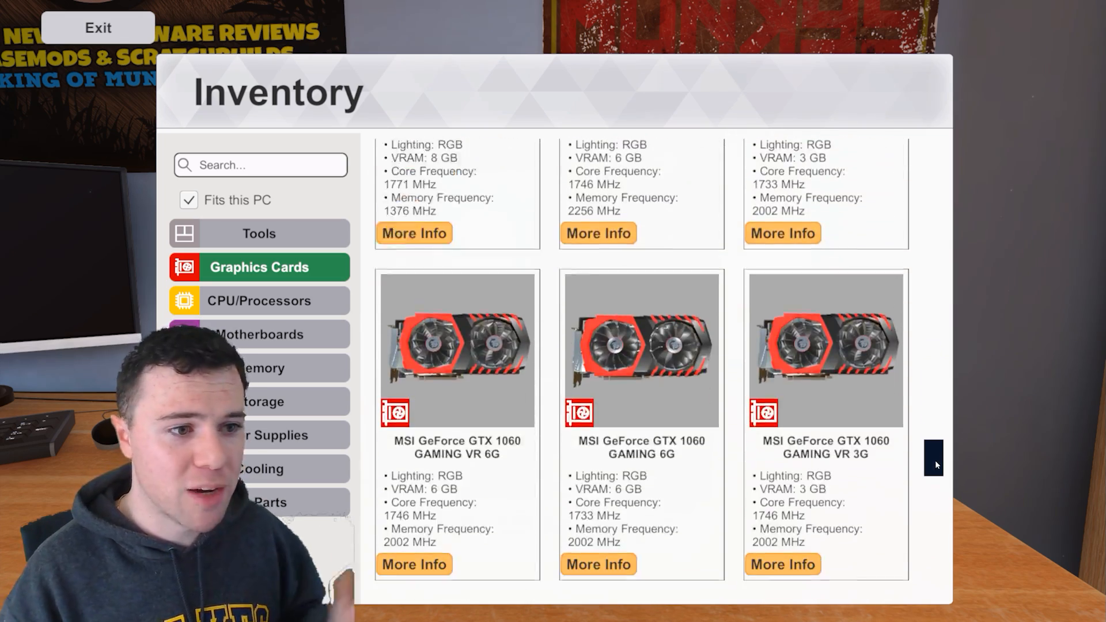
scroll("down", 3)
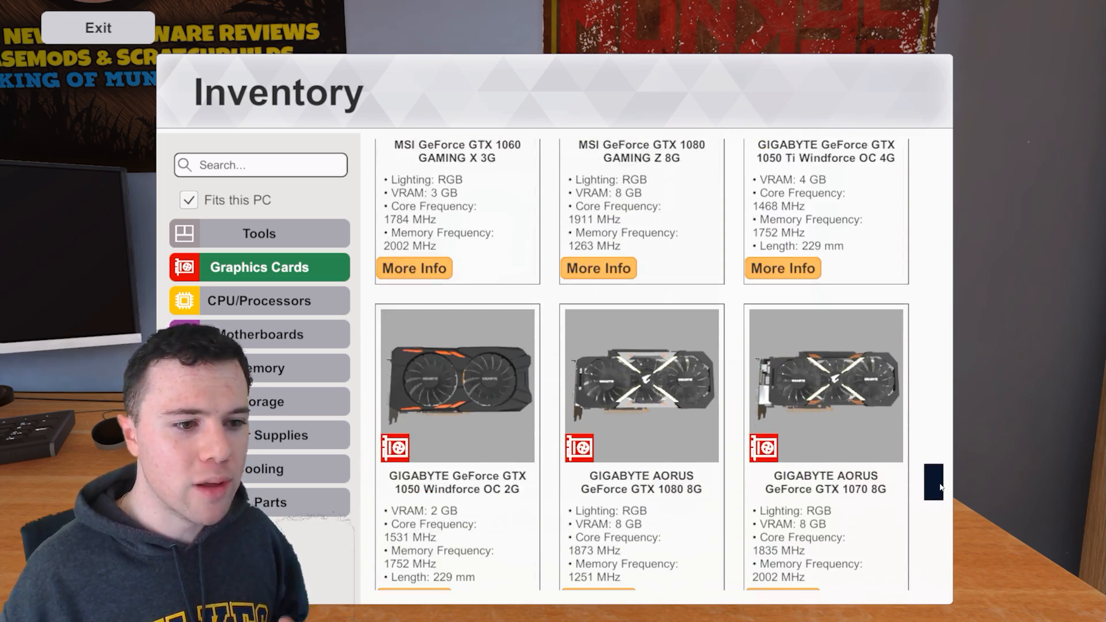
scroll("up", 3)
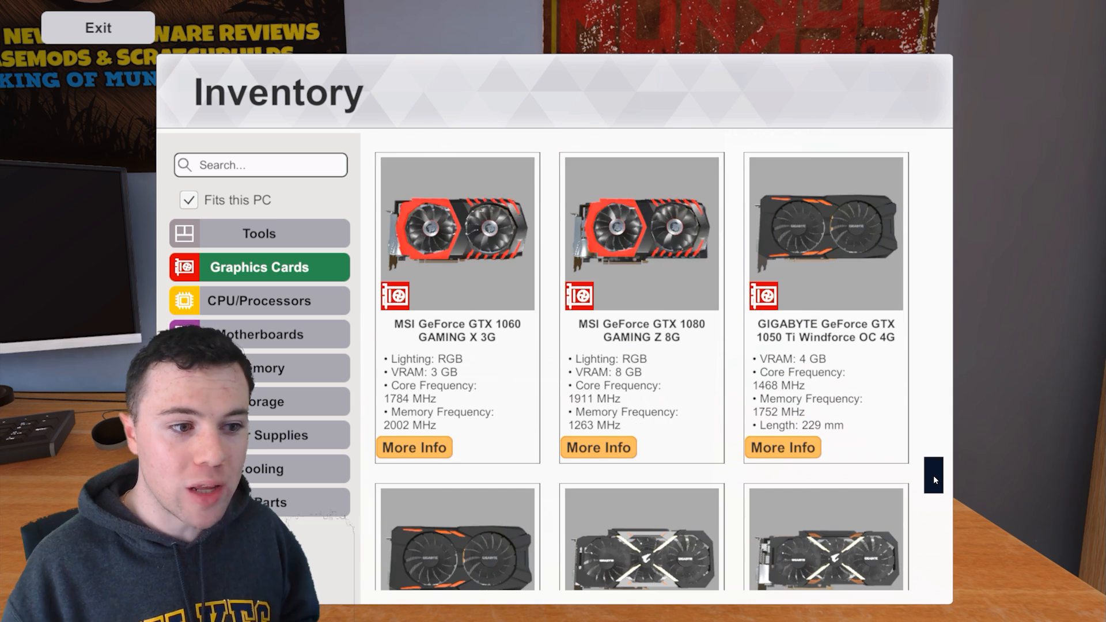
scroll("down", 3)
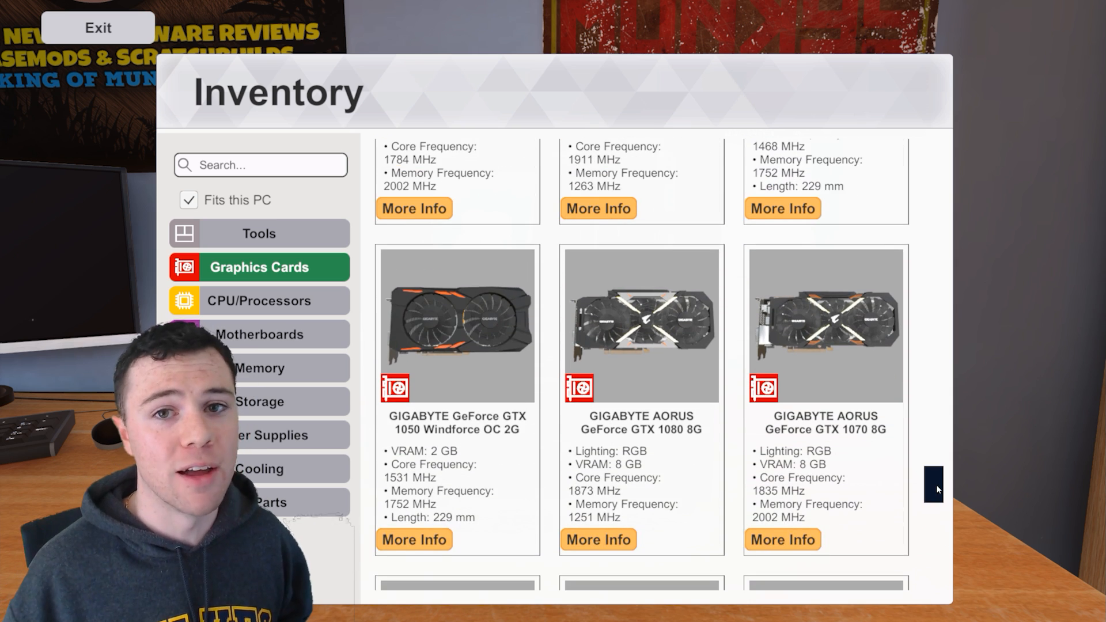
scroll("down", 3)
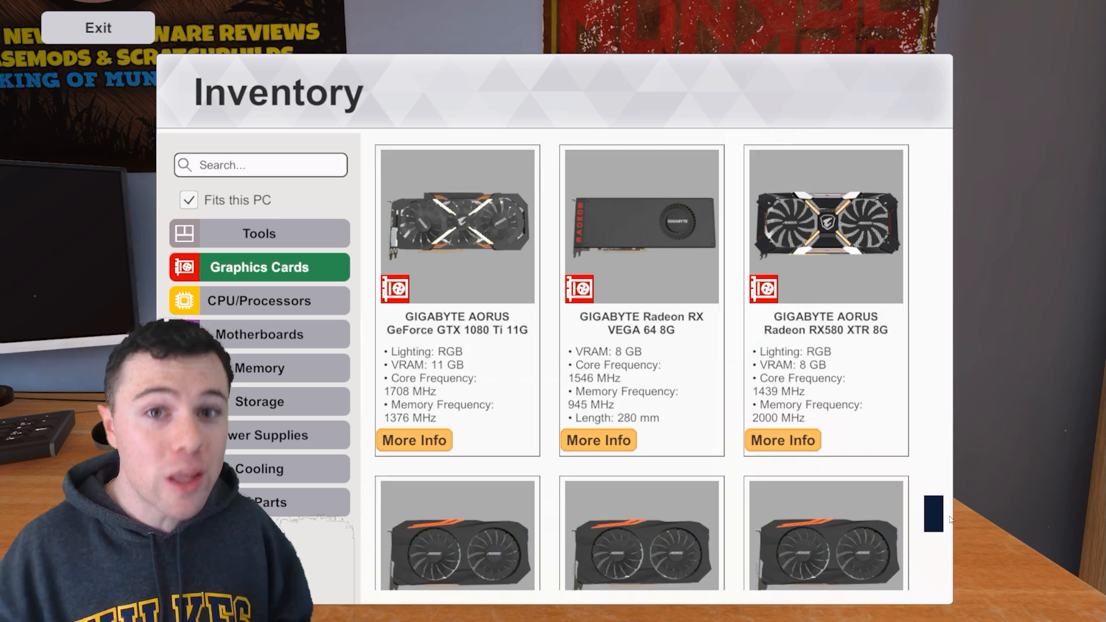
scroll("down", 3)
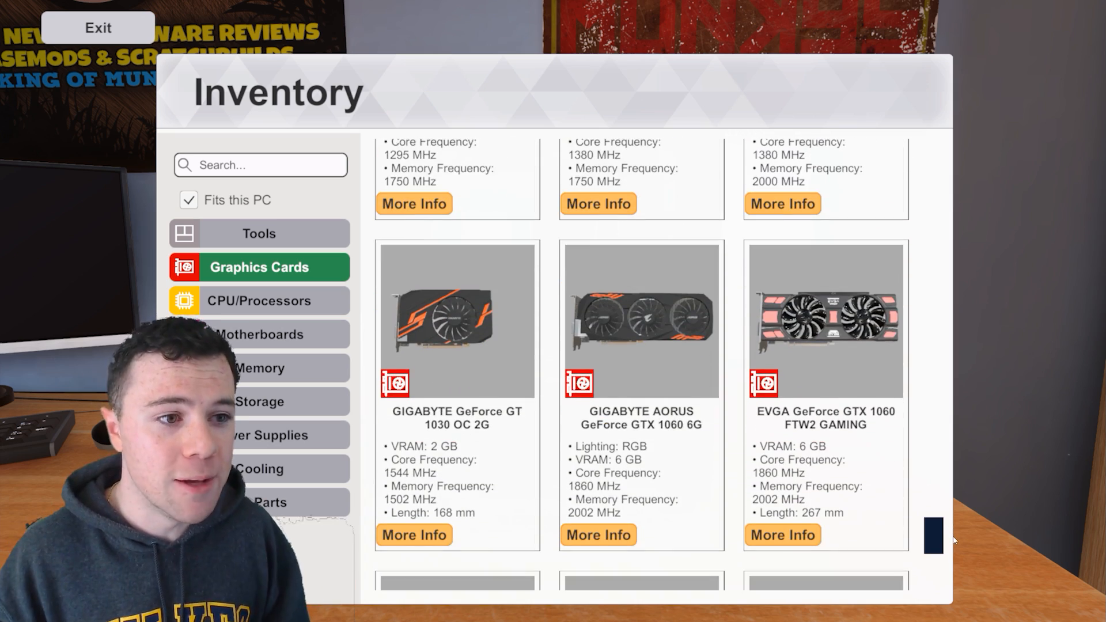
scroll("down", 3)
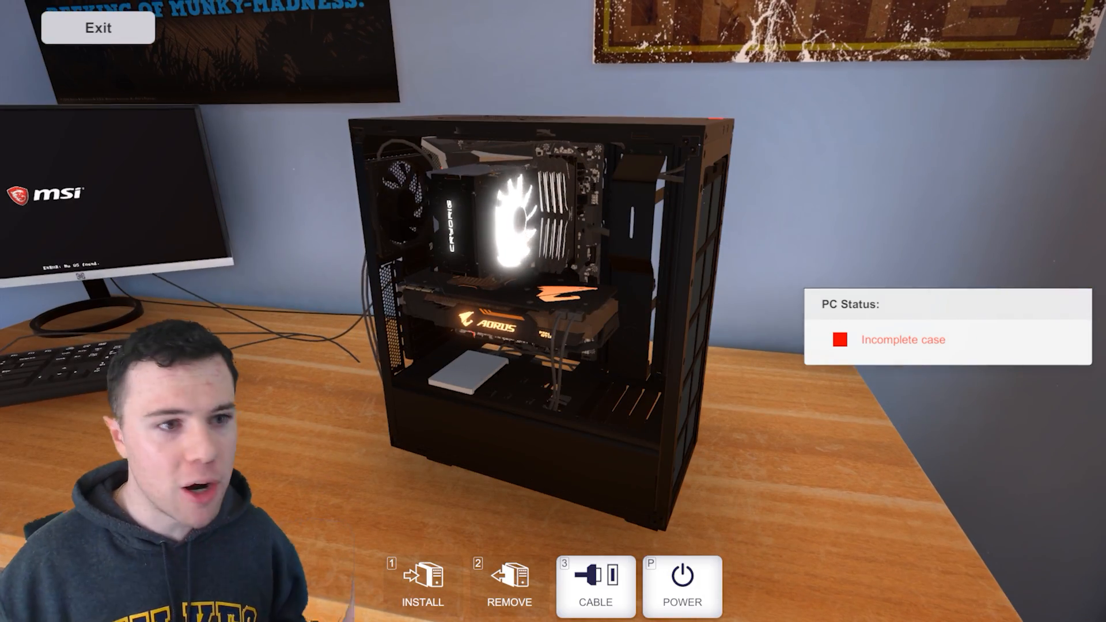
mouse_move(509, 582)
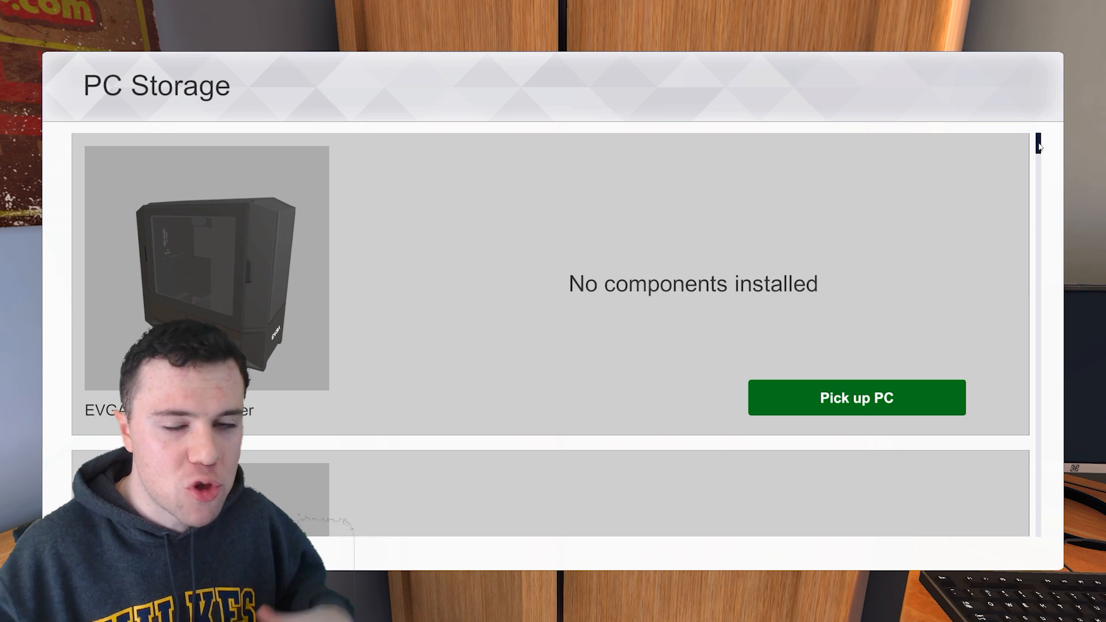
scroll("down", 3)
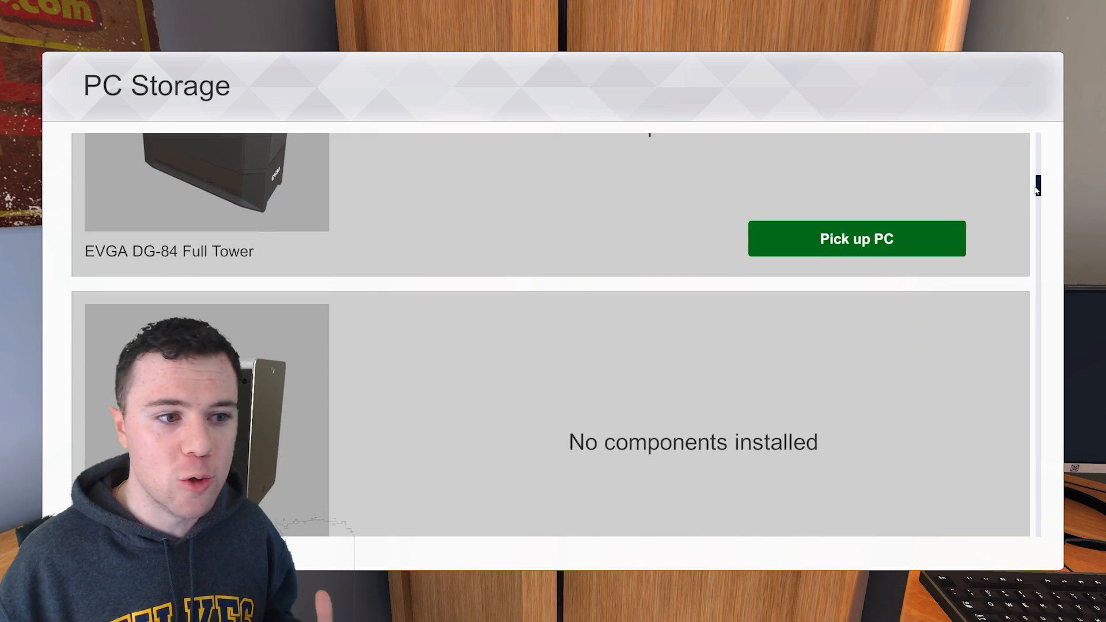
scroll("down", 3)
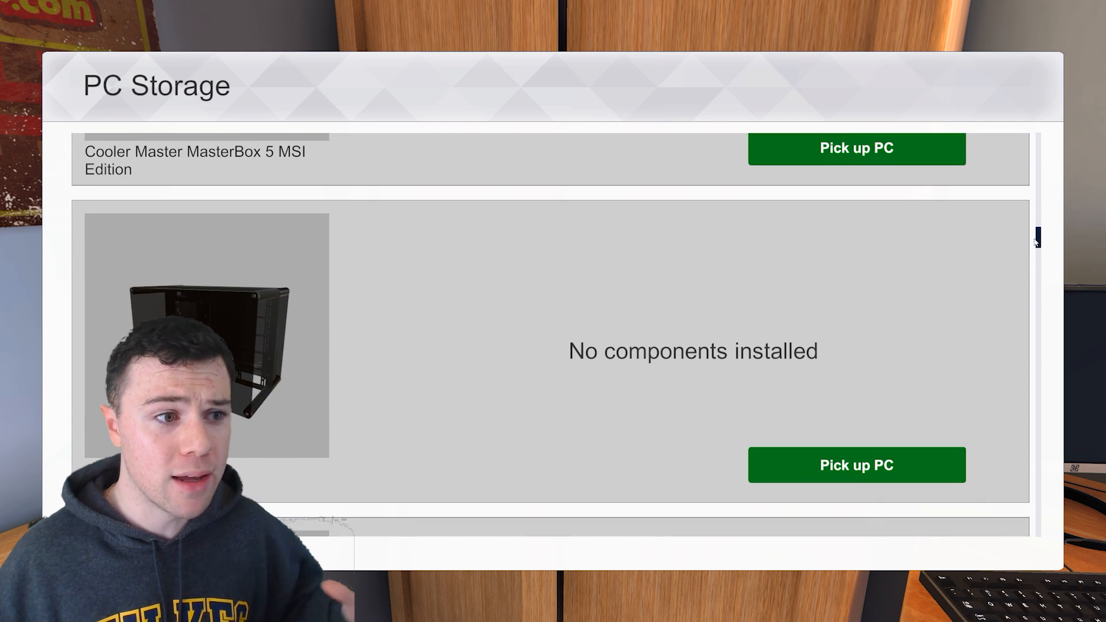
scroll("down", 3)
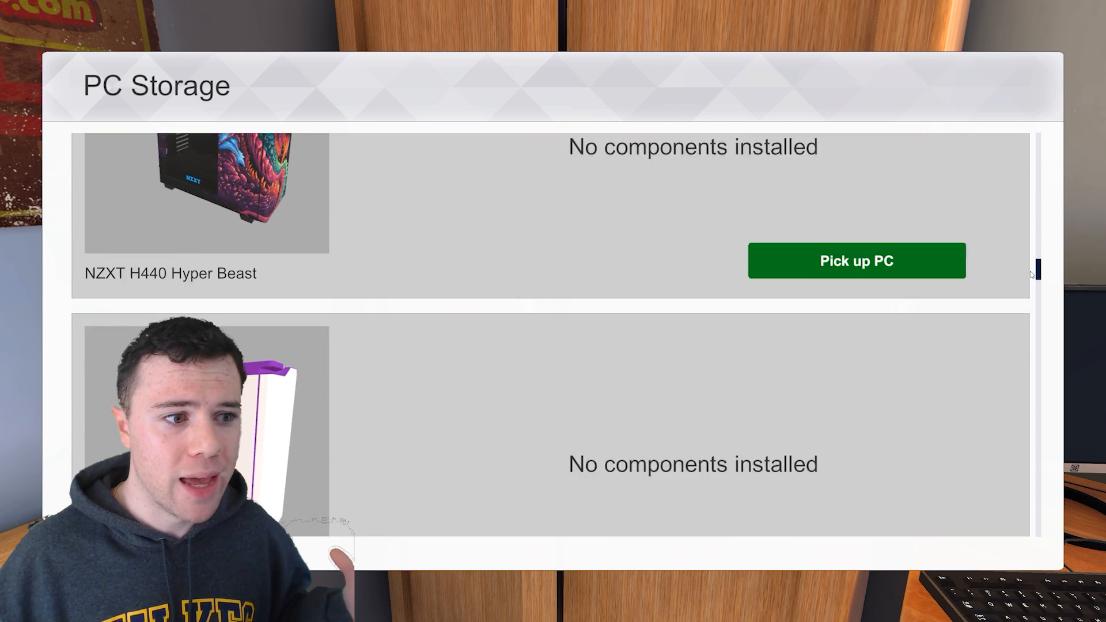
scroll("down", 3)
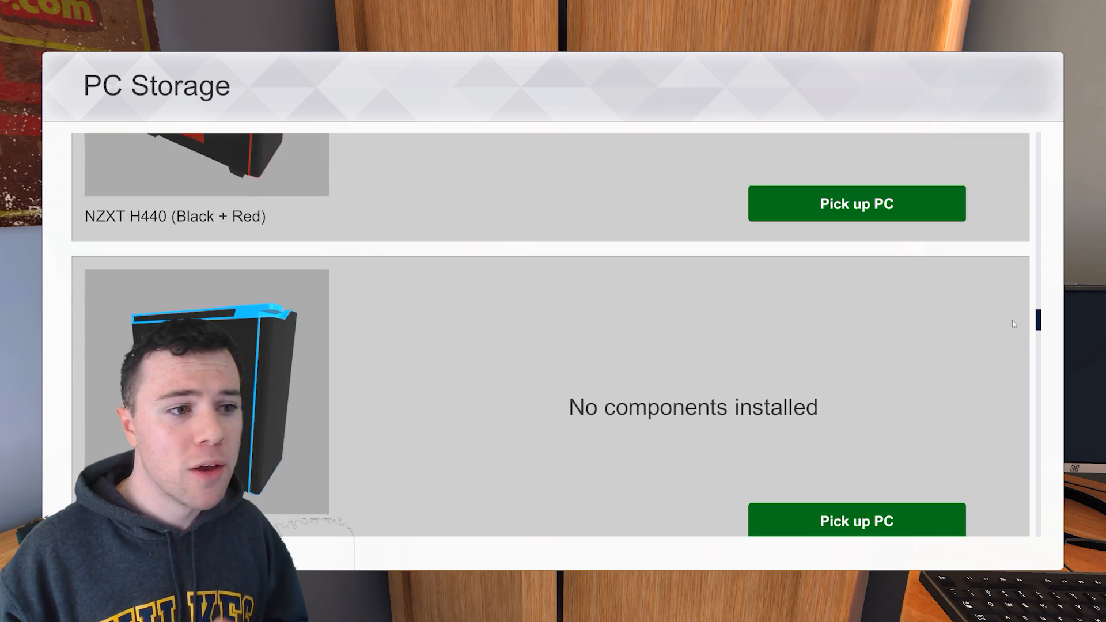
scroll("down", 3)
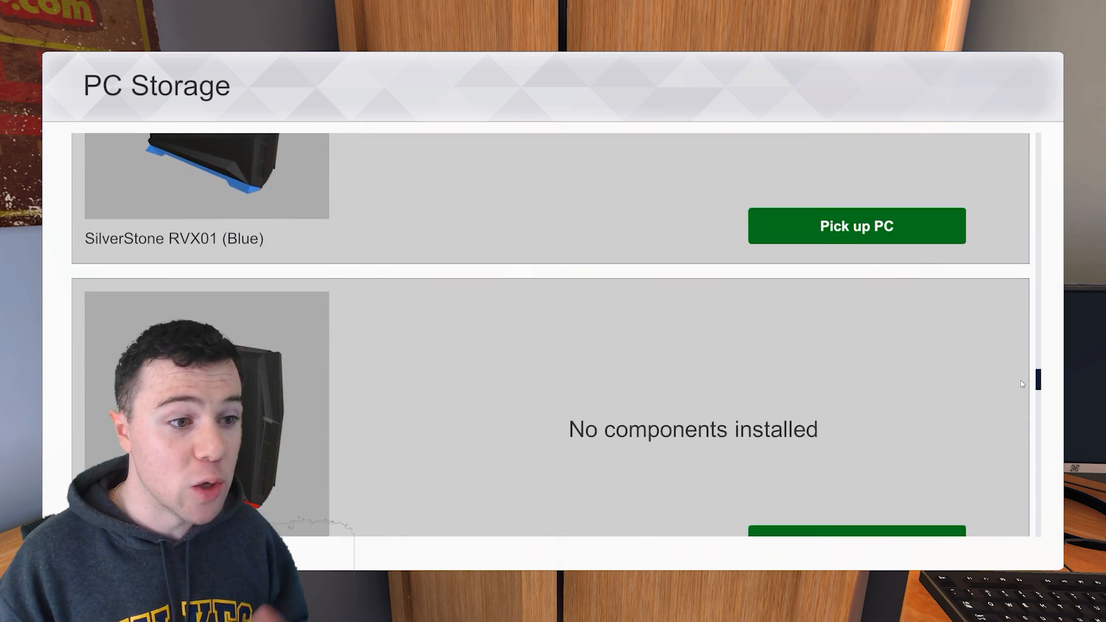
scroll("down", 3)
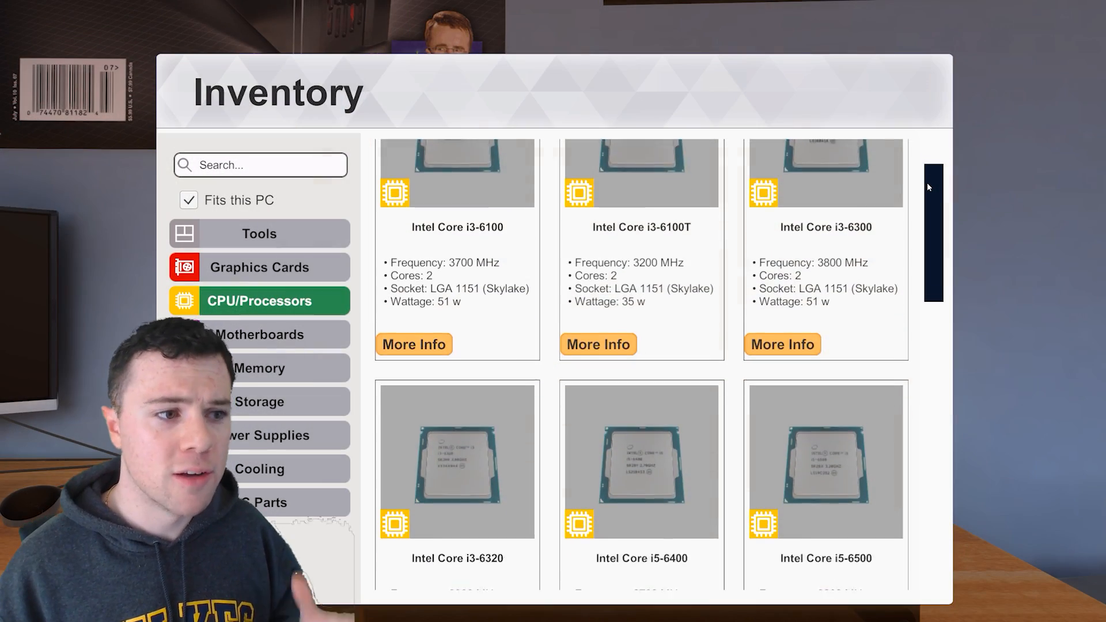
Scroll through the owned CPU/Processors, then browse the owned motherboards.
scroll("down", 3)
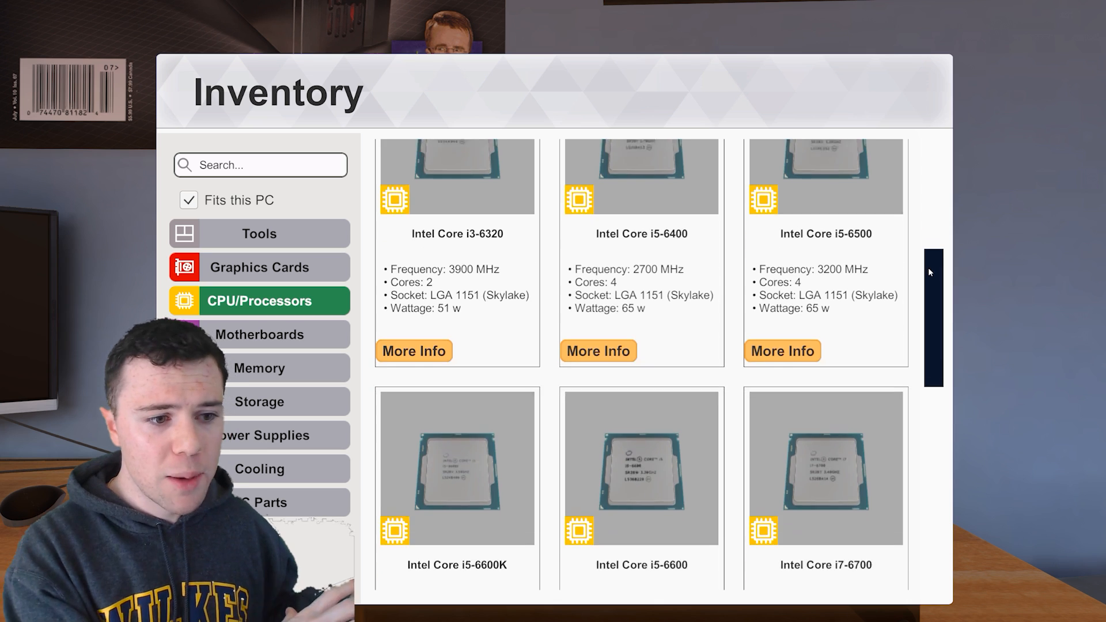
scroll("down", 3)
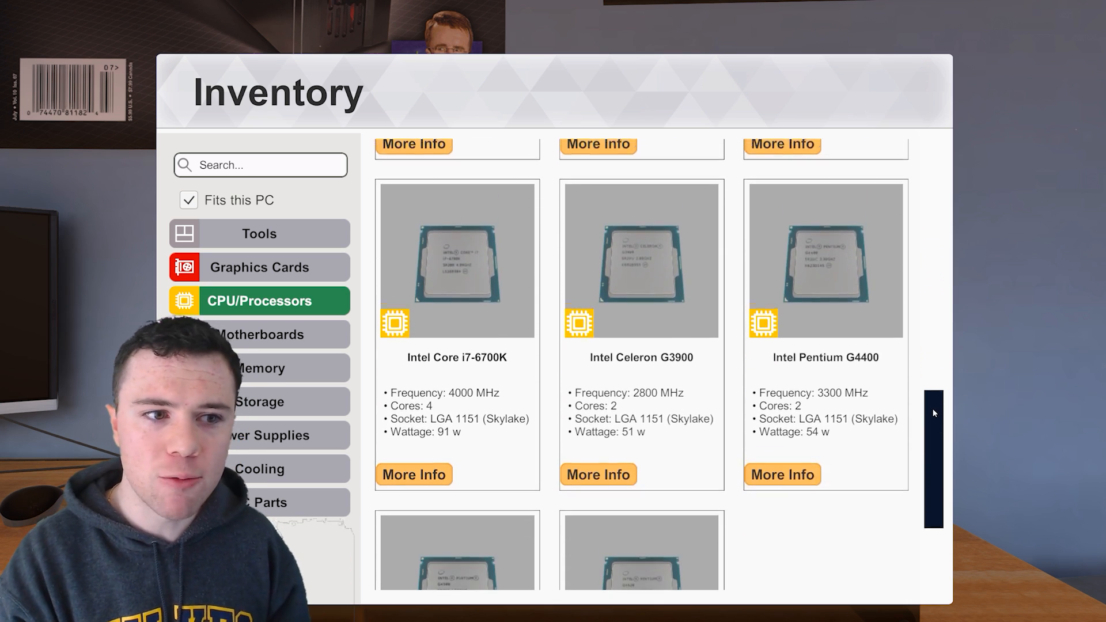
scroll("down", 3)
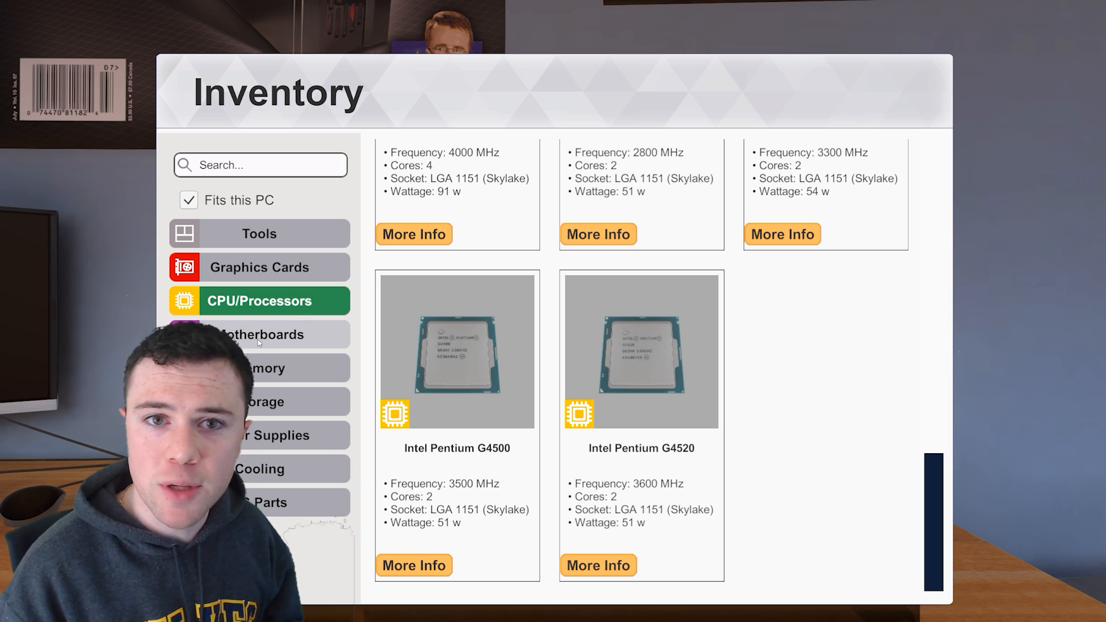
left_click(260, 334)
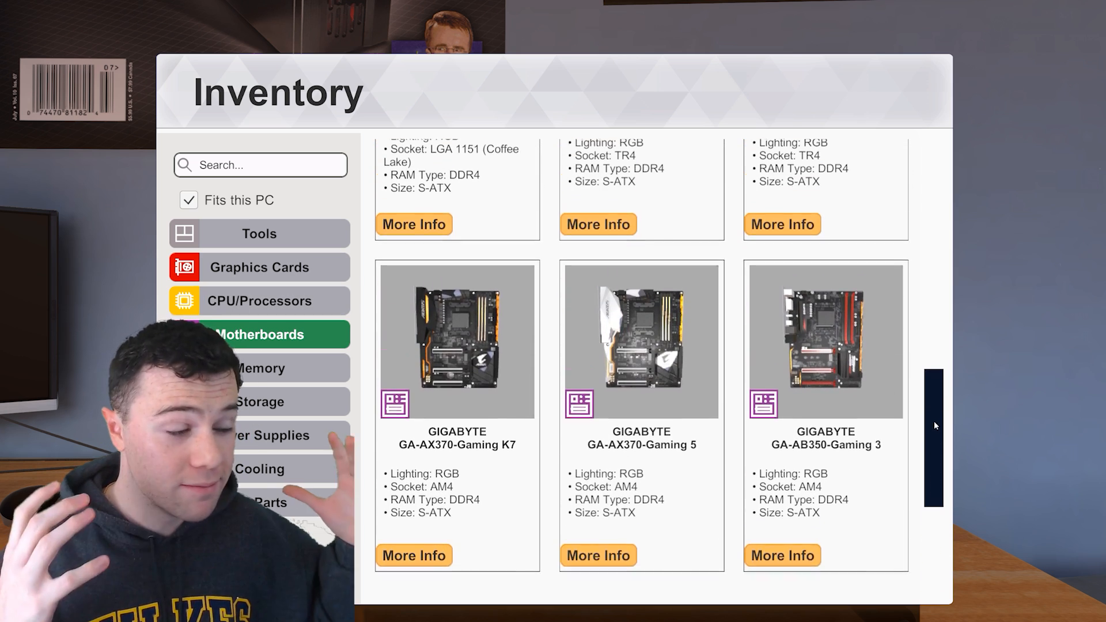
scroll("up", 3)
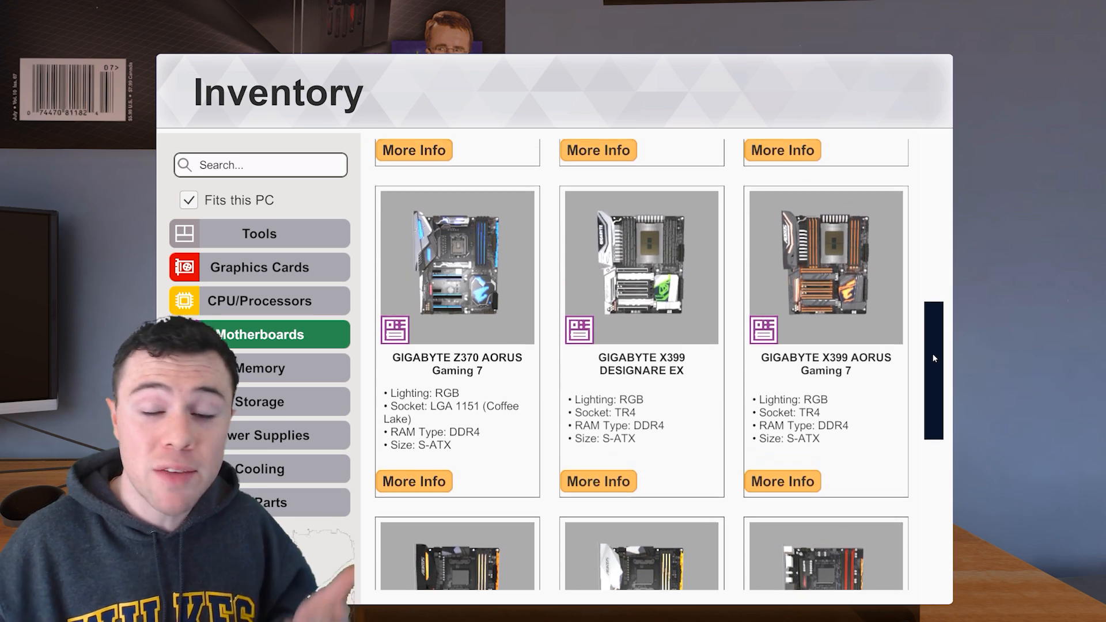
scroll("down", 3)
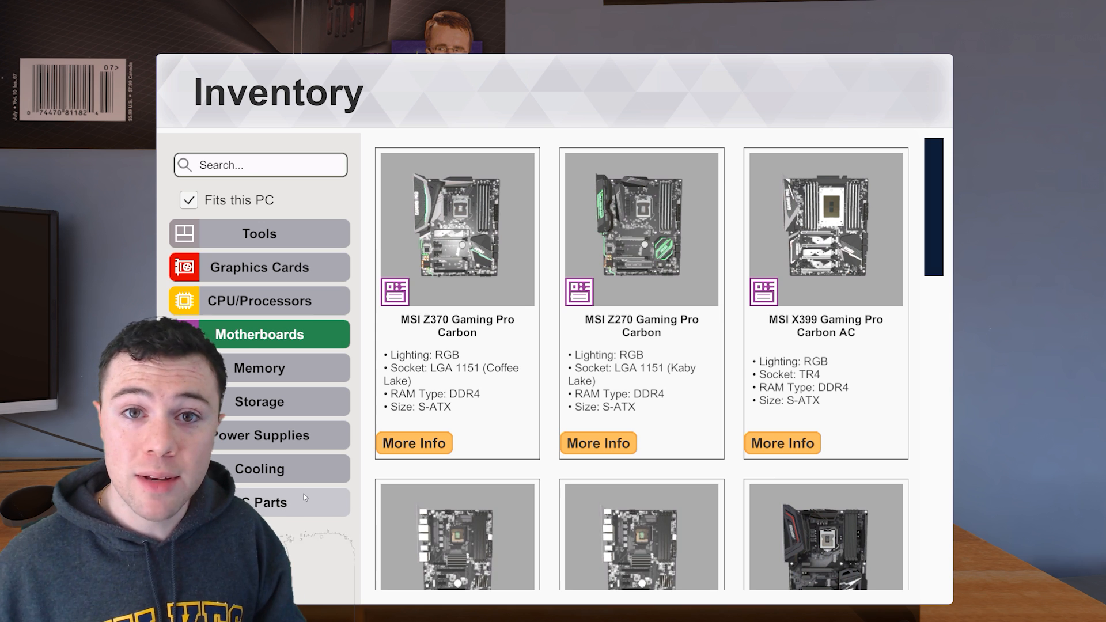
View the owned cooling parts and tools, then leave the inventory for the PC.
left_click(259, 469)
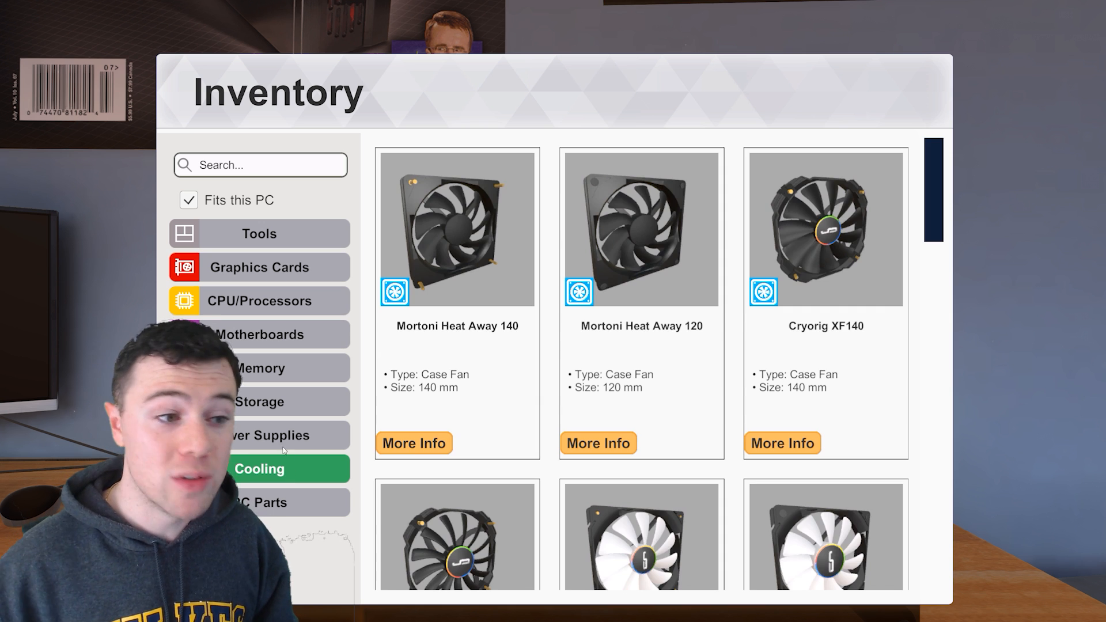
left_click(259, 234)
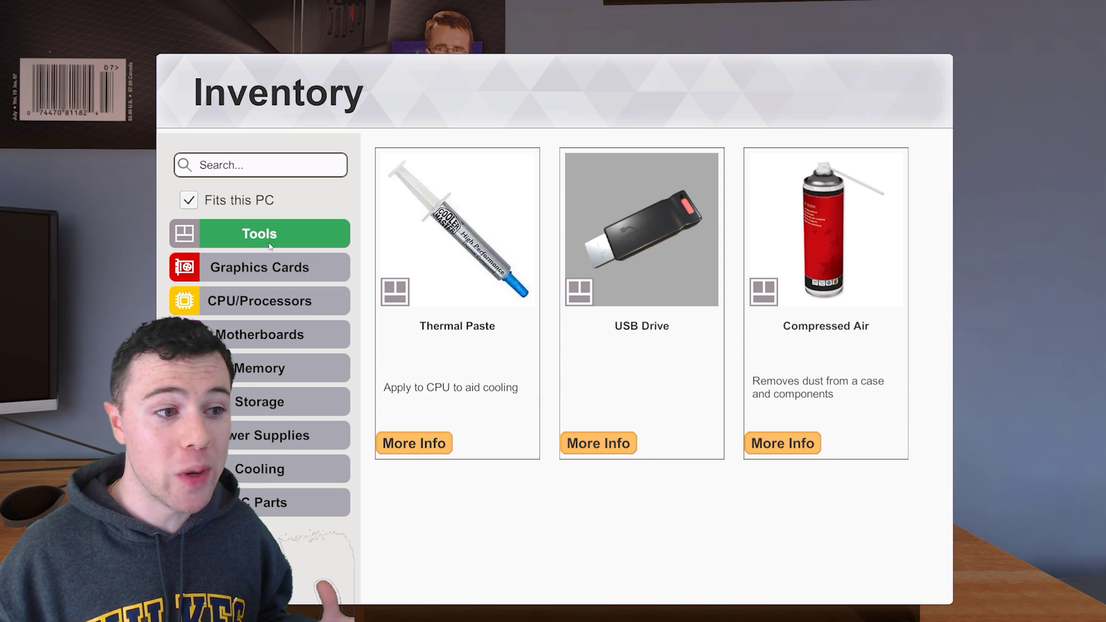
left_click(260, 266)
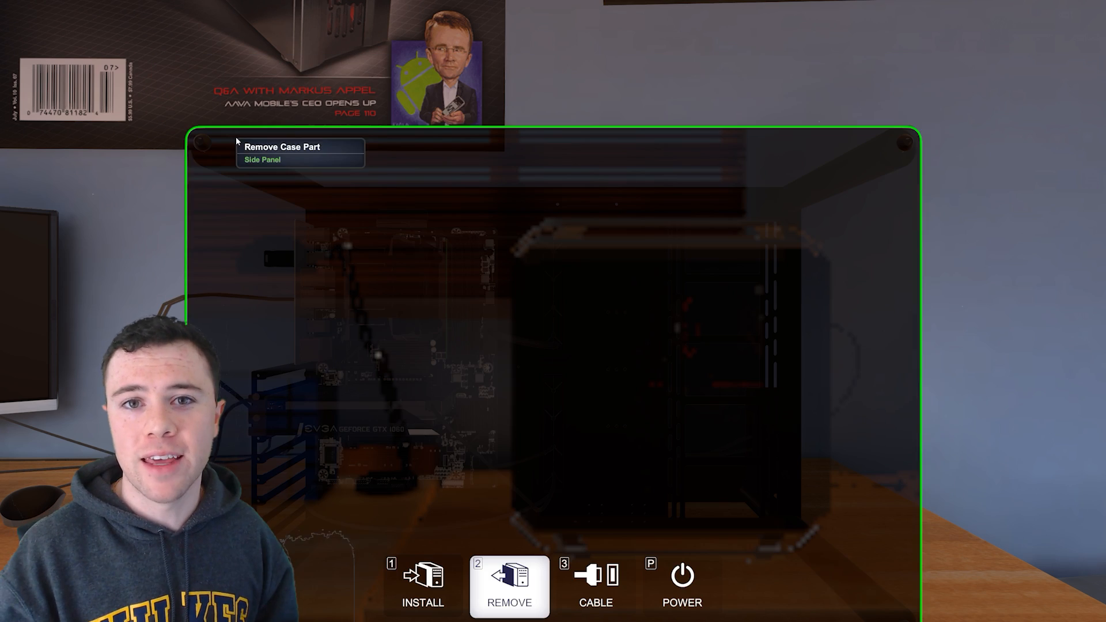
left_click(508, 586)
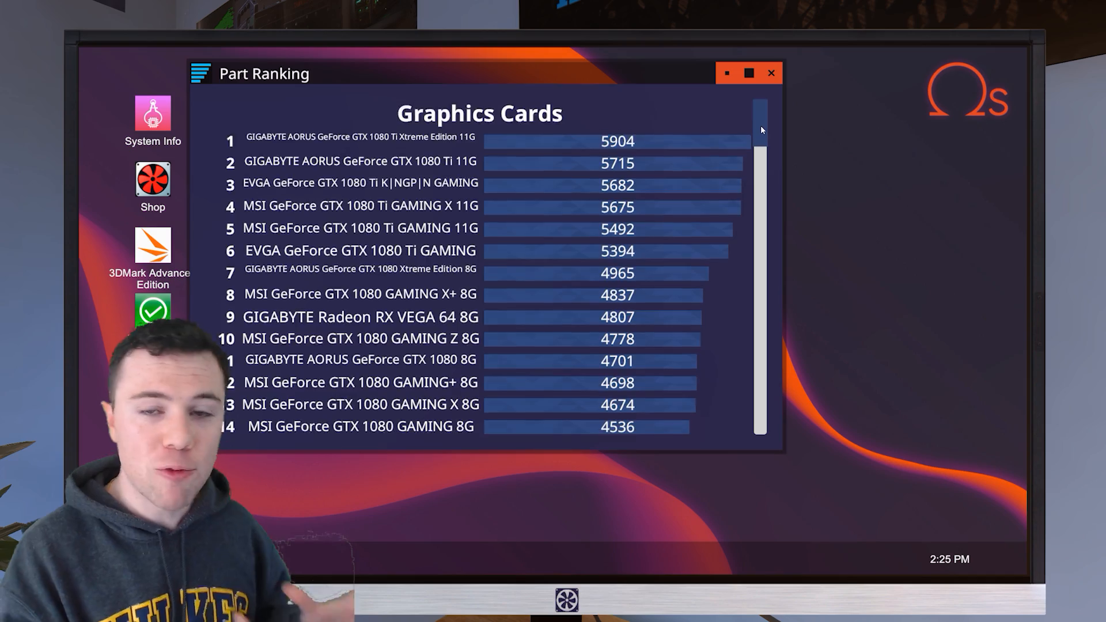
Scroll the Part Ranking list from Graphics Cards down to the CPU/Processors scores.
scroll("down", 3)
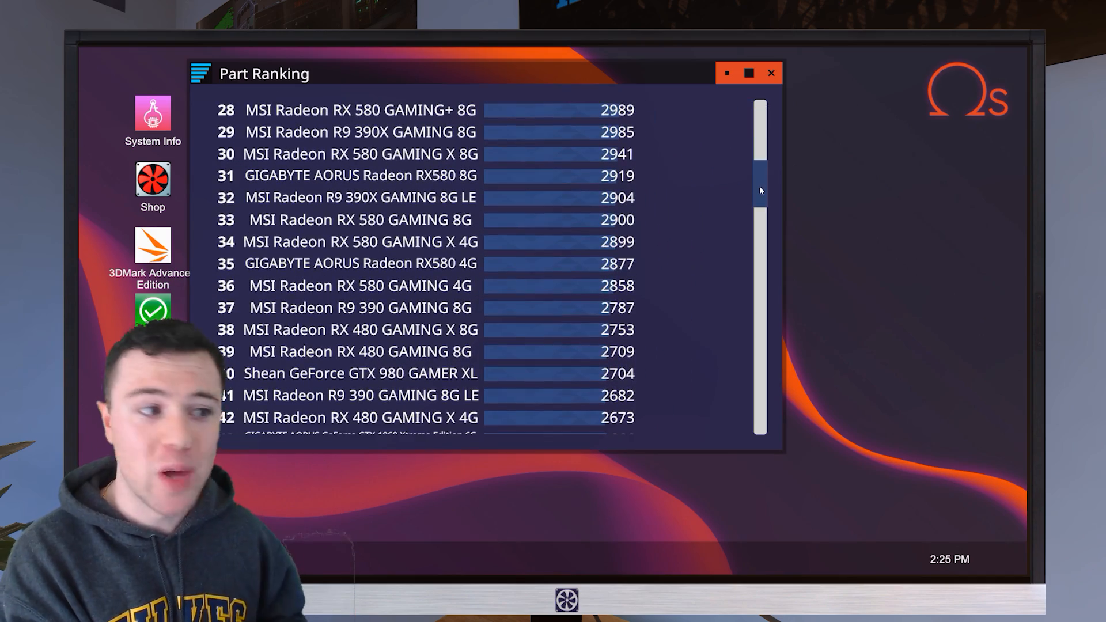
scroll("down", 3)
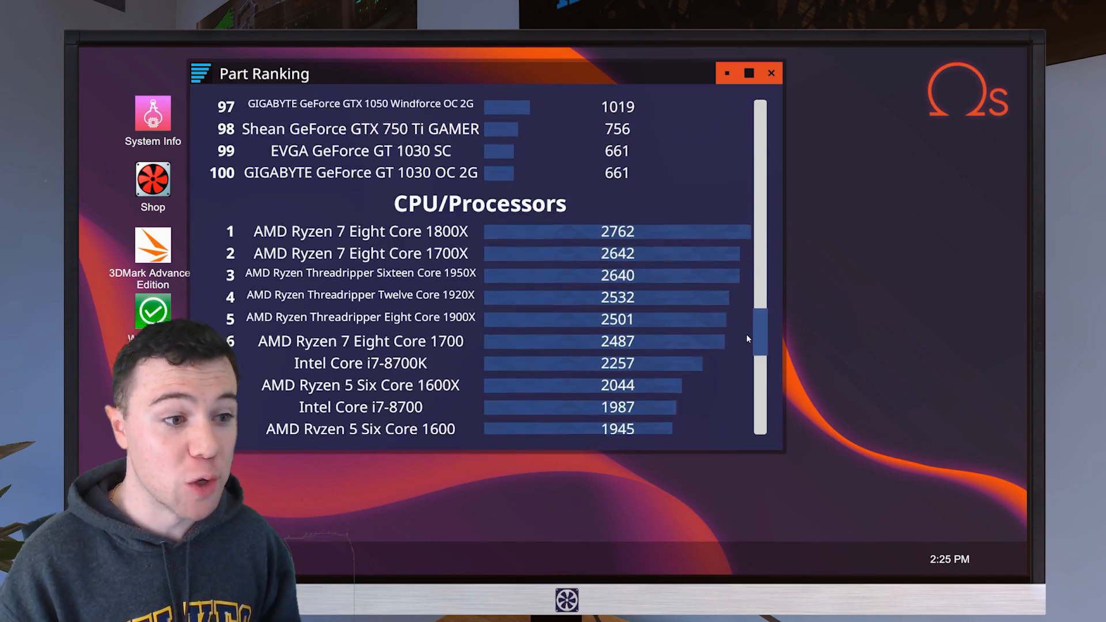
scroll("up", 3)
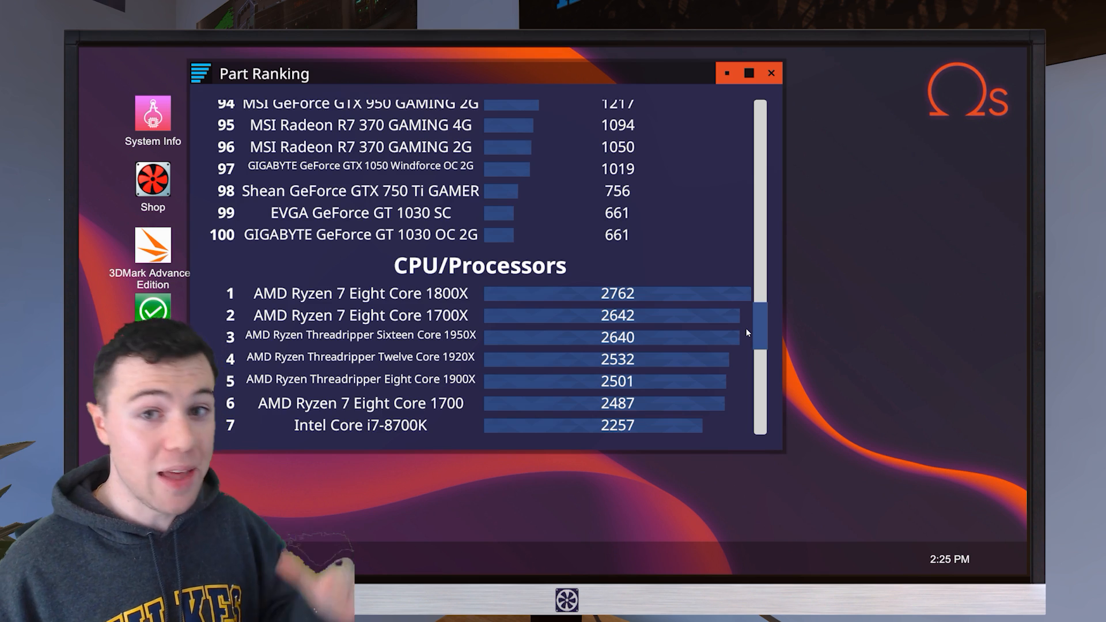
scroll("down", 3)
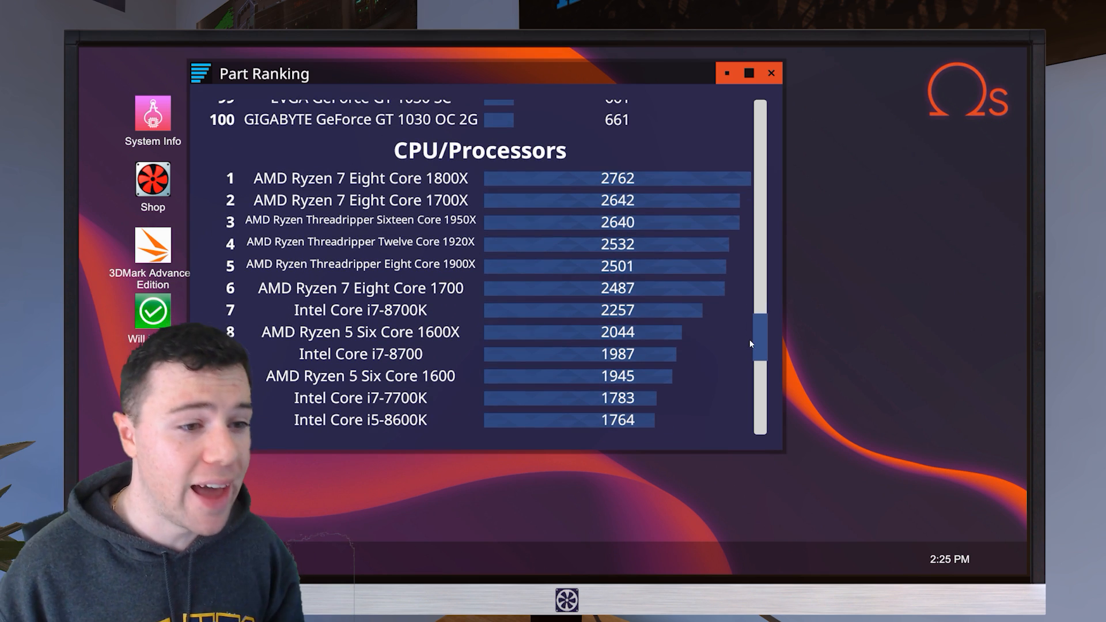
scroll("down", 3)
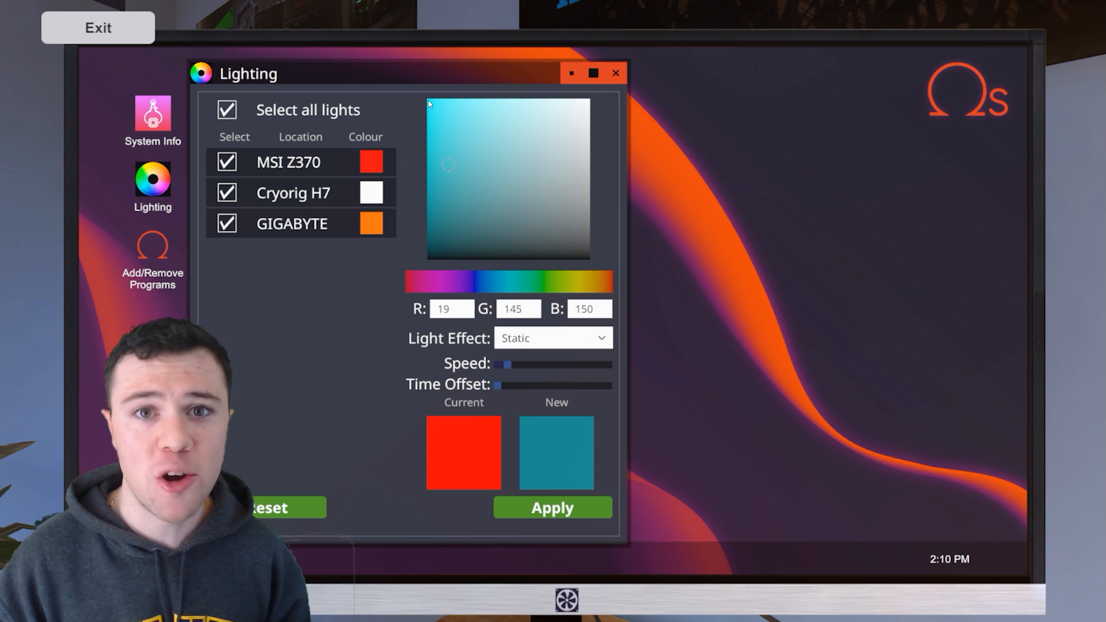
Exclude the MSI Z370 light, apply the Rainbow effect to Cryorig H7 and GIGABYTE, and close Lighting.
left_click(552, 507)
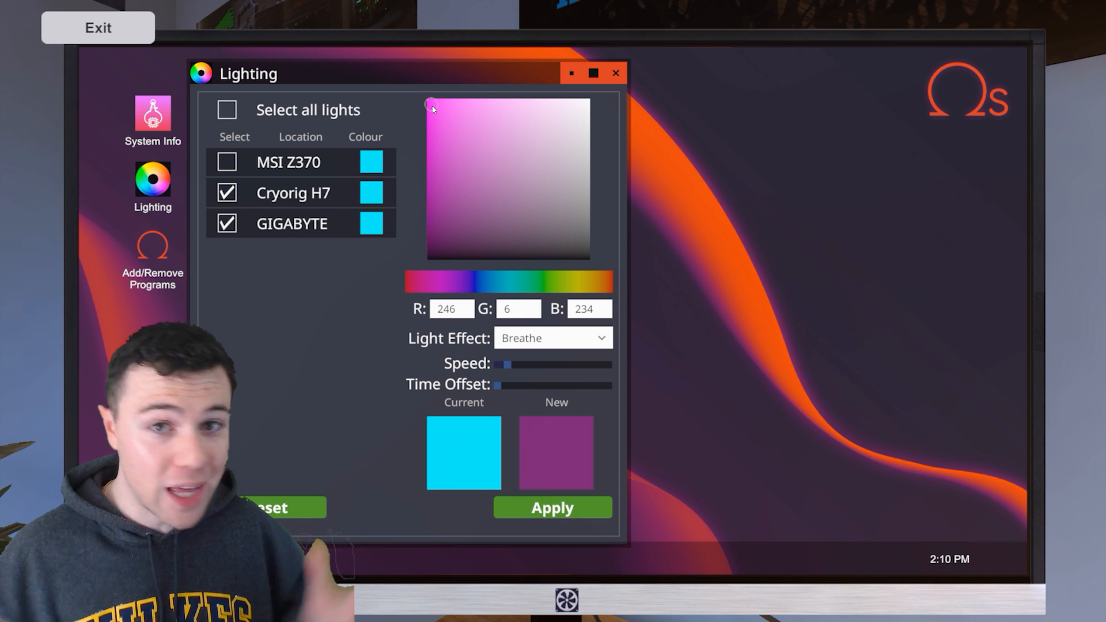
mouse_move(462, 266)
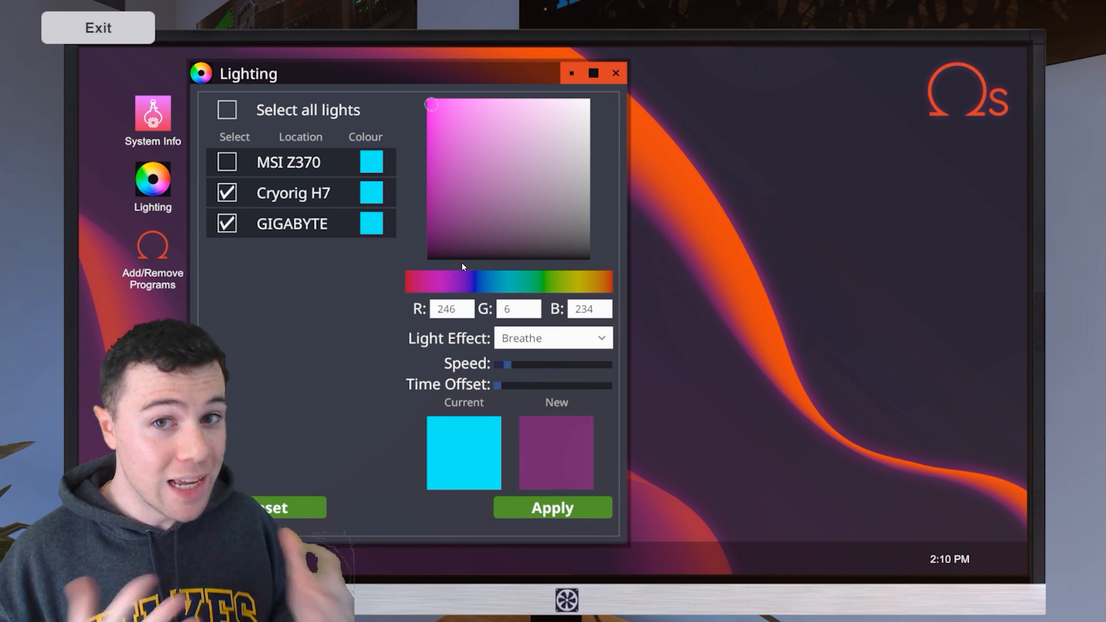
left_click(552, 337)
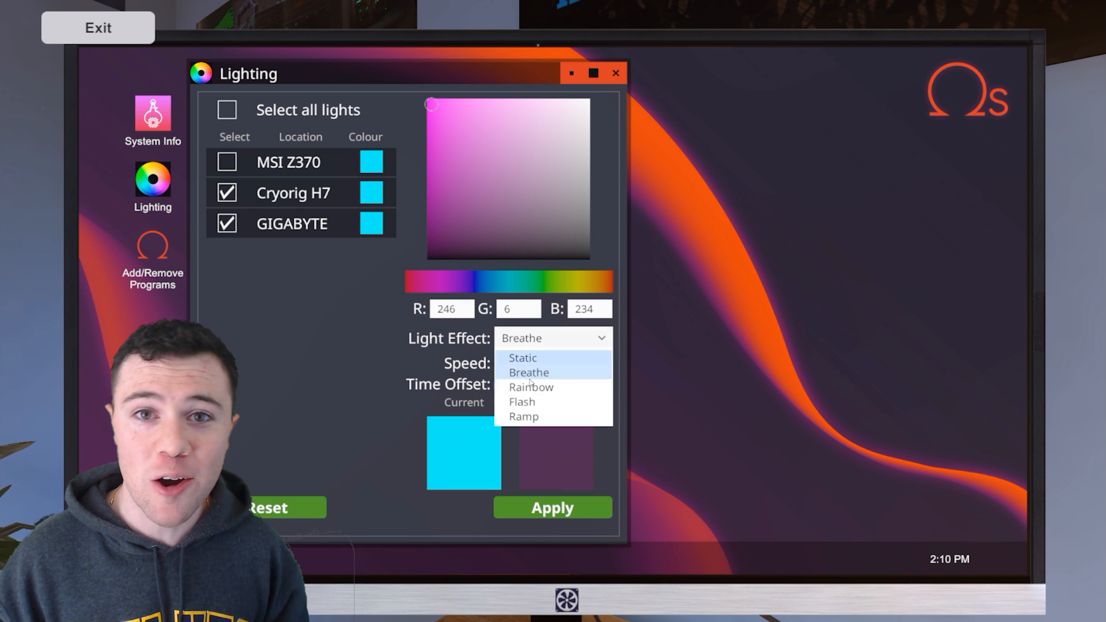
left_click(531, 388)
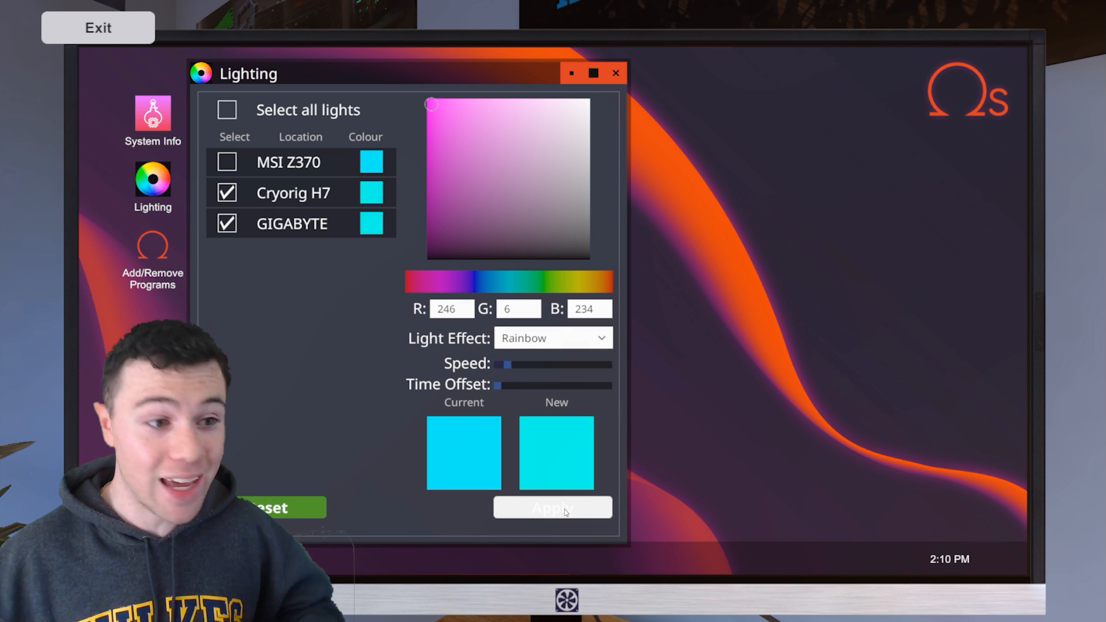
left_click(615, 73)
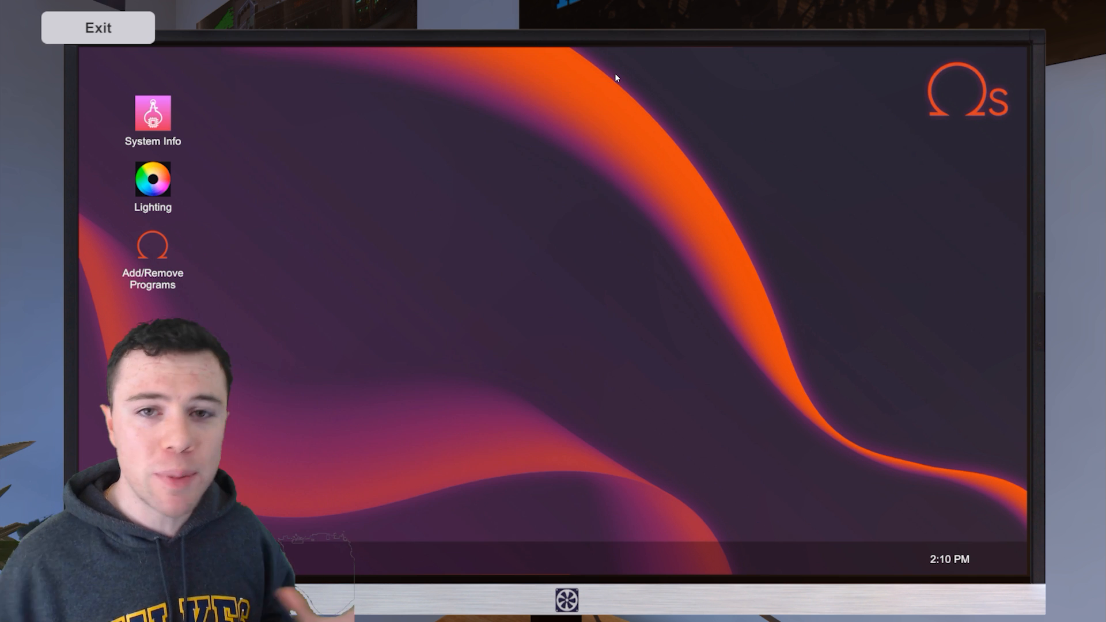
left_click(97, 27)
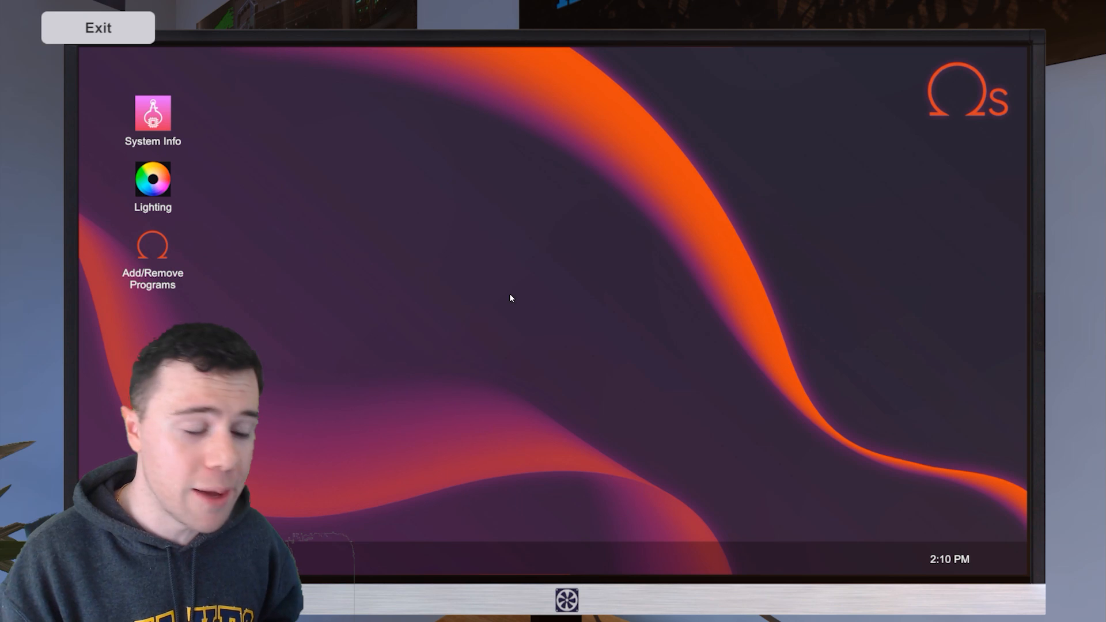
Review System Info and the Sensor Status readings for the build, then power the PC on with P.
double_click(152, 114)
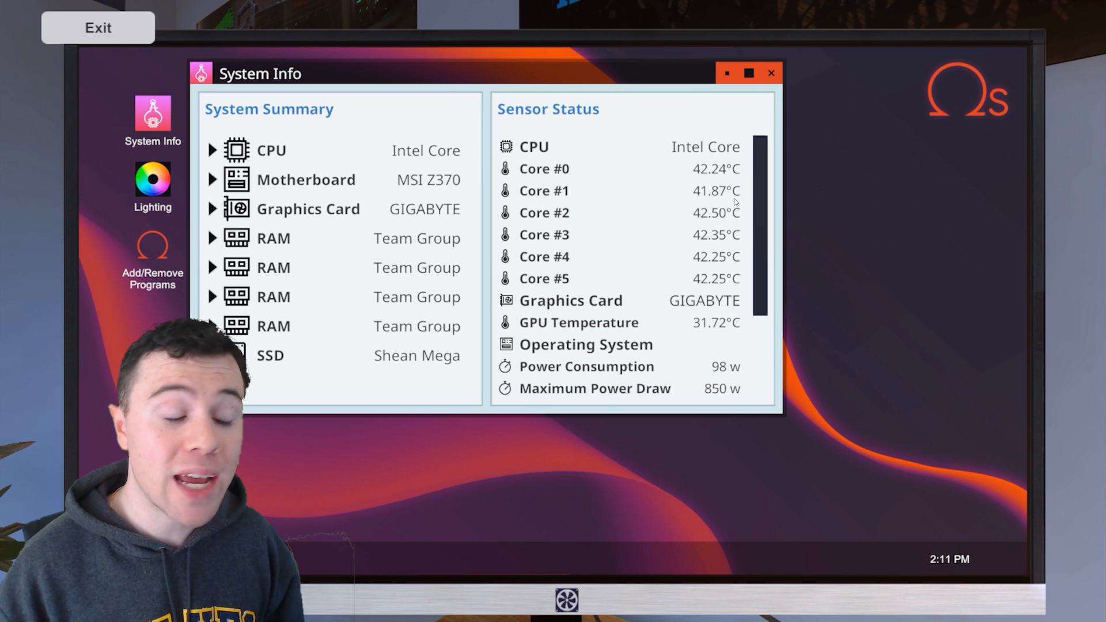
scroll("down", 3)
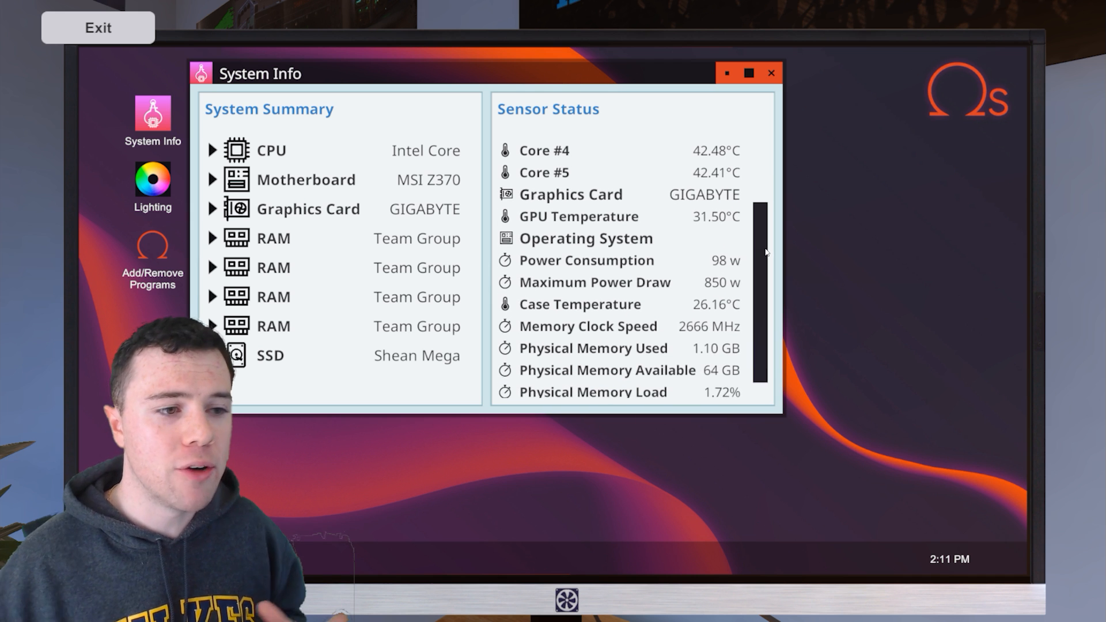
scroll("down", 3)
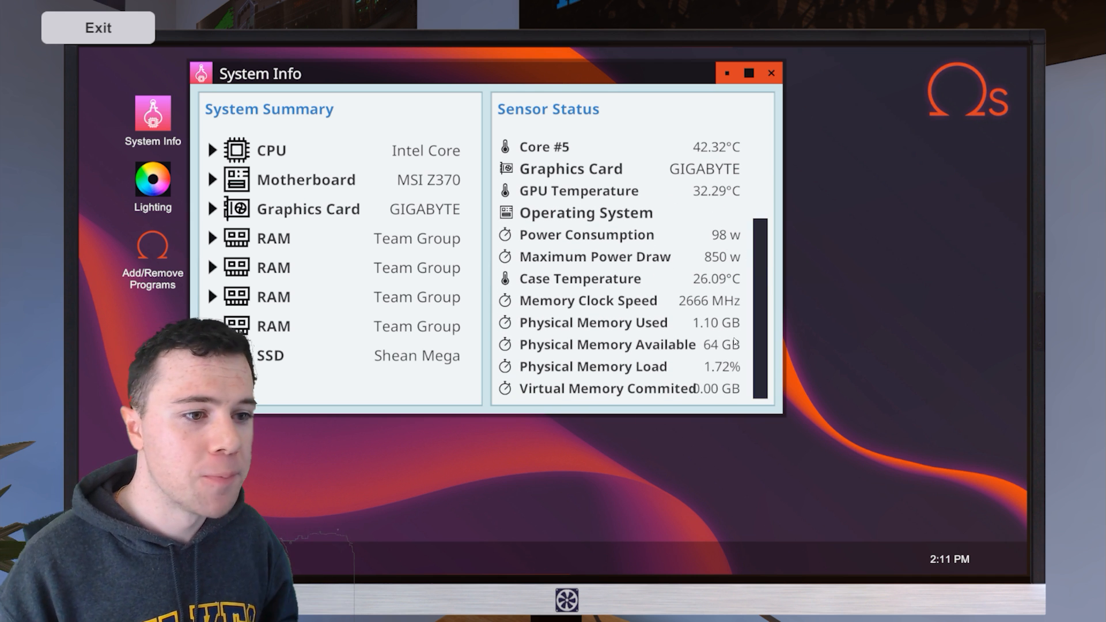
scroll("up", 3)
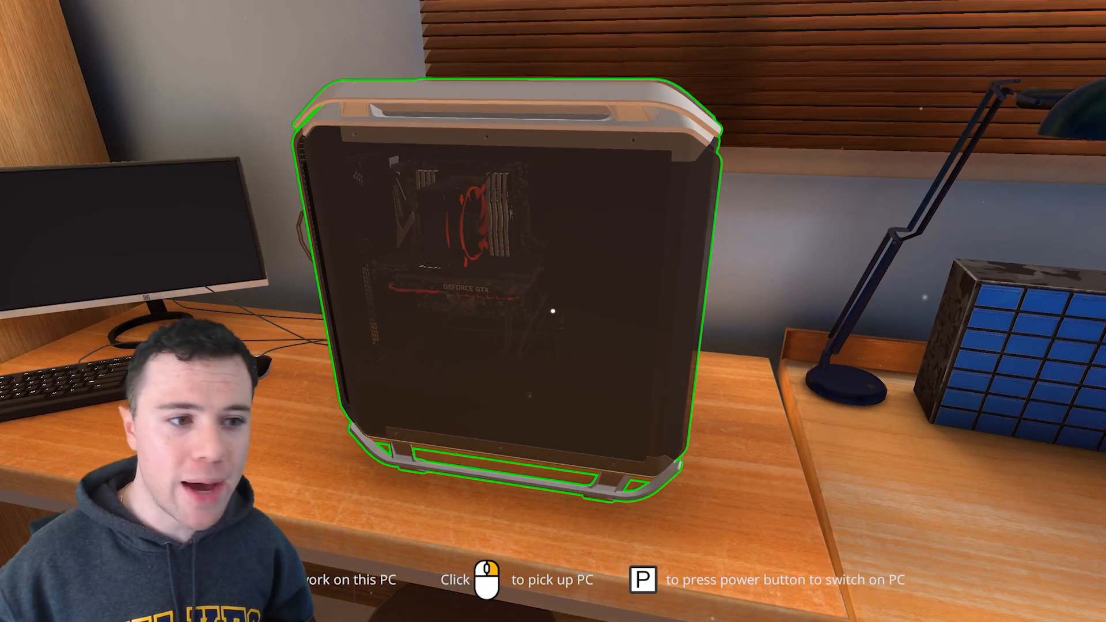
key("p")
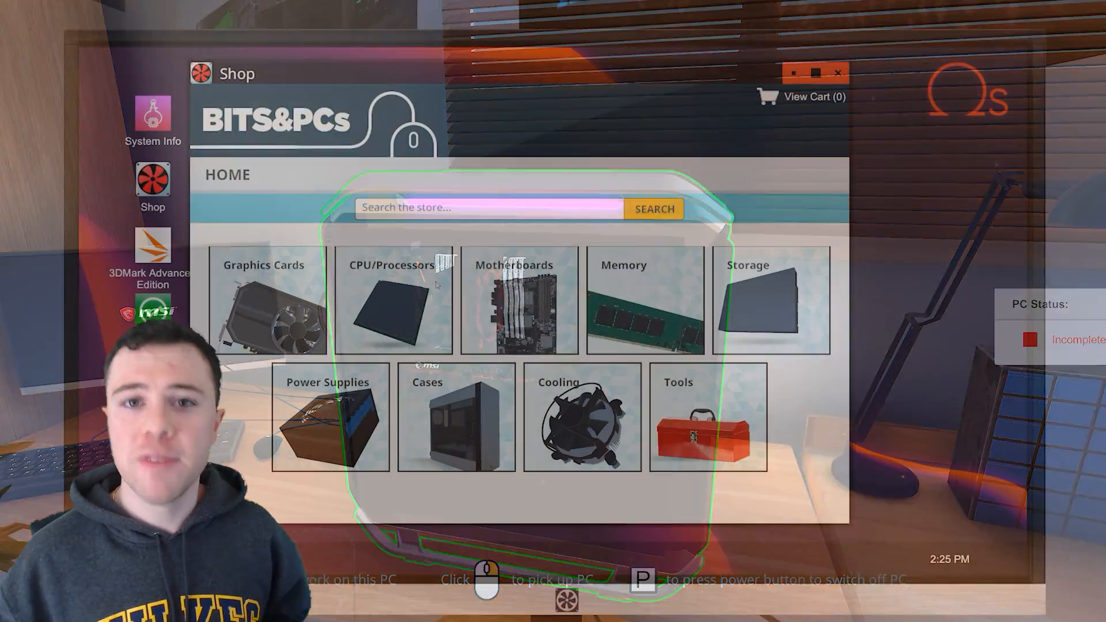
Browse the BITS&PCs upgrades and add the Quick-Screw Tool to the cart.
left_click(678, 417)
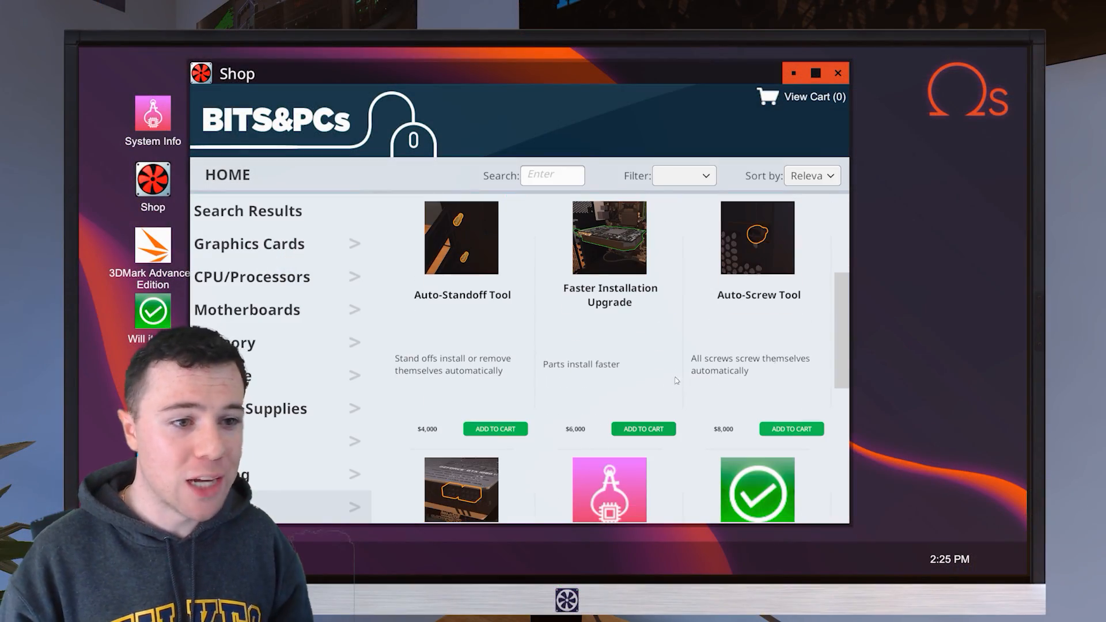
scroll("up", 3)
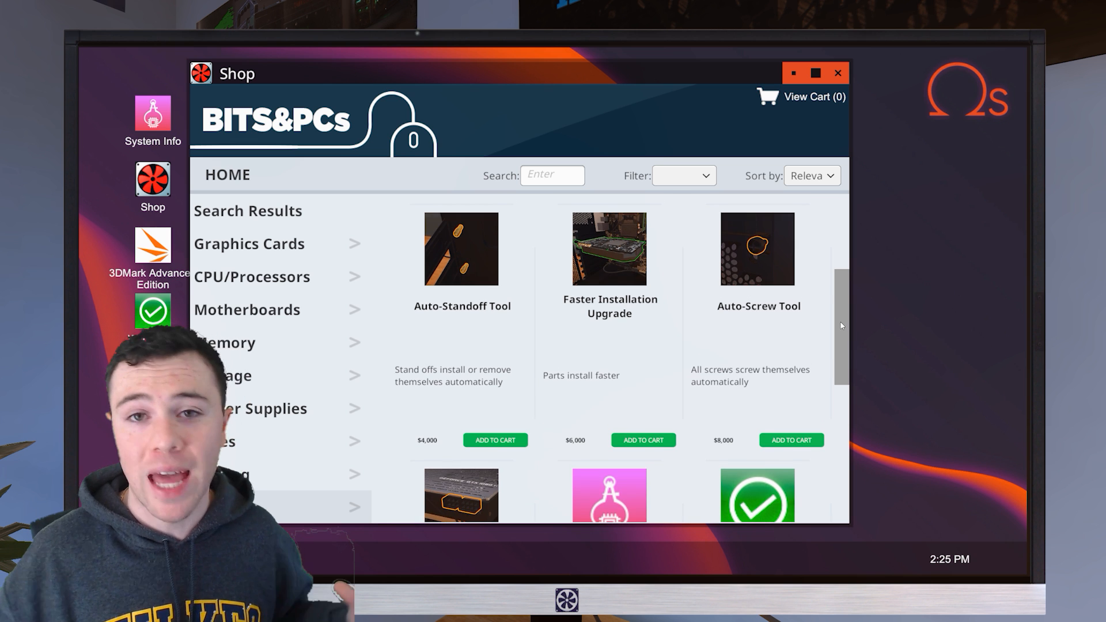
scroll("up", 3)
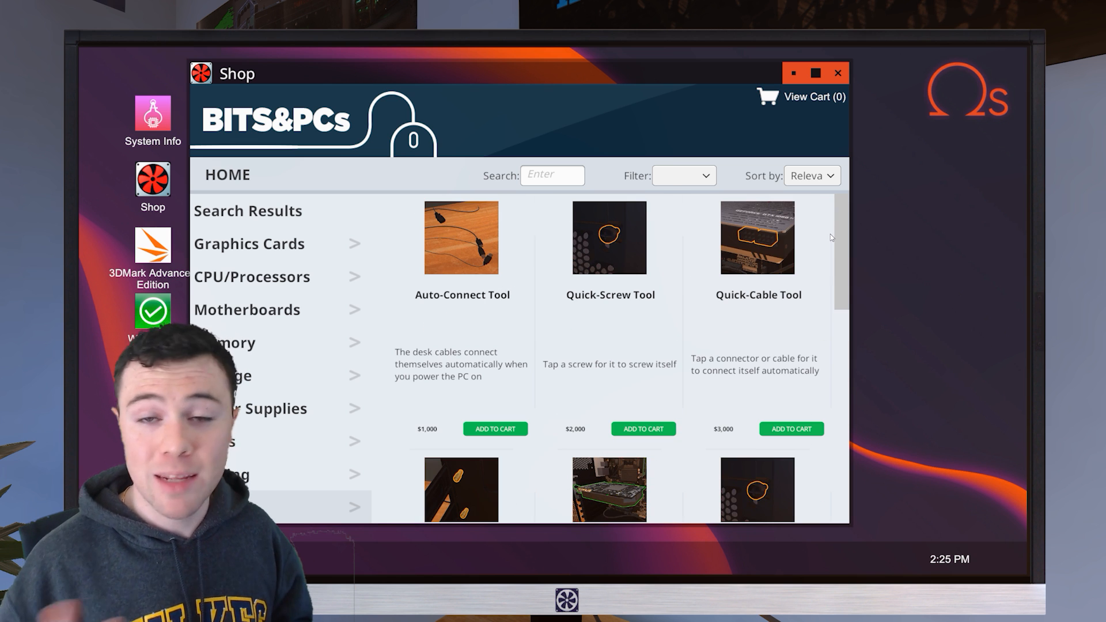
scroll("down", 3)
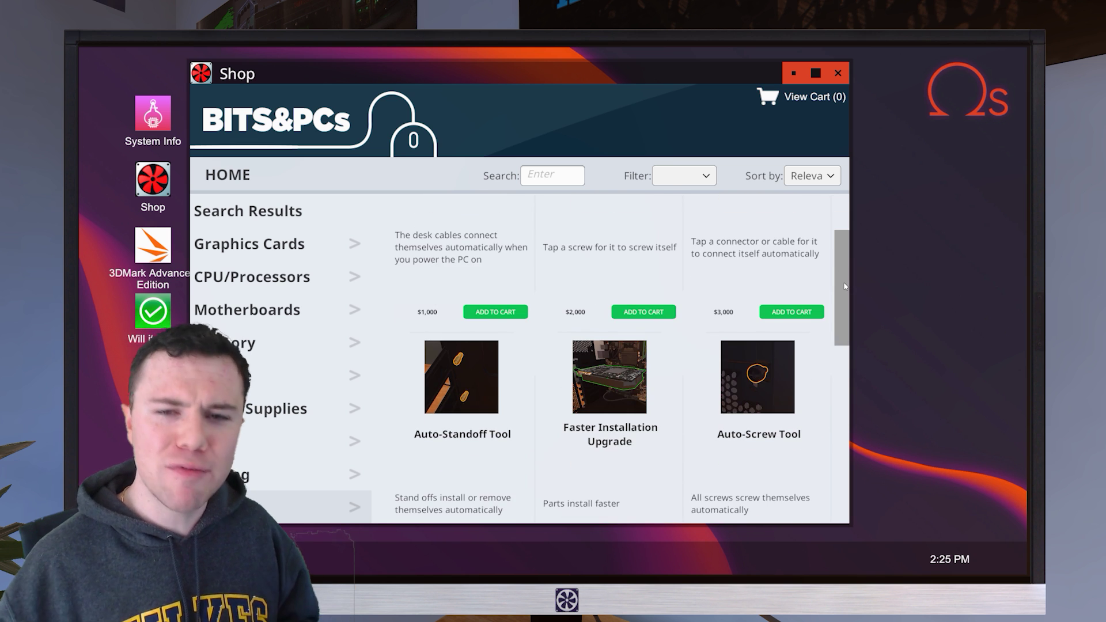
scroll("up", 3)
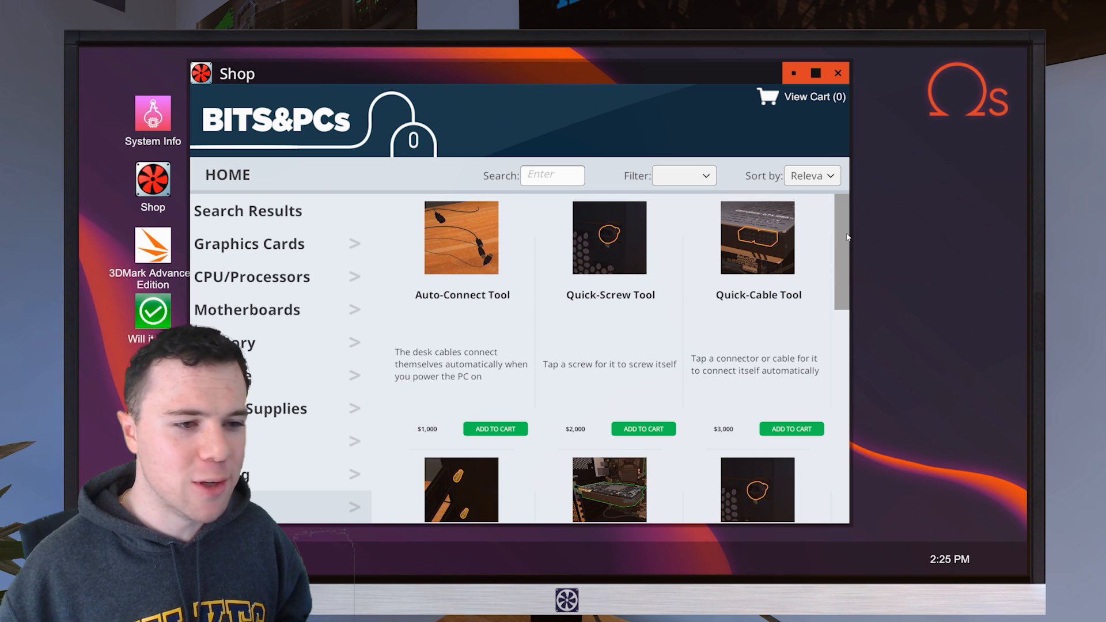
left_click(610, 237)
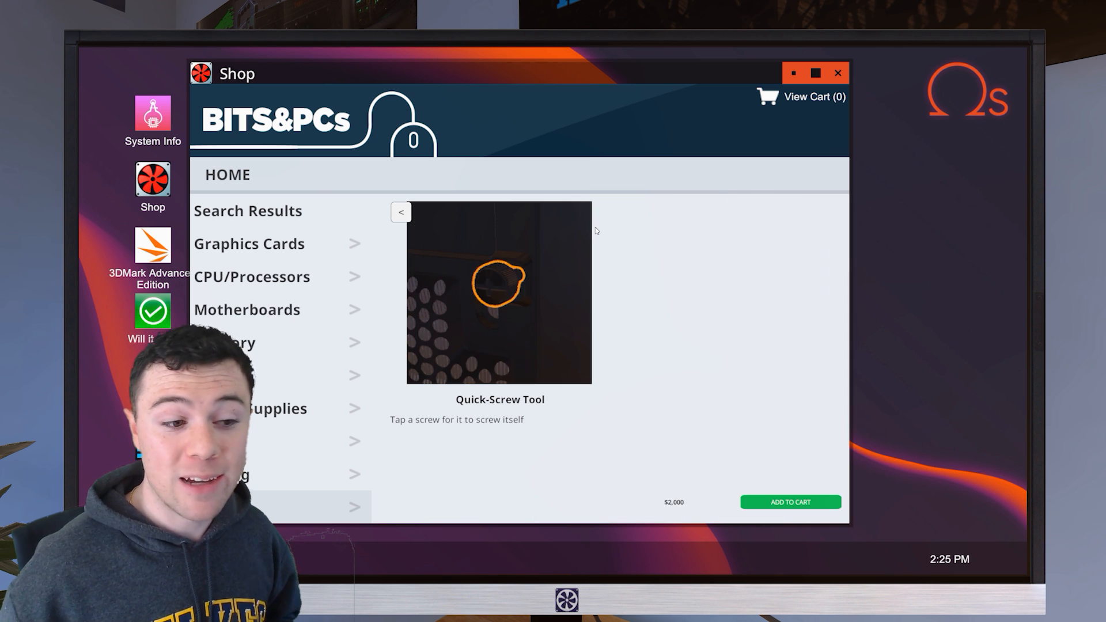
left_click(790, 501)
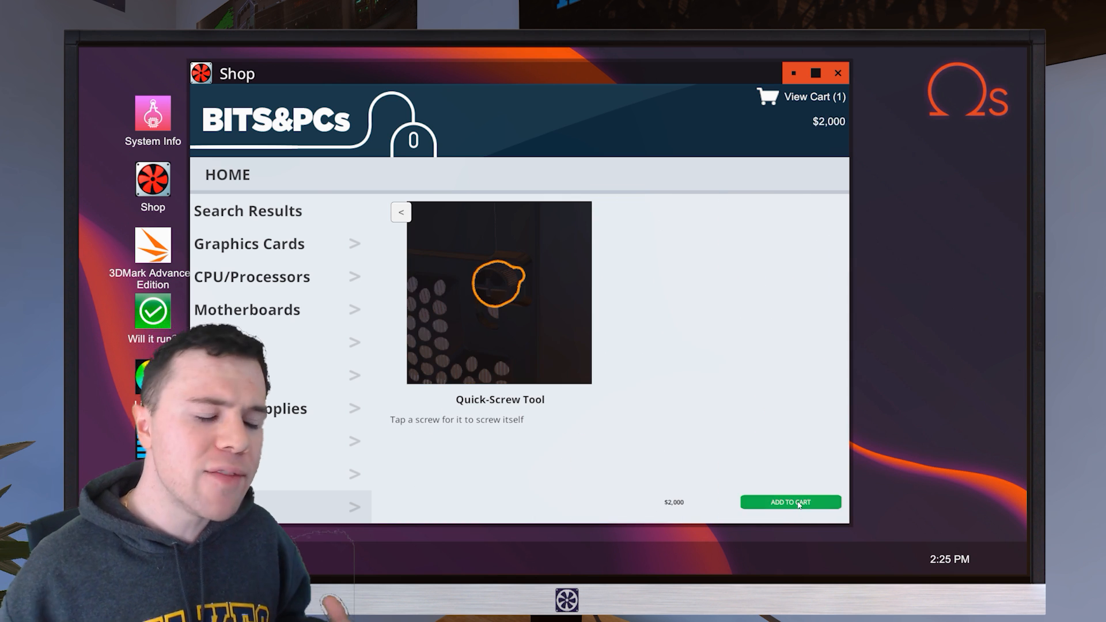
mouse_move(423, 244)
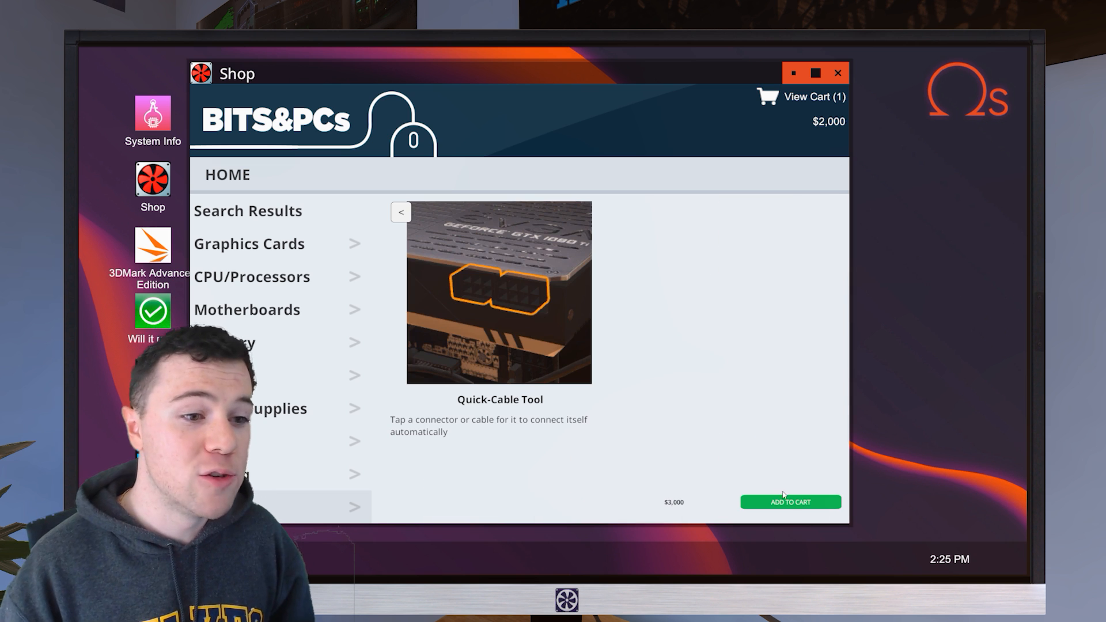
Add the Quick-Cable Tool to the cart and switch to the Power Supplies category.
left_click(790, 501)
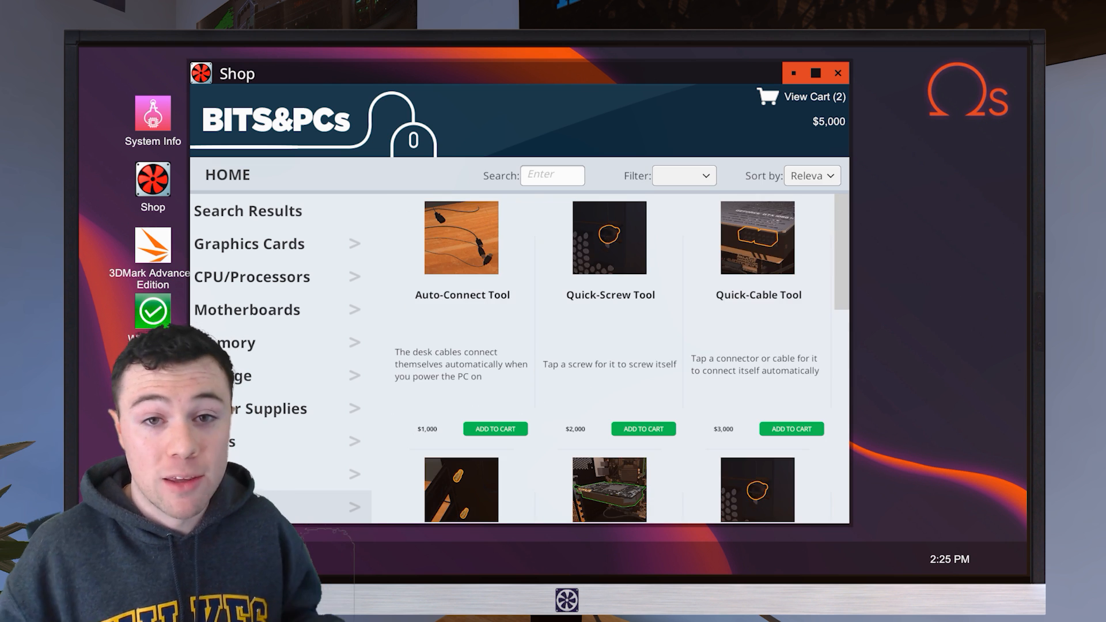
left_click(266, 408)
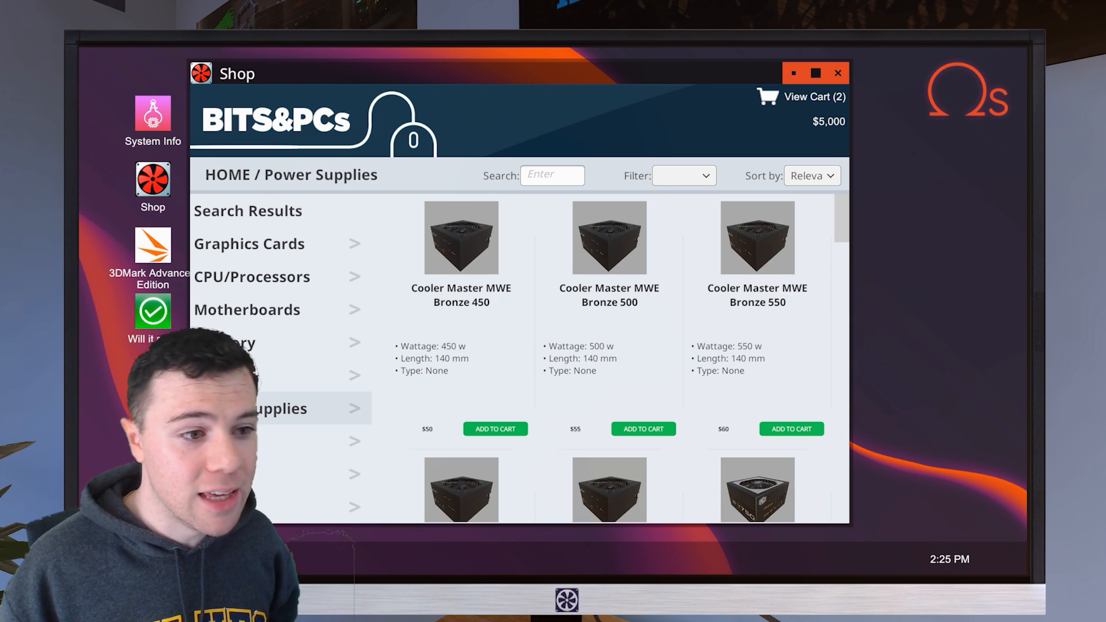
Browse the shop's Memory and Motherboards listings.
left_click(237, 342)
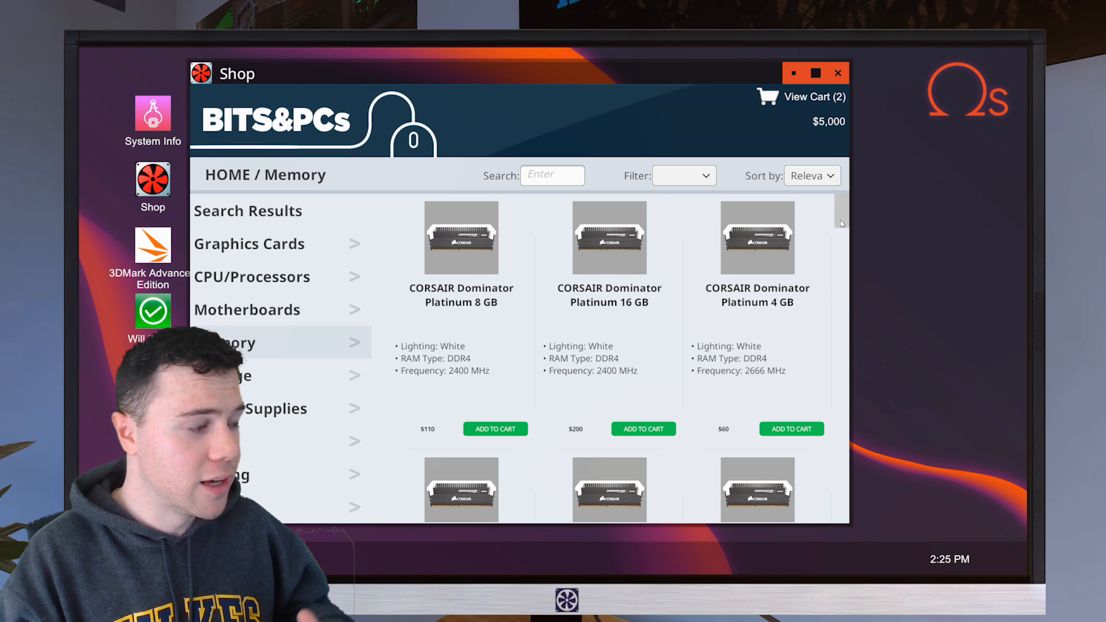
scroll("down", 3)
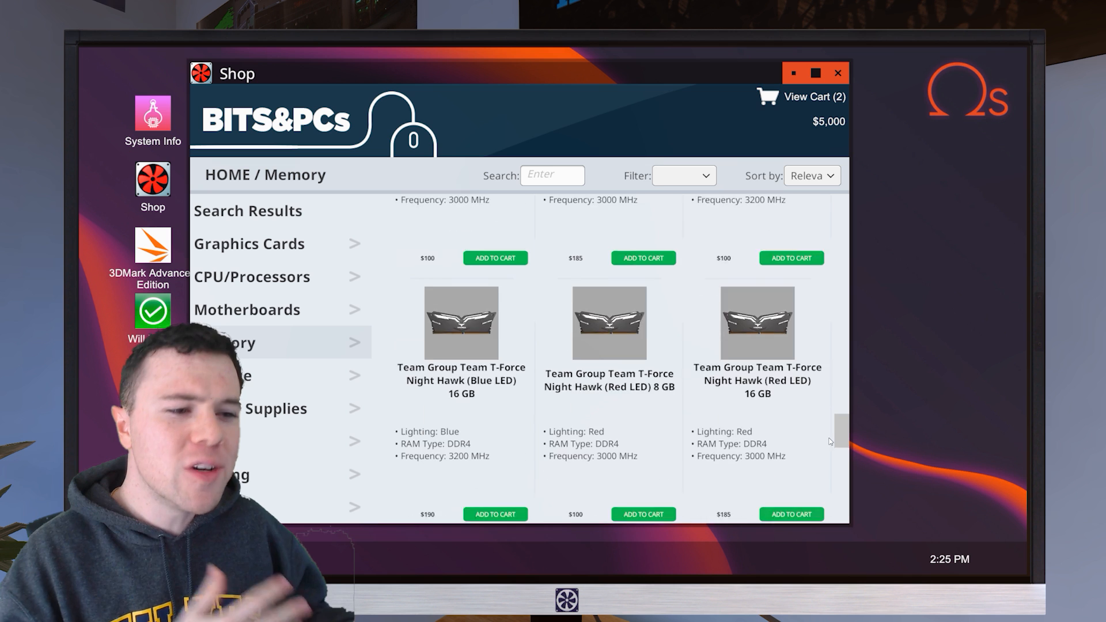
scroll("down", 3)
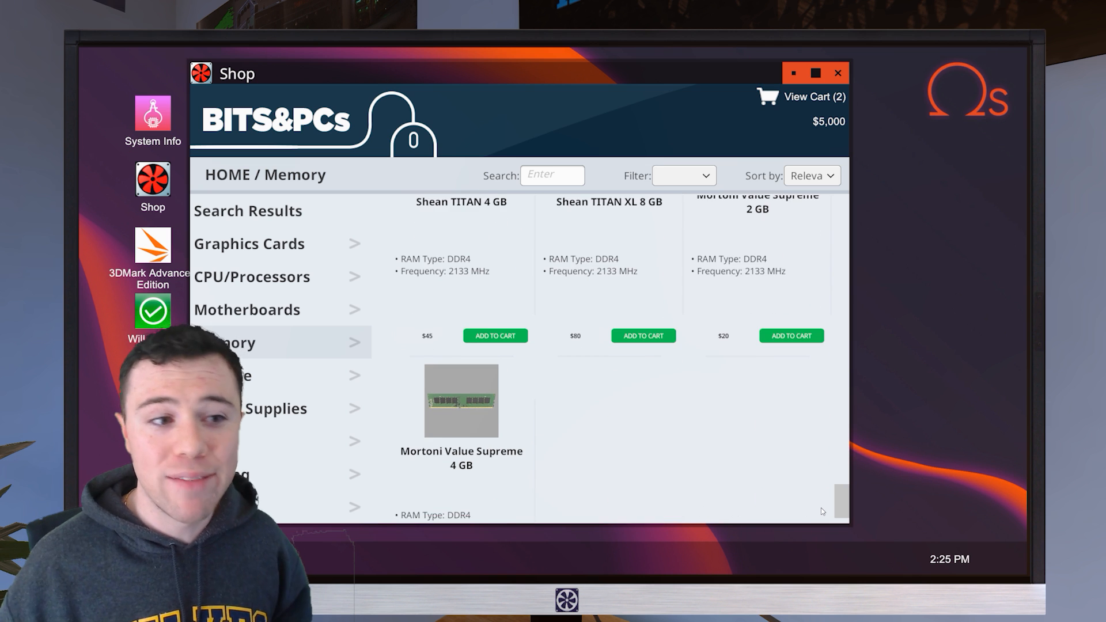
left_click(247, 308)
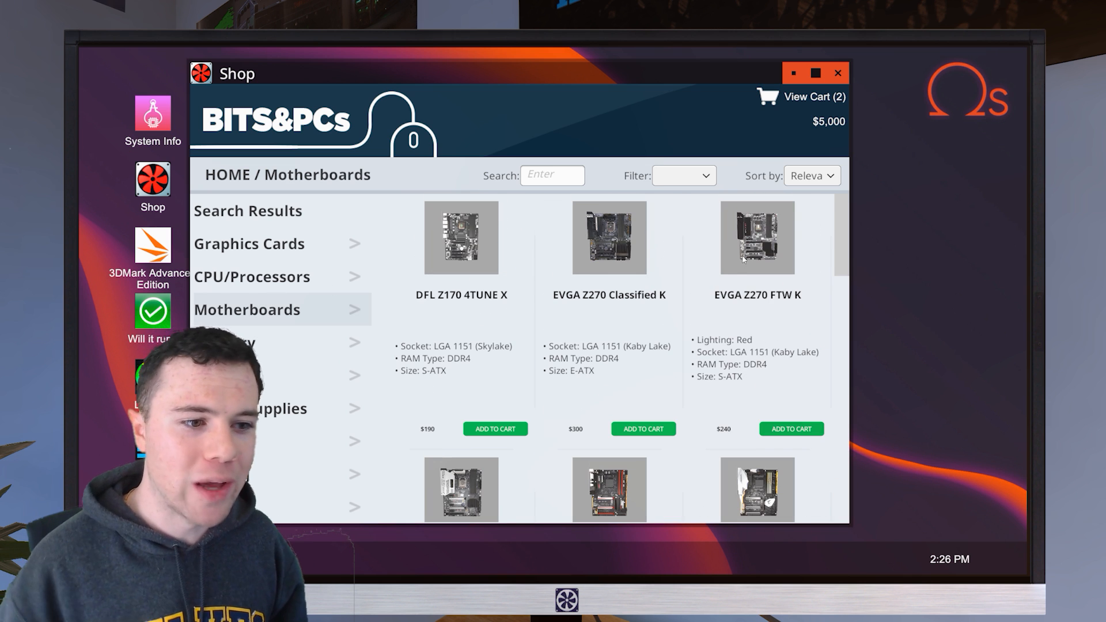
scroll("down", 3)
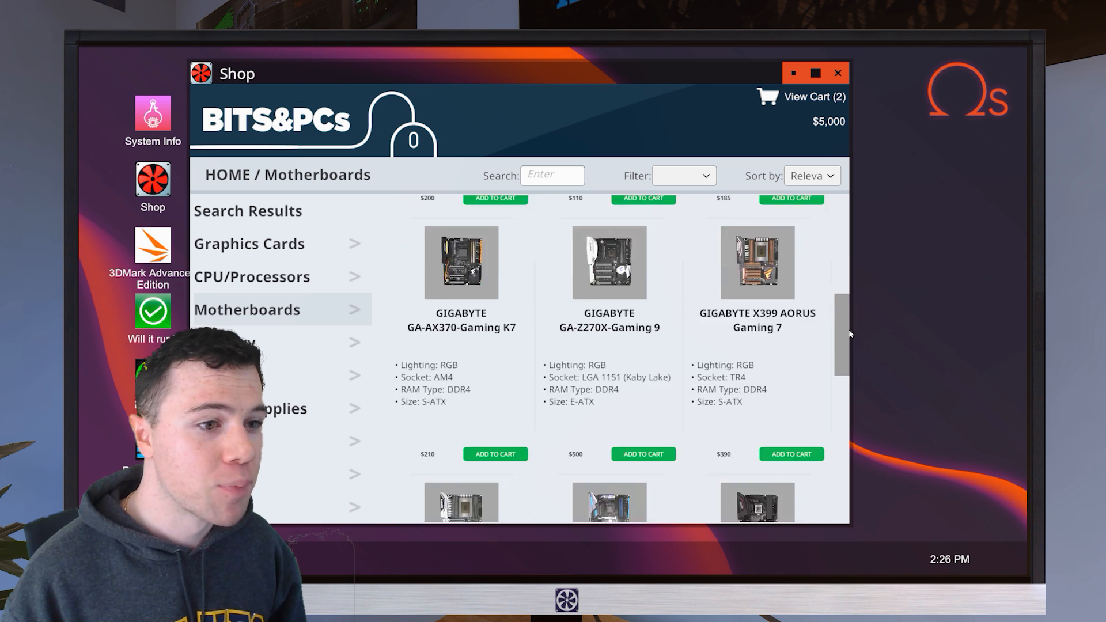
Scroll the CPU/Processors listing, close the shop and launch the Will it run? checker.
left_click(251, 275)
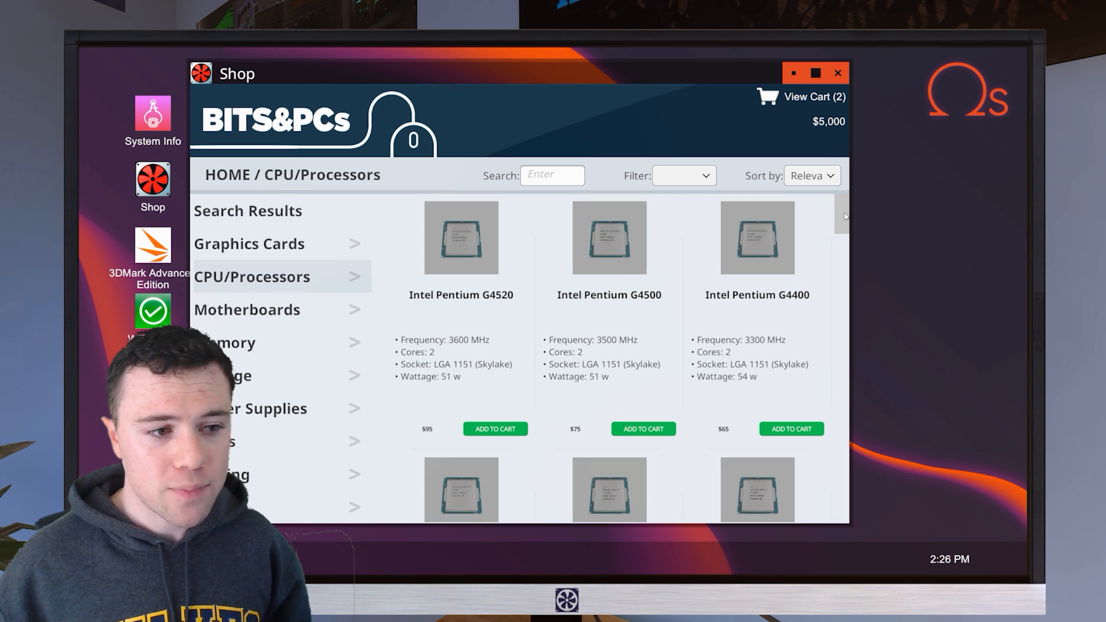
scroll("down", 3)
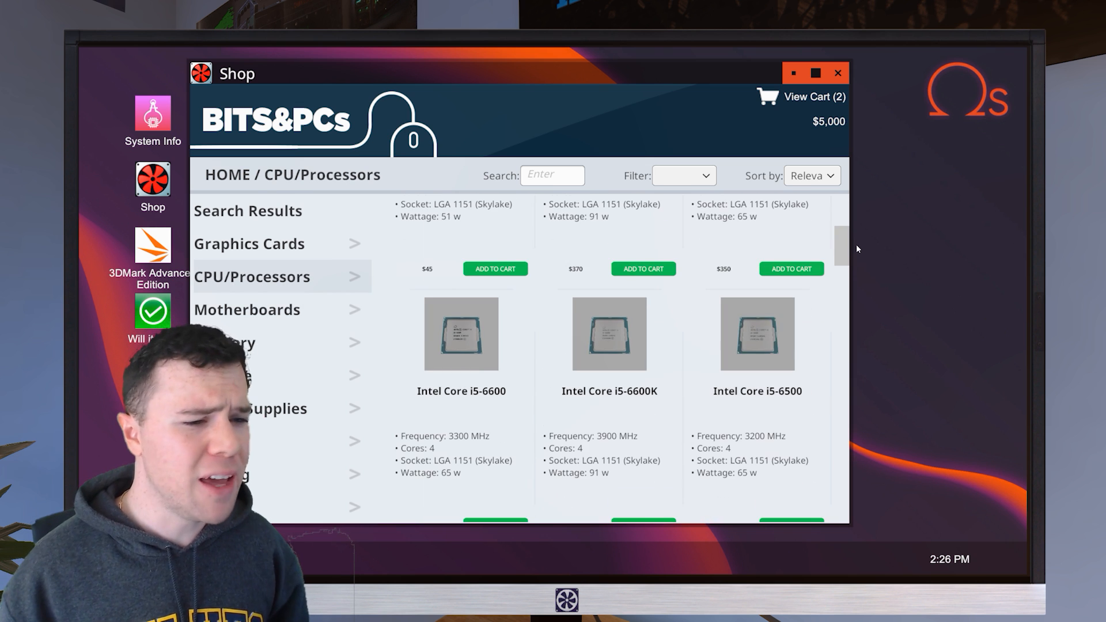
scroll("down", 3)
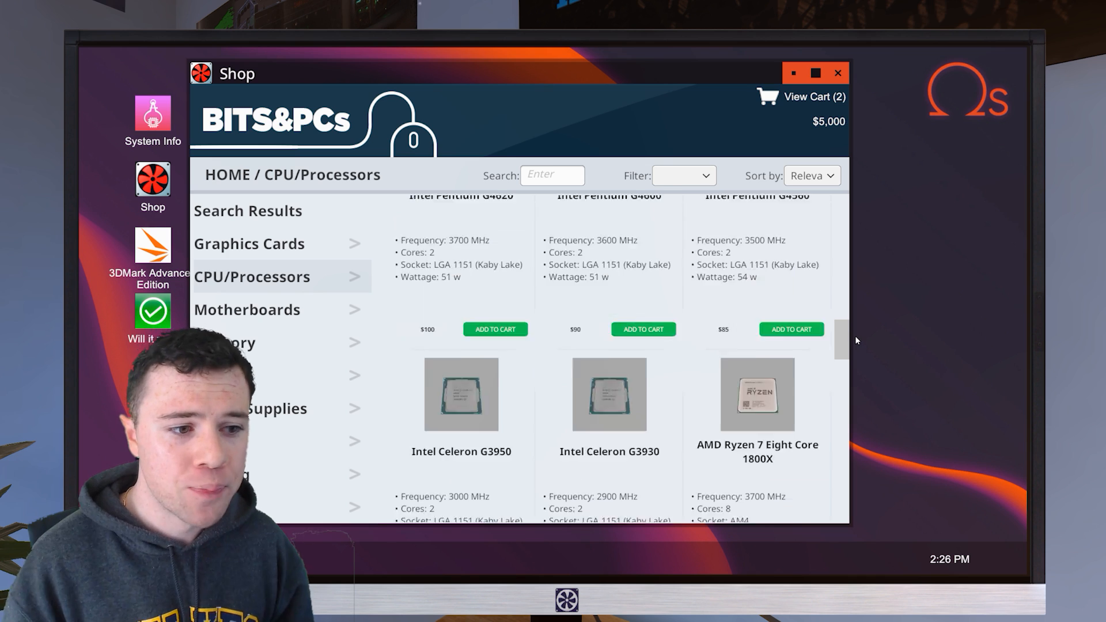
scroll("down", 3)
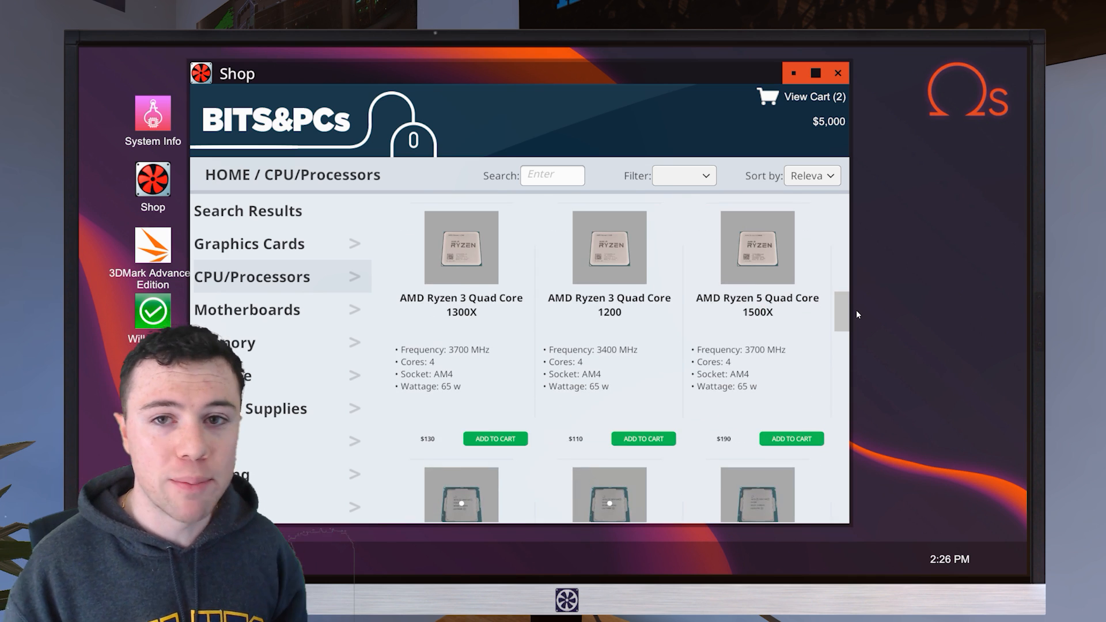
scroll("down", 3)
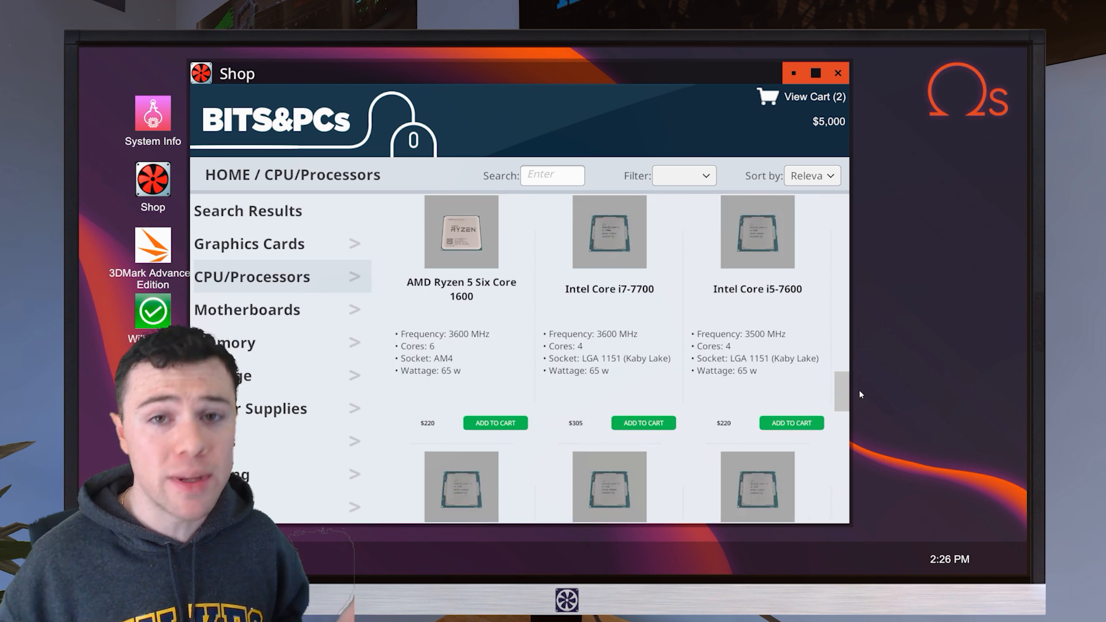
left_click(838, 72)
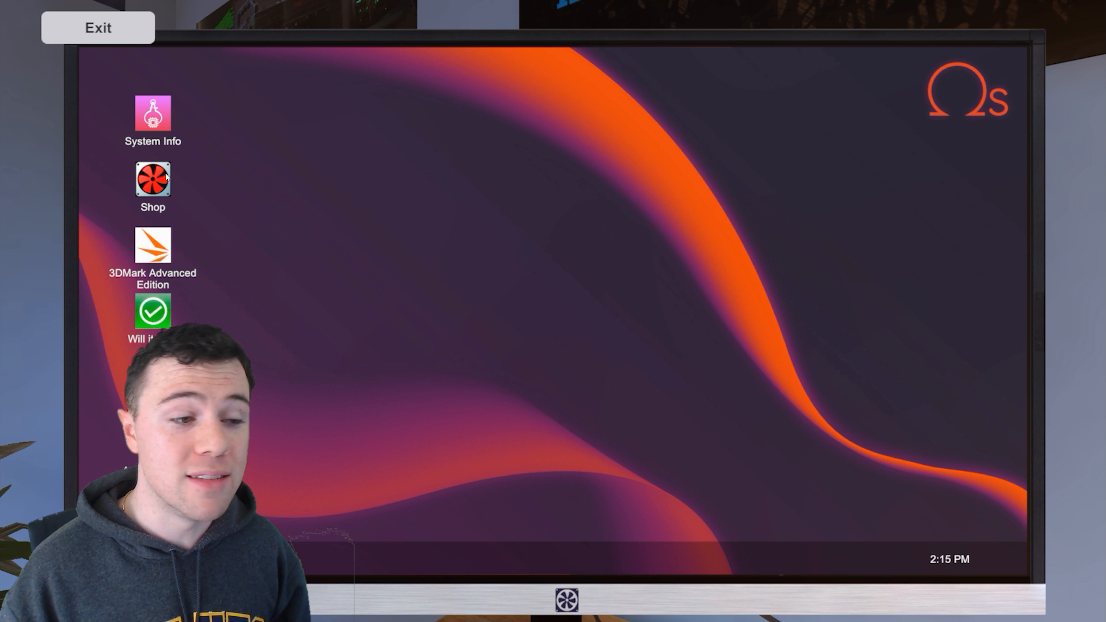
double_click(152, 310)
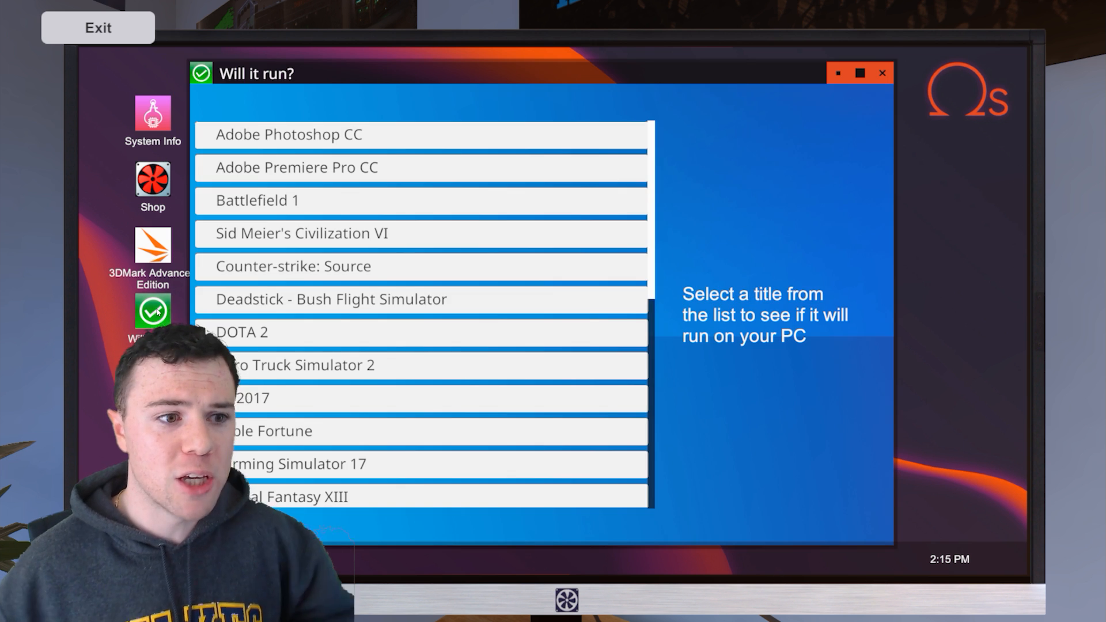
Check the Battlefield 1, Grand Theft Auto V and Overwatch requirements against the build.
scroll("down", 3)
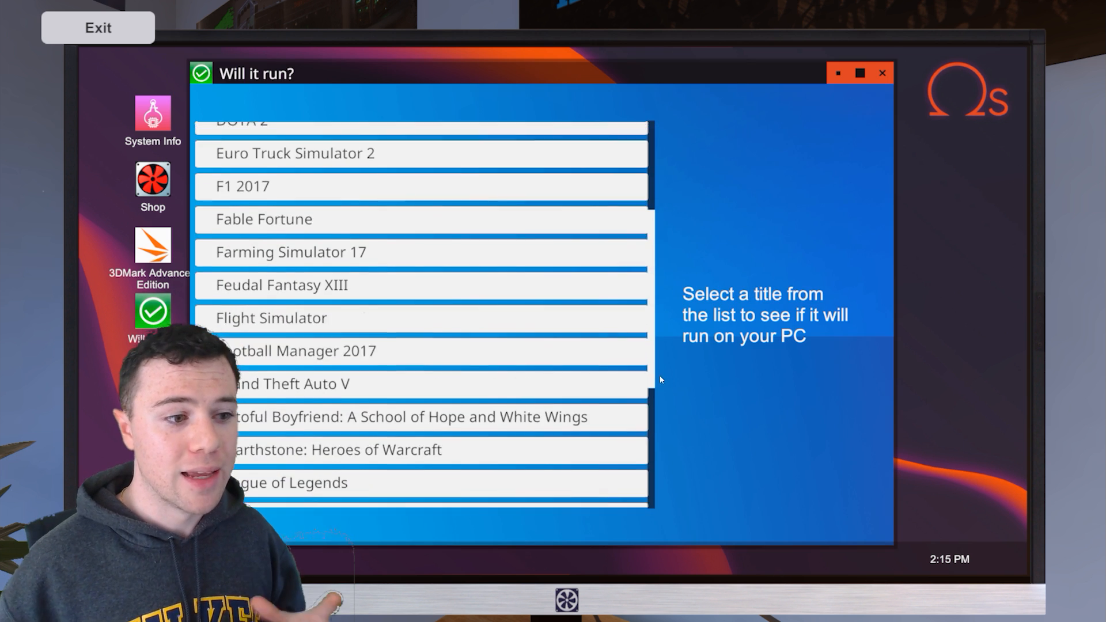
scroll("down", 3)
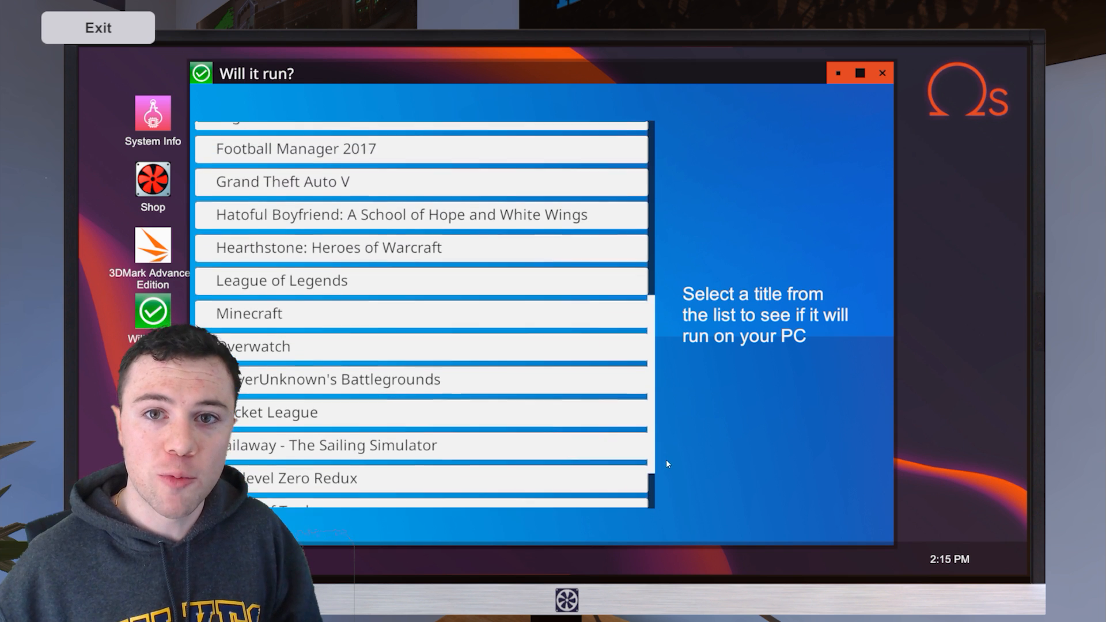
scroll("up", 3)
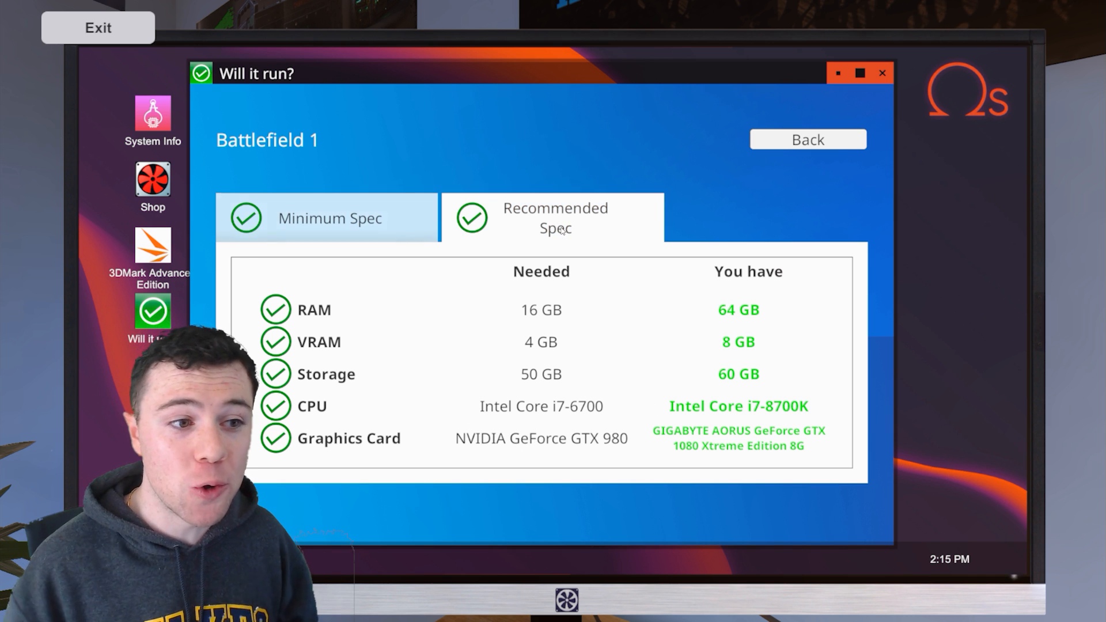
left_click(807, 139)
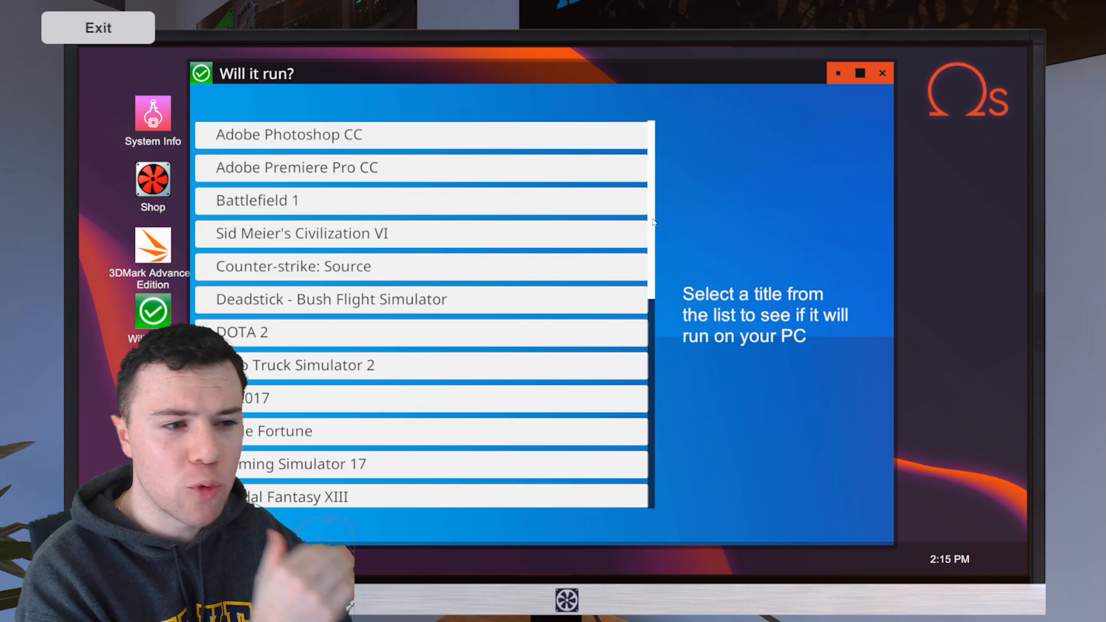
scroll("down", 3)
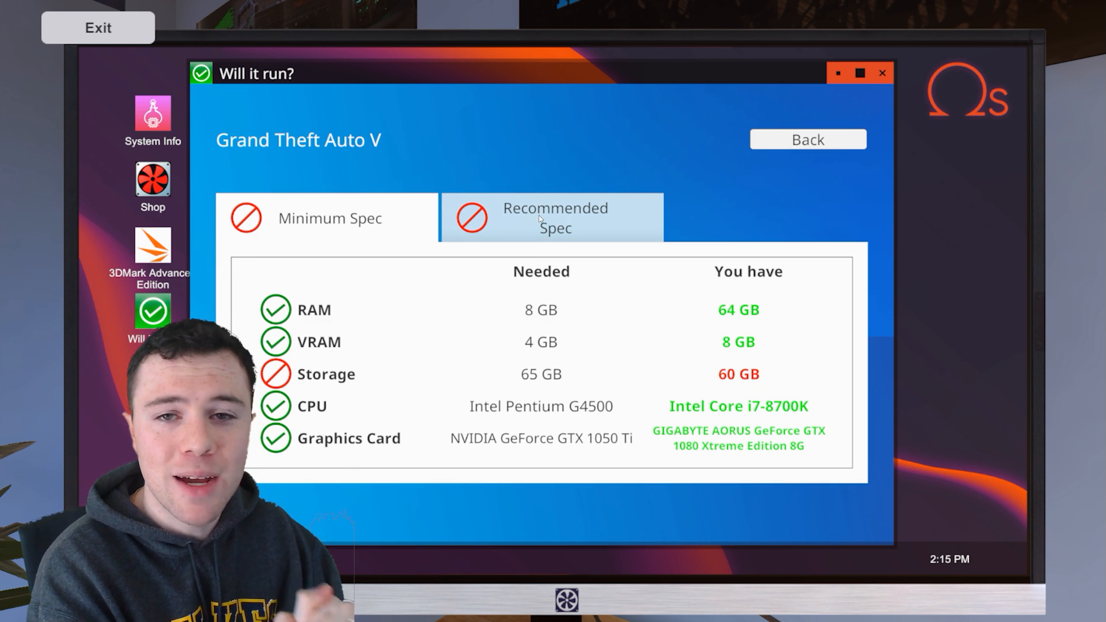
left_click(807, 139)
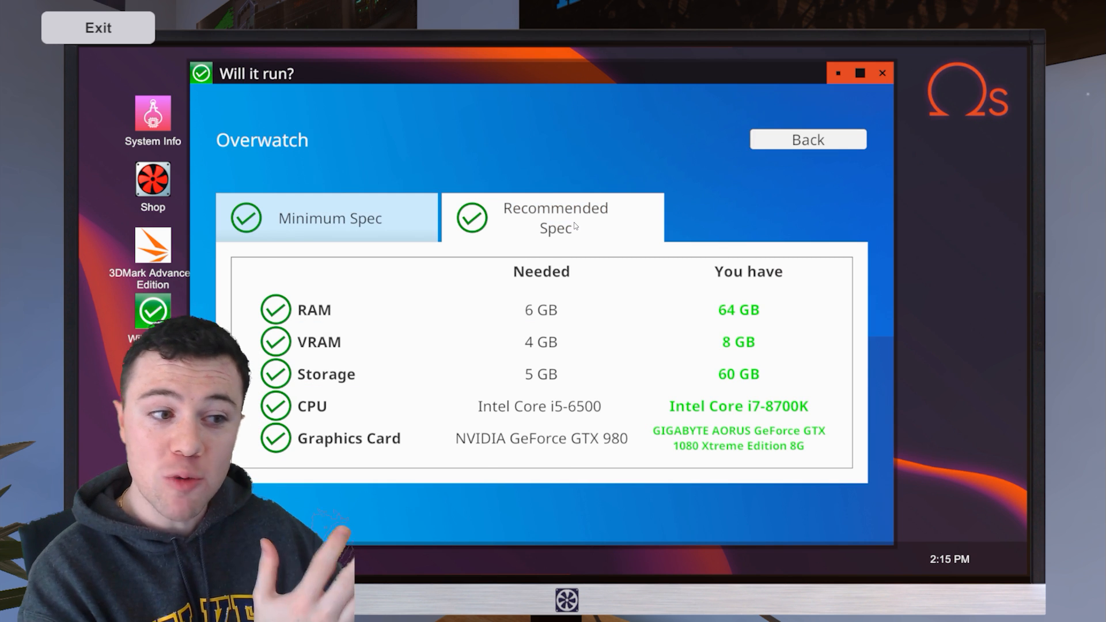
Check PlayerUnknown's Battlegrounds minimum and recommended requirements.
left_click(807, 140)
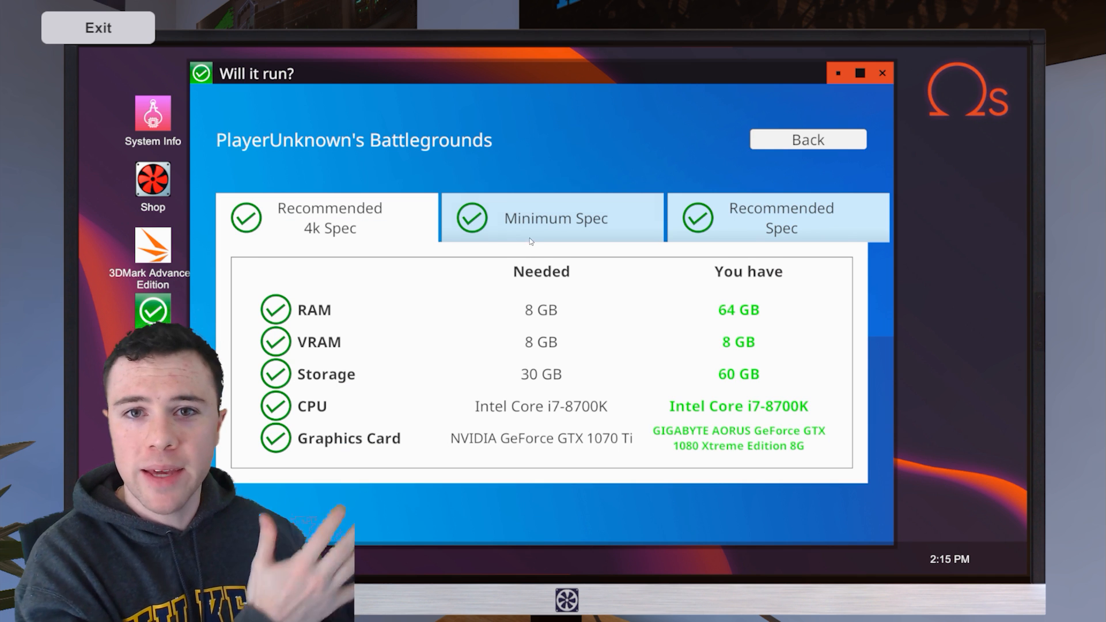
left_click(779, 217)
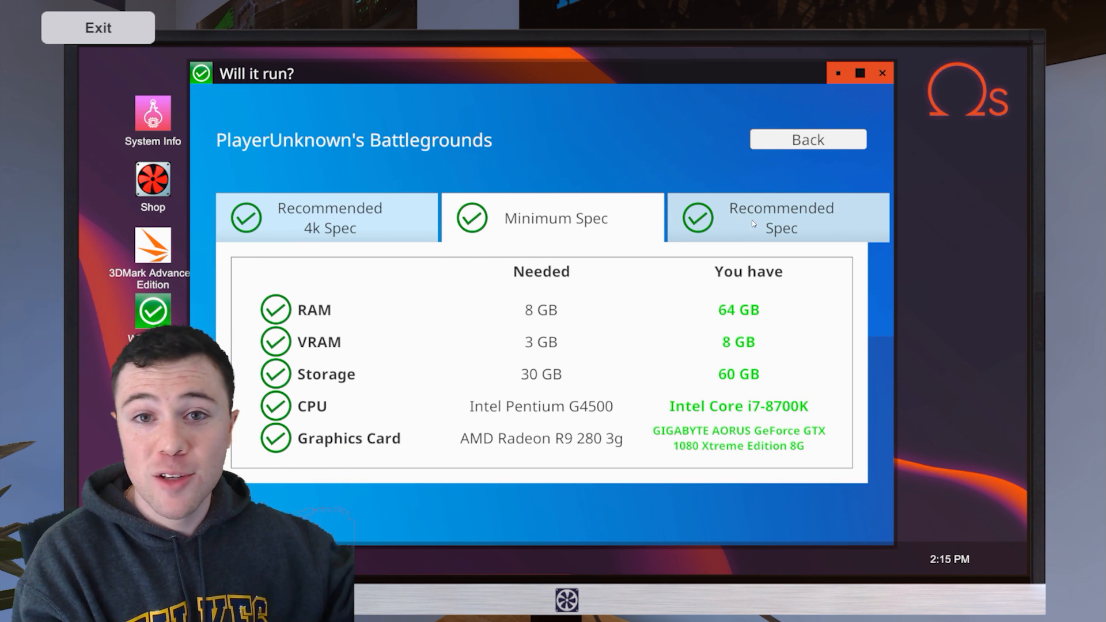
left_click(555, 218)
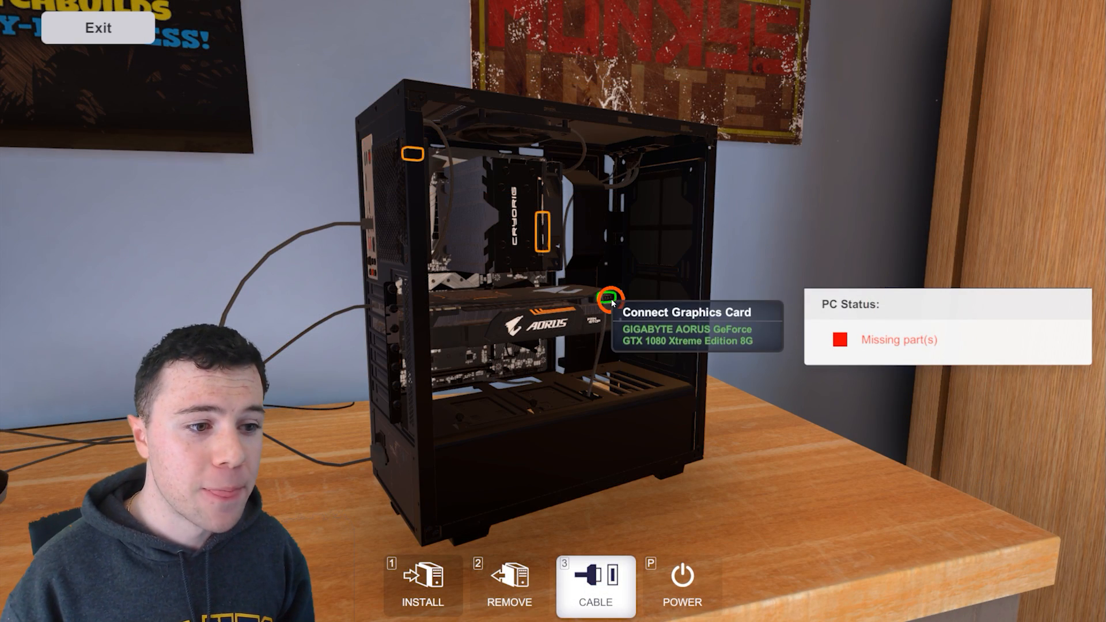
mouse_move(510, 436)
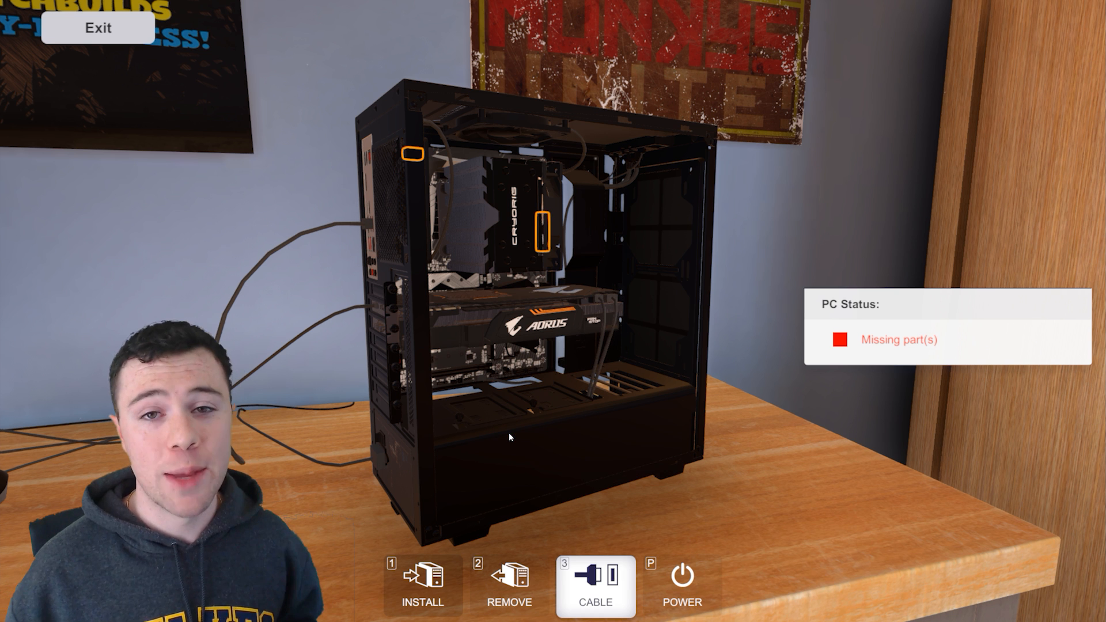
mouse_move(572, 456)
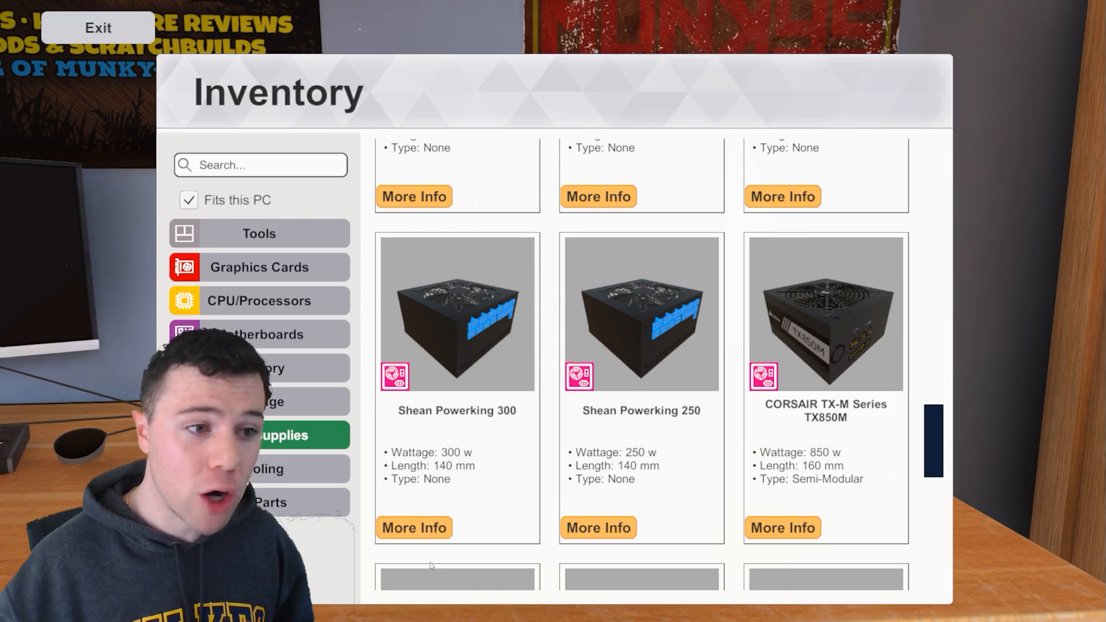
View the memory and storage parts in the inventory, then return to the case.
left_click(260, 368)
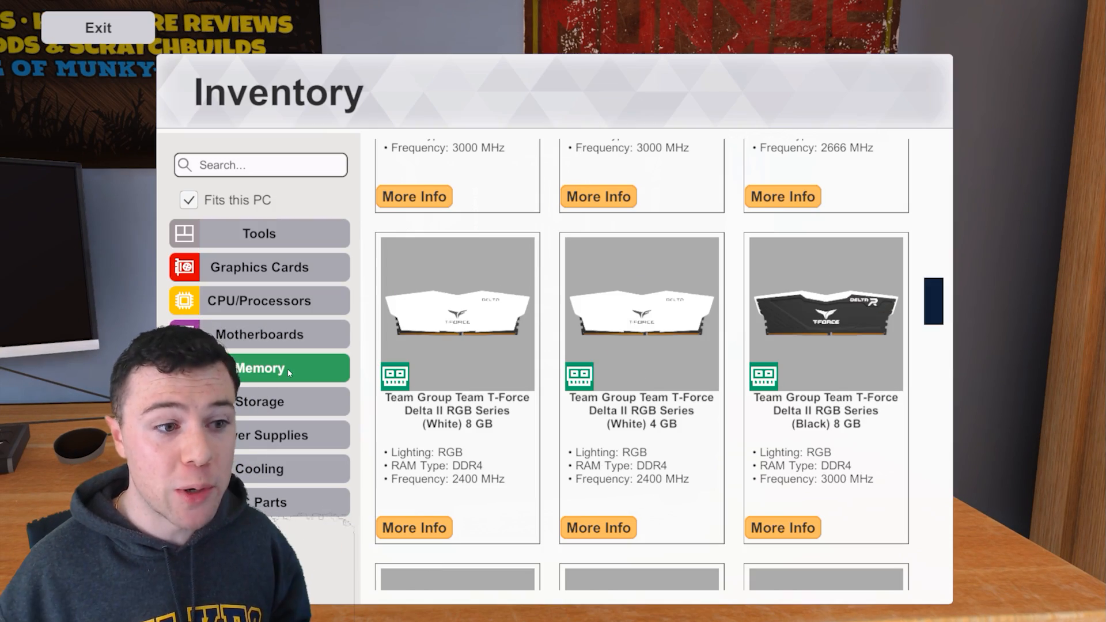
left_click(258, 401)
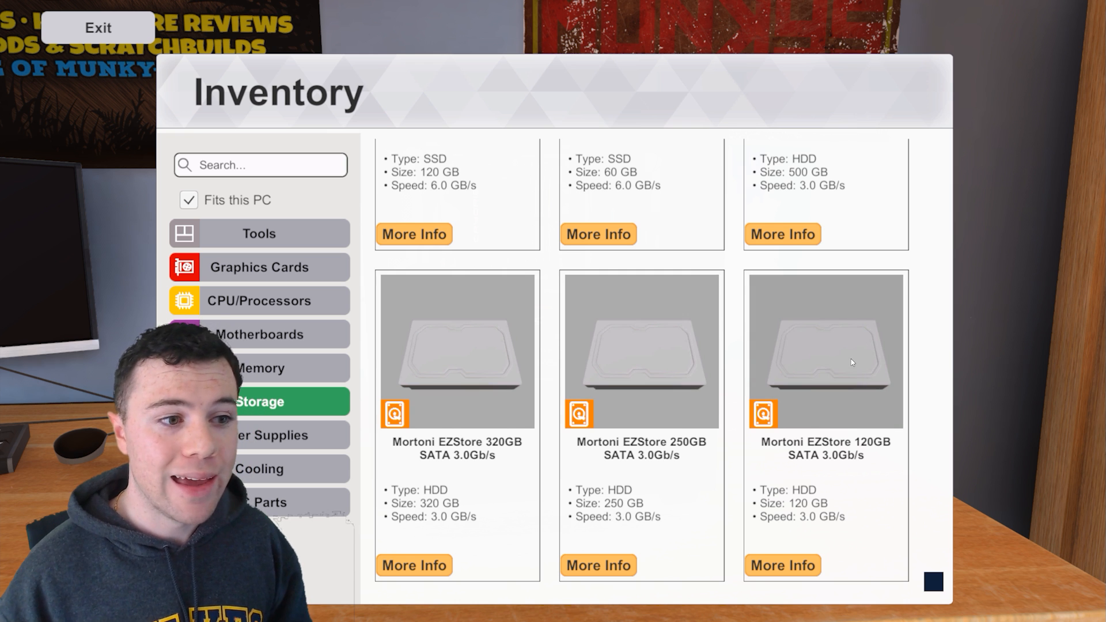
left_click(97, 28)
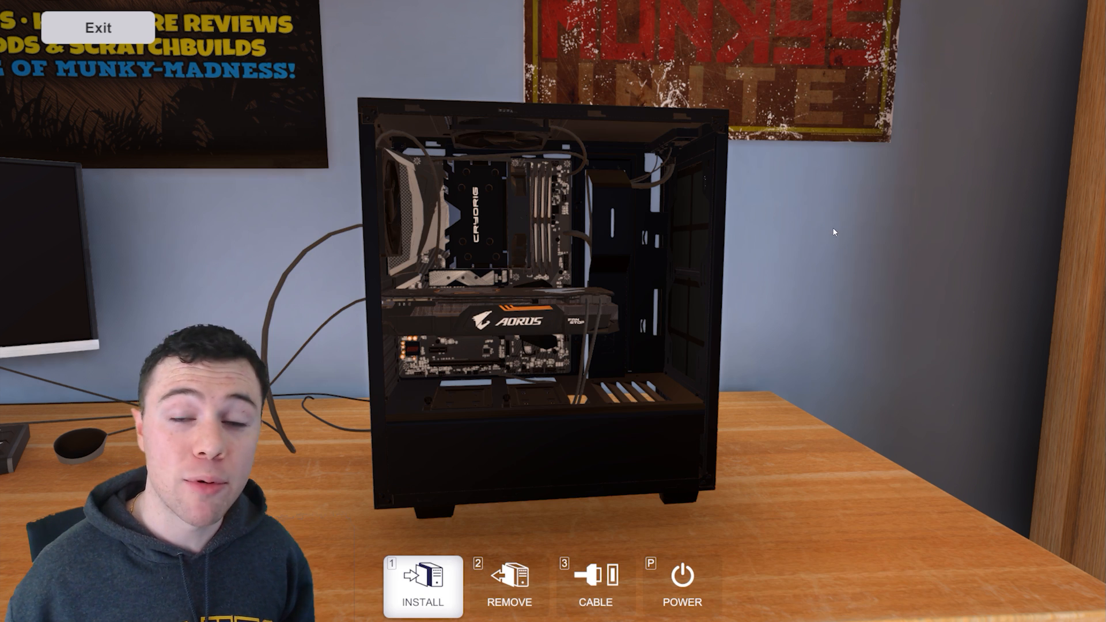
Switch to Remove mode, take out the drive bay, and load the open test-bench PC.
left_click(509, 587)
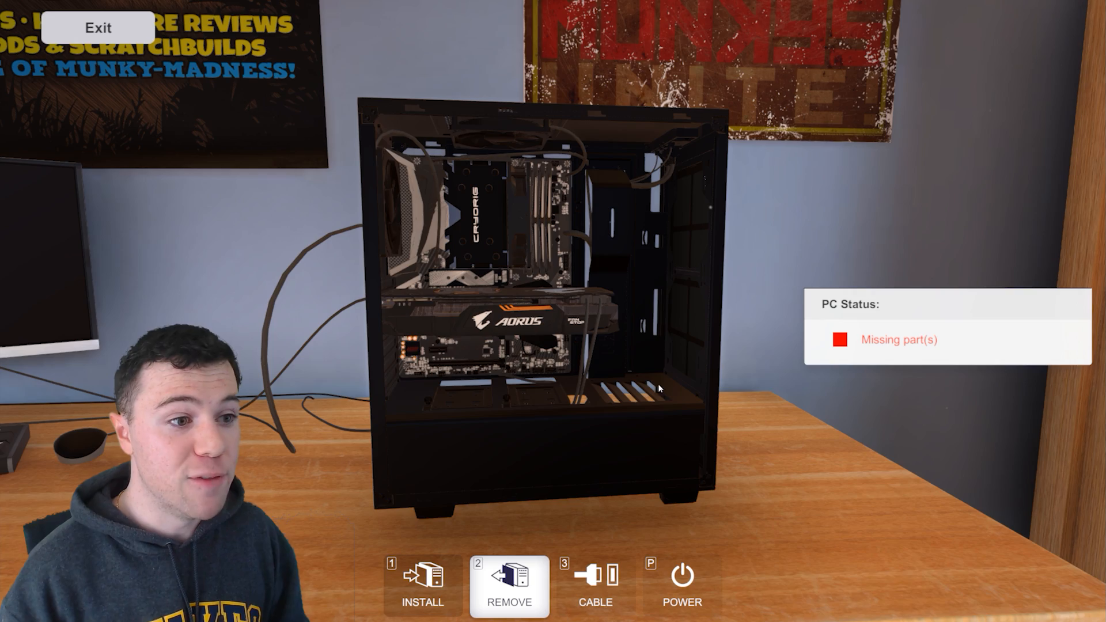
mouse_move(695, 346)
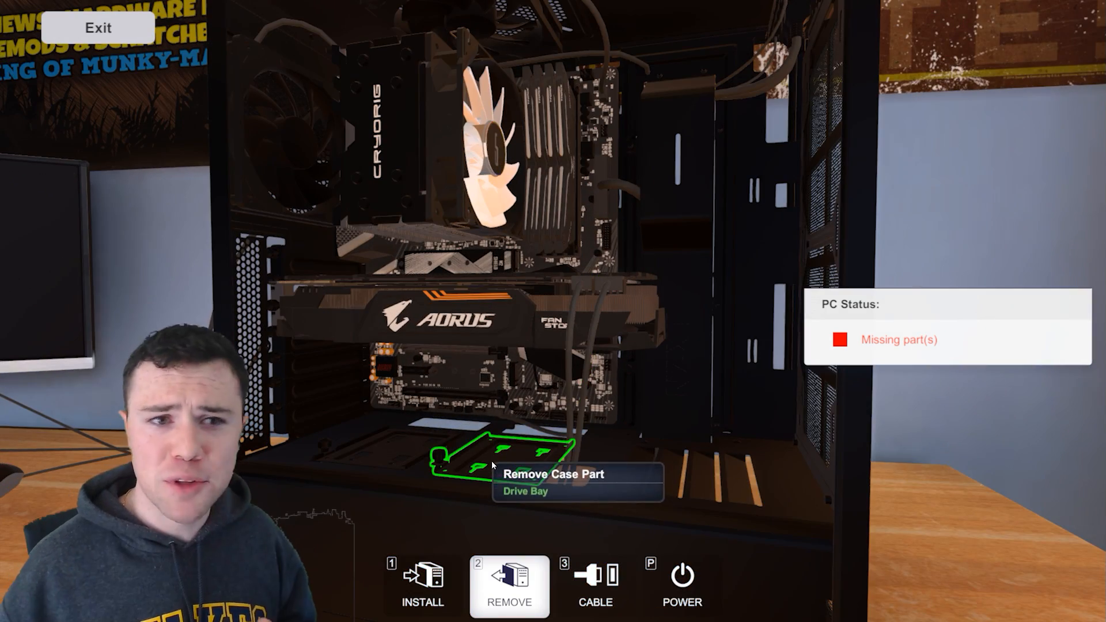
left_click(509, 459)
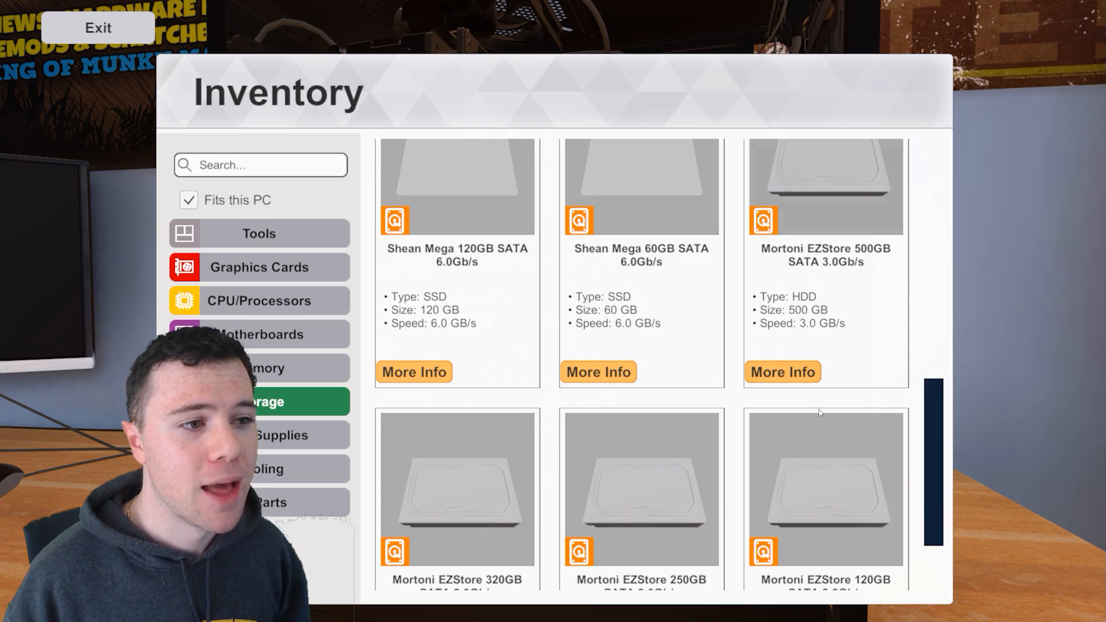
left_click(97, 27)
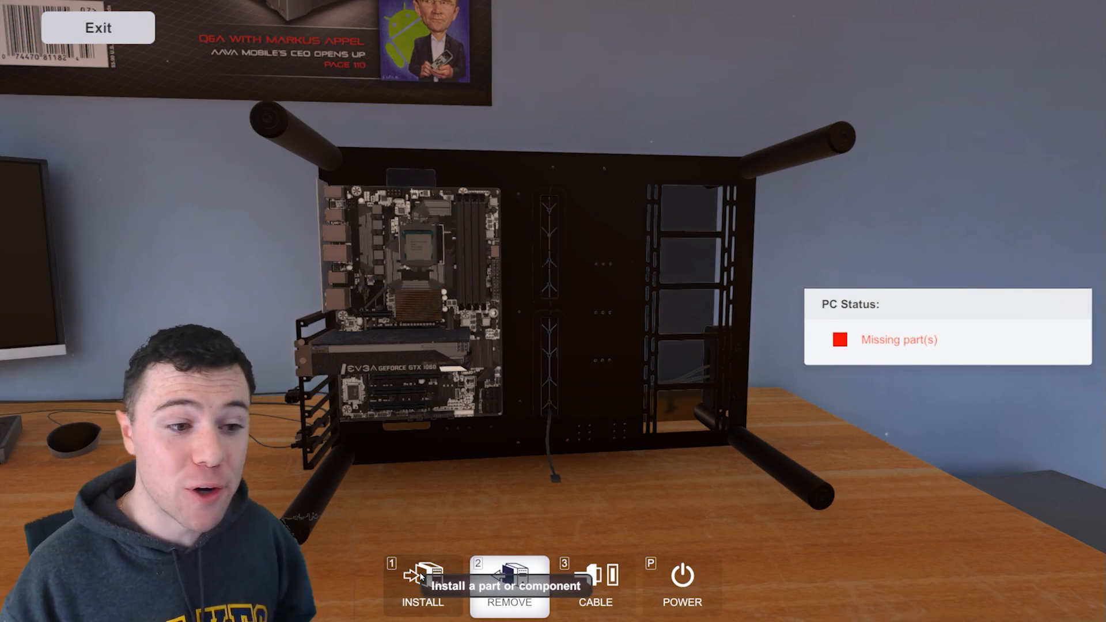
Install a RAM kit from the Memory inventory onto the bench build, then move to cabling.
left_click(421, 584)
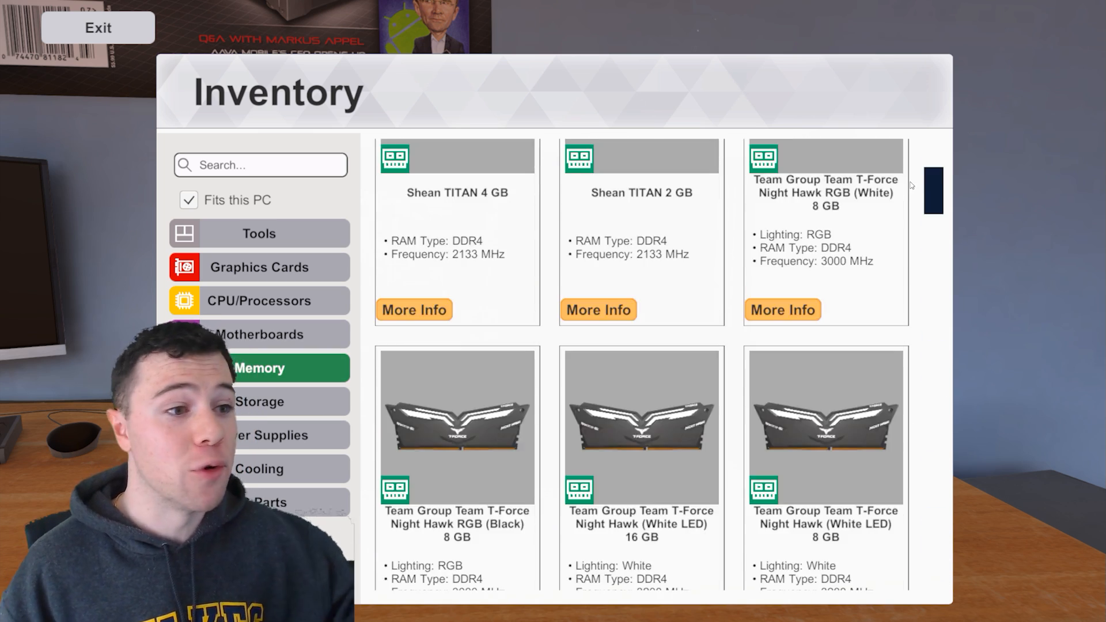
scroll("up", 3)
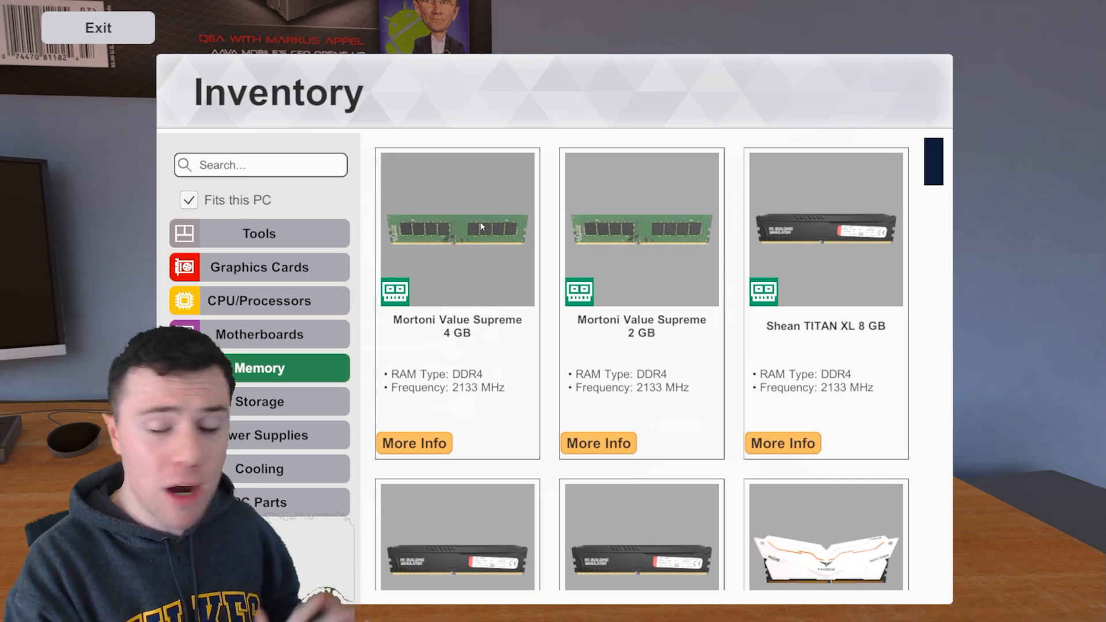
left_click(97, 27)
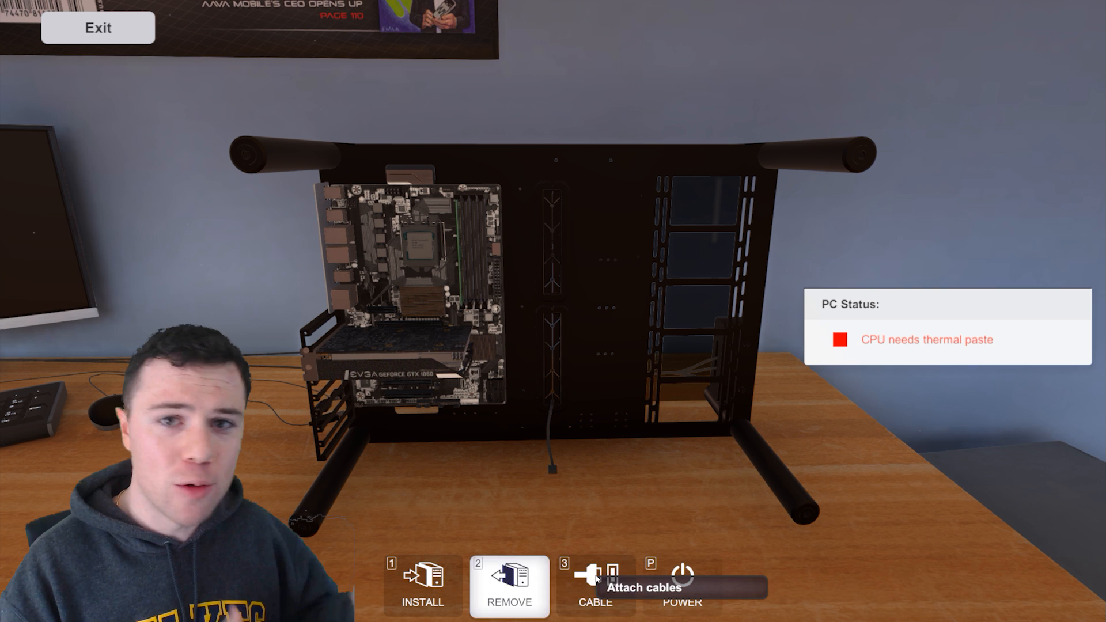
left_click(594, 586)
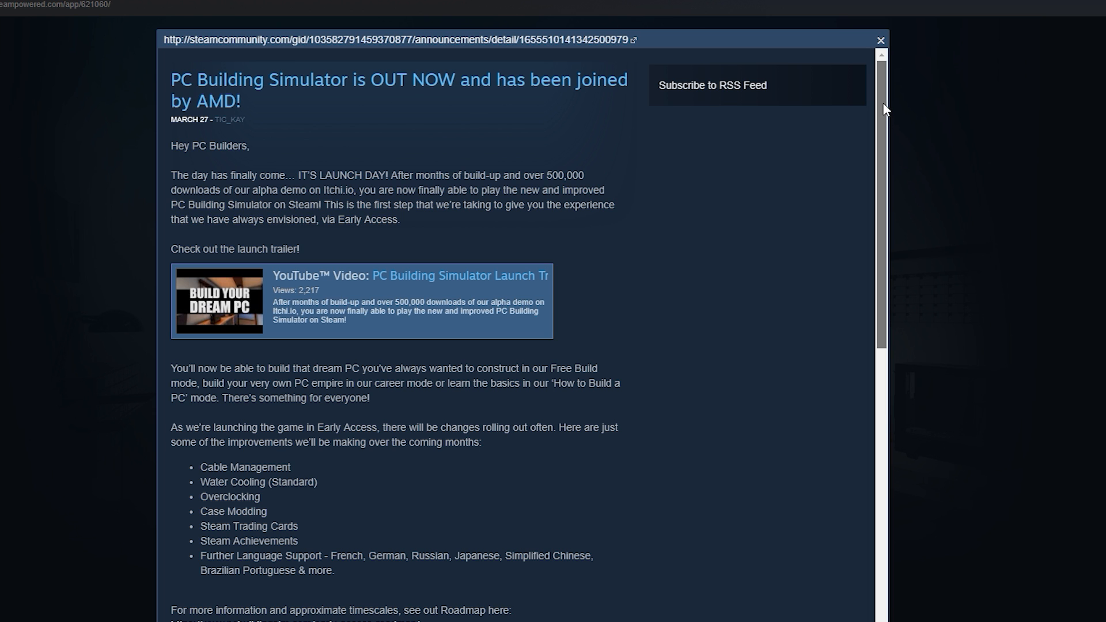
Read the announcement's planned improvements list and roadmap, then close it to return to the game.
scroll("down", 3)
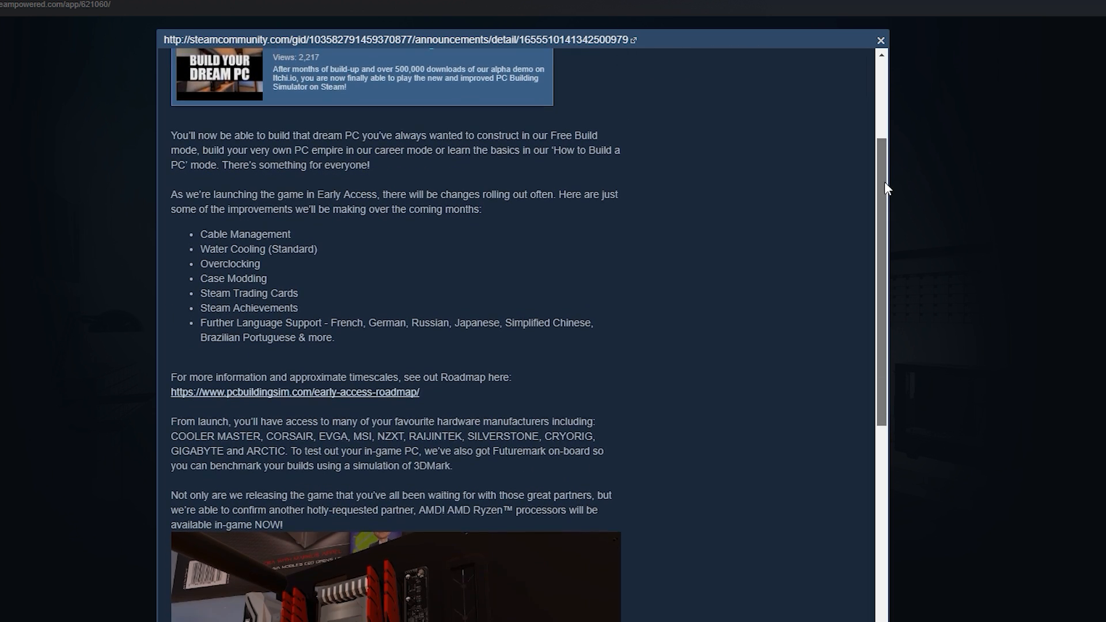
scroll("down", 3)
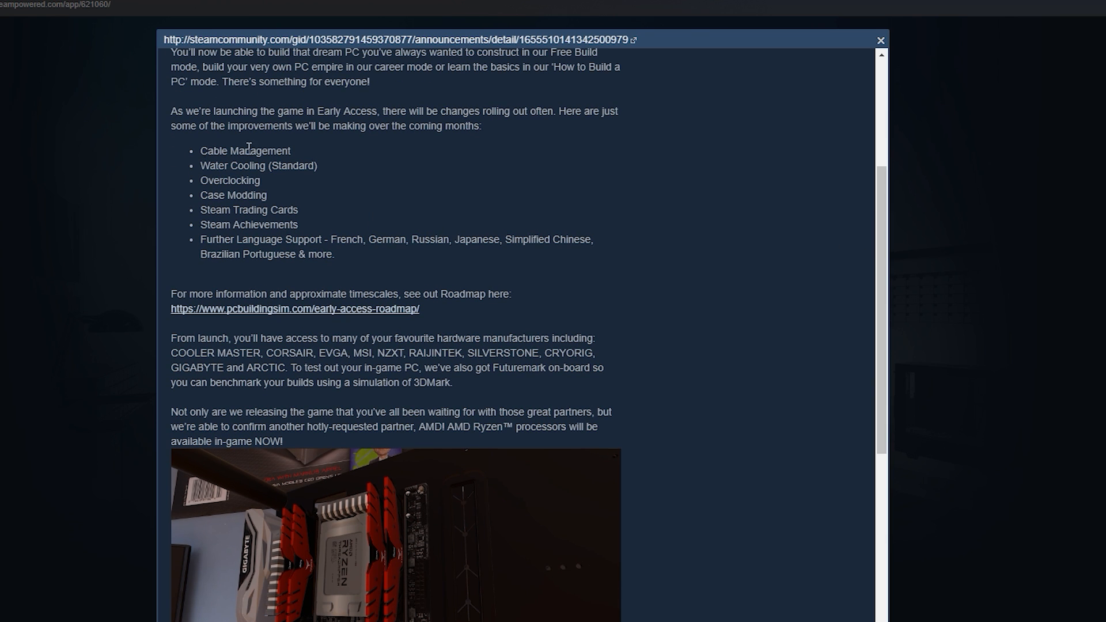
mouse_move(311, 165)
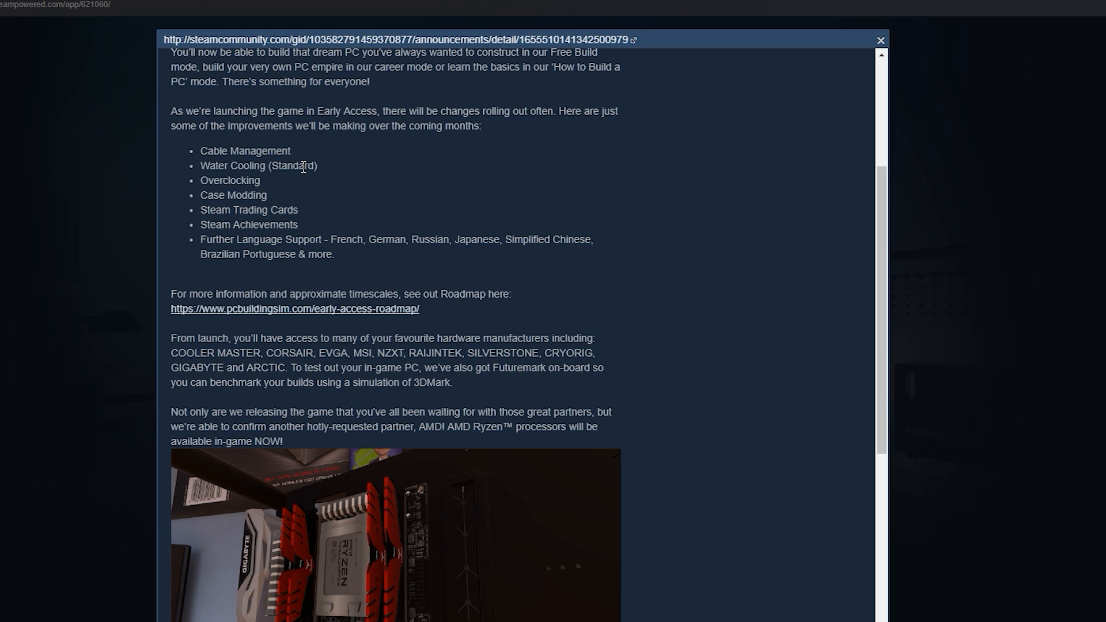
double_click(224, 181)
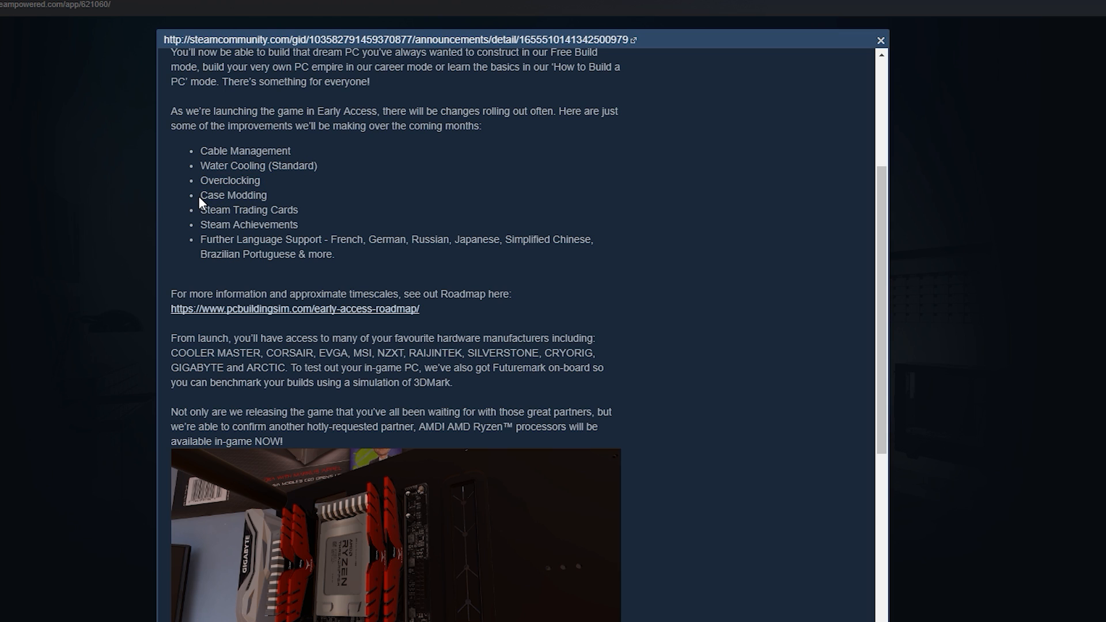
mouse_move(686, 231)
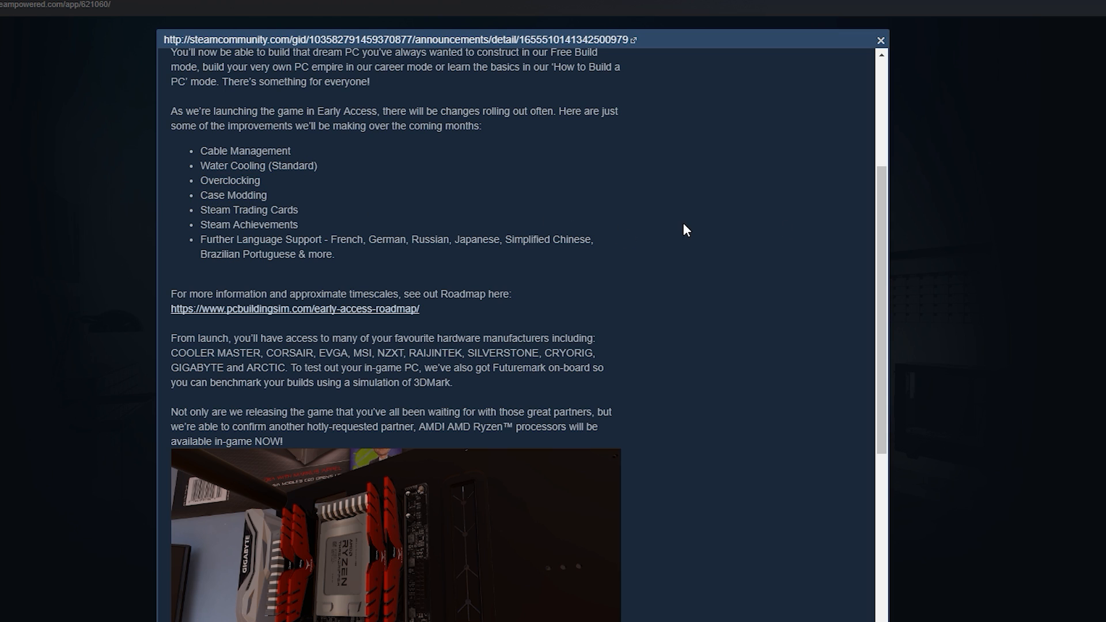
scroll("down", 3)
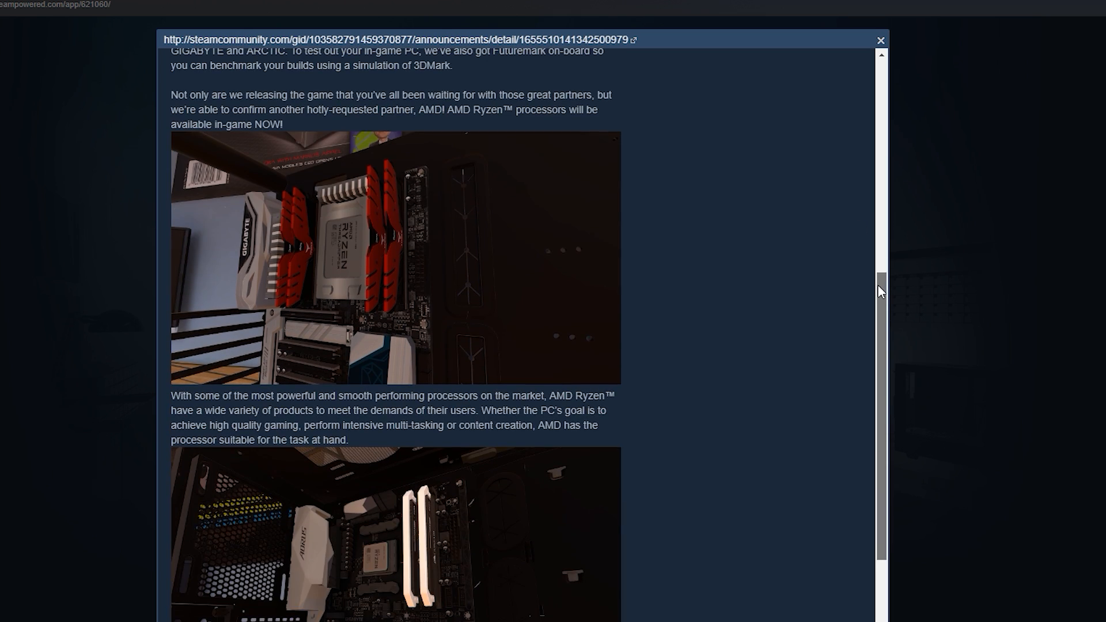
scroll("down", 3)
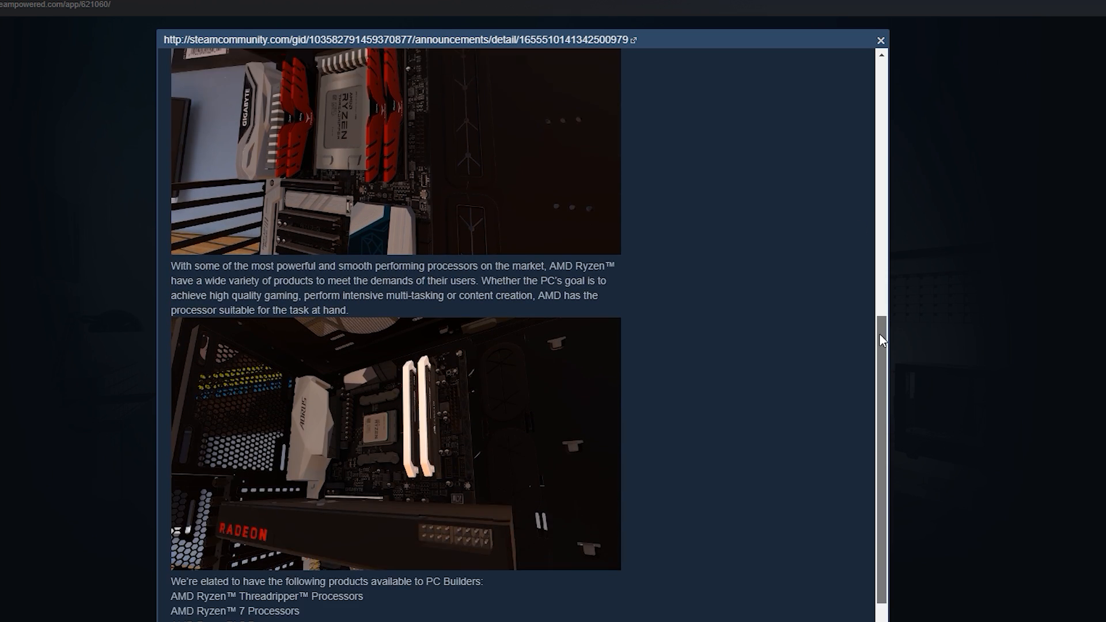
scroll("up", 3)
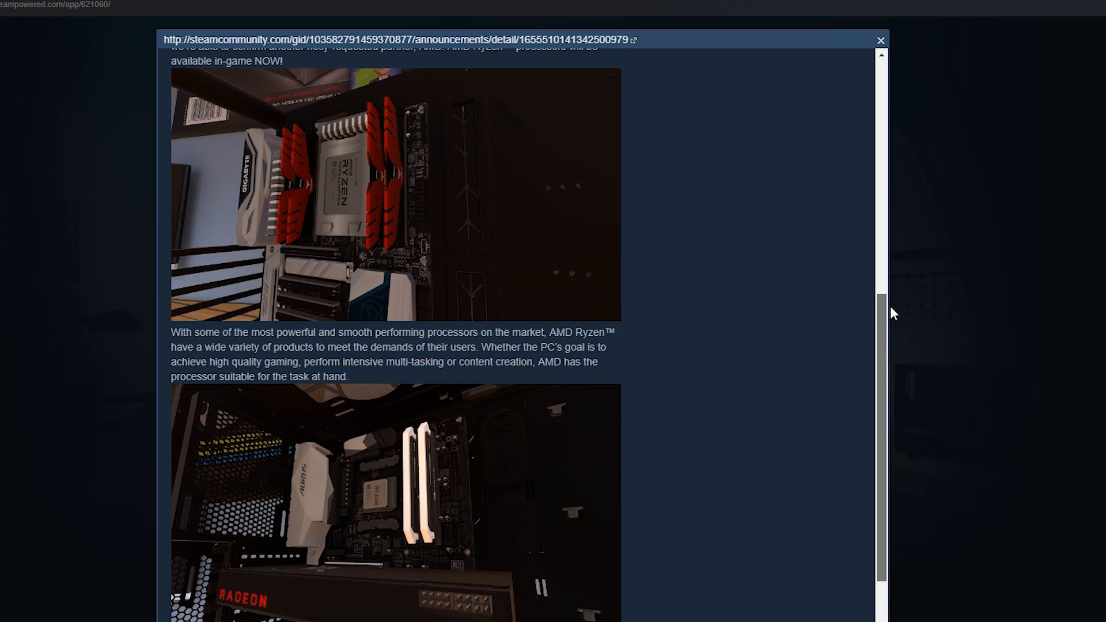
left_click(879, 40)
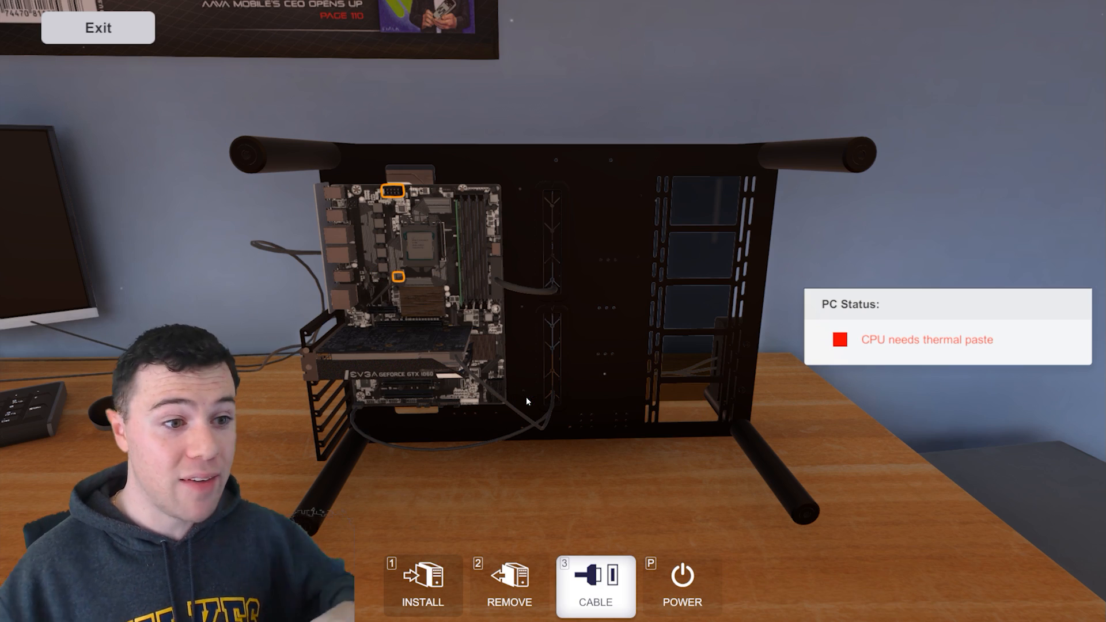
mouse_move(494, 396)
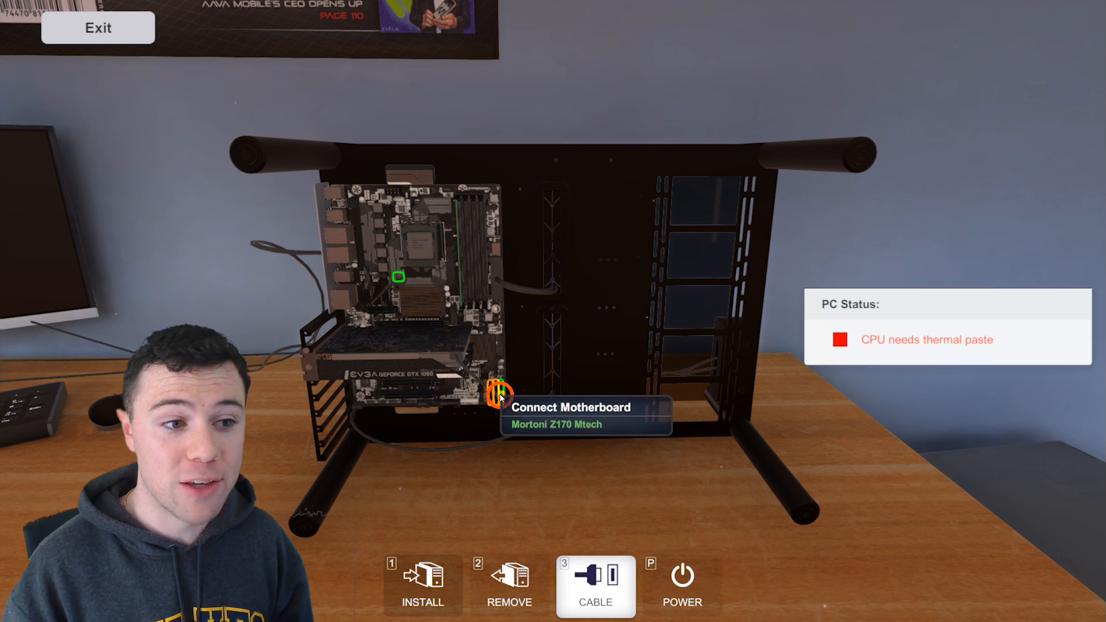
Connect the motherboard cable on the bench build, then pick up a PC from storage.
left_click(494, 393)
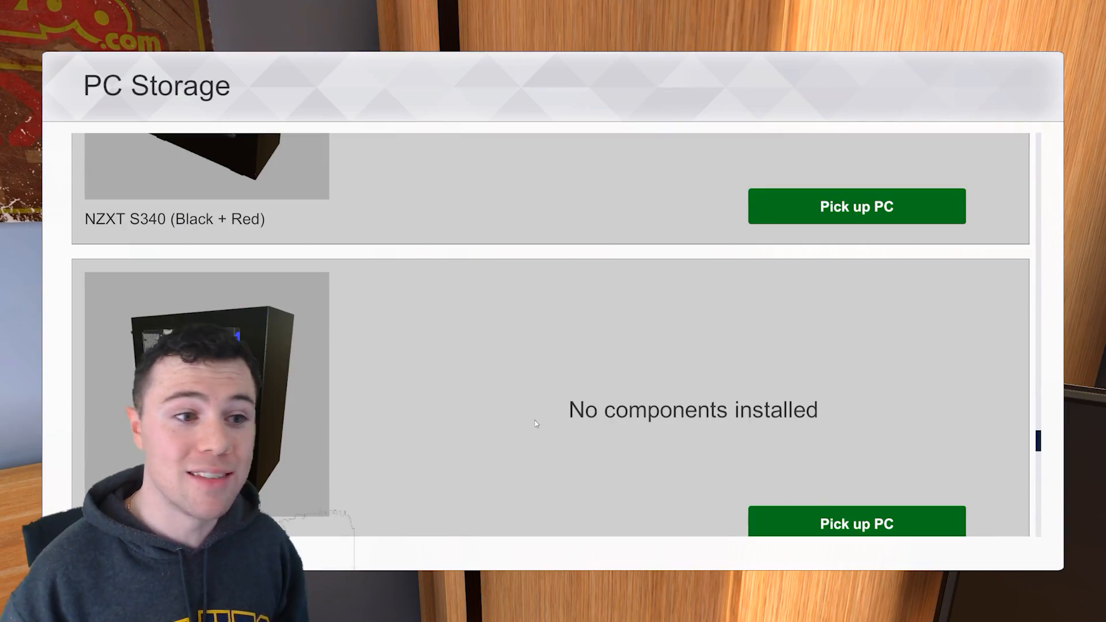
left_click(857, 523)
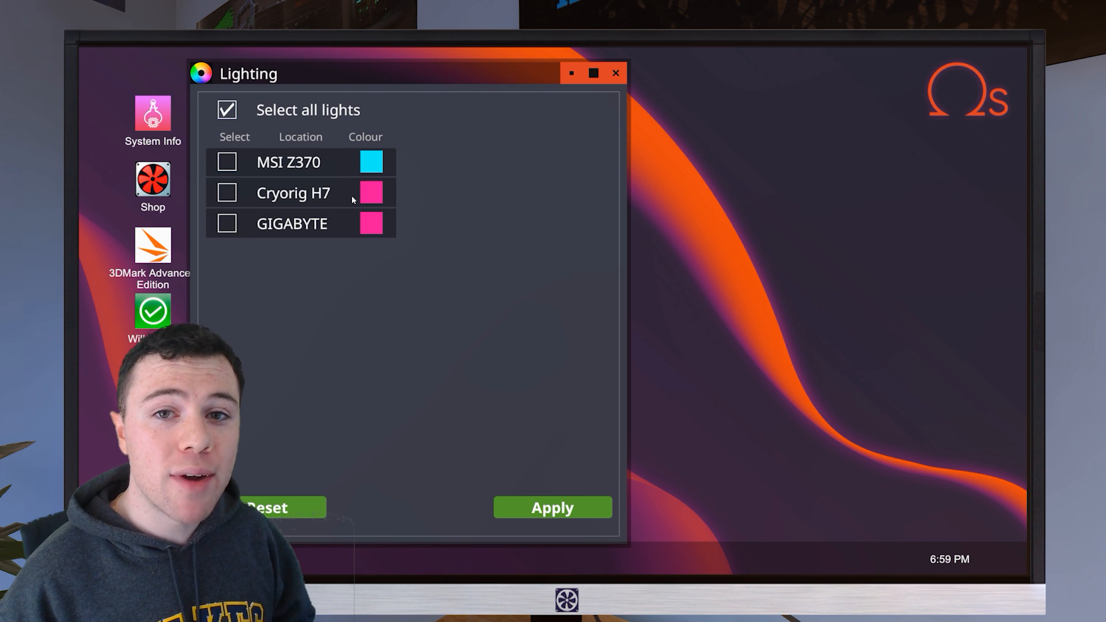
mouse_move(627, 119)
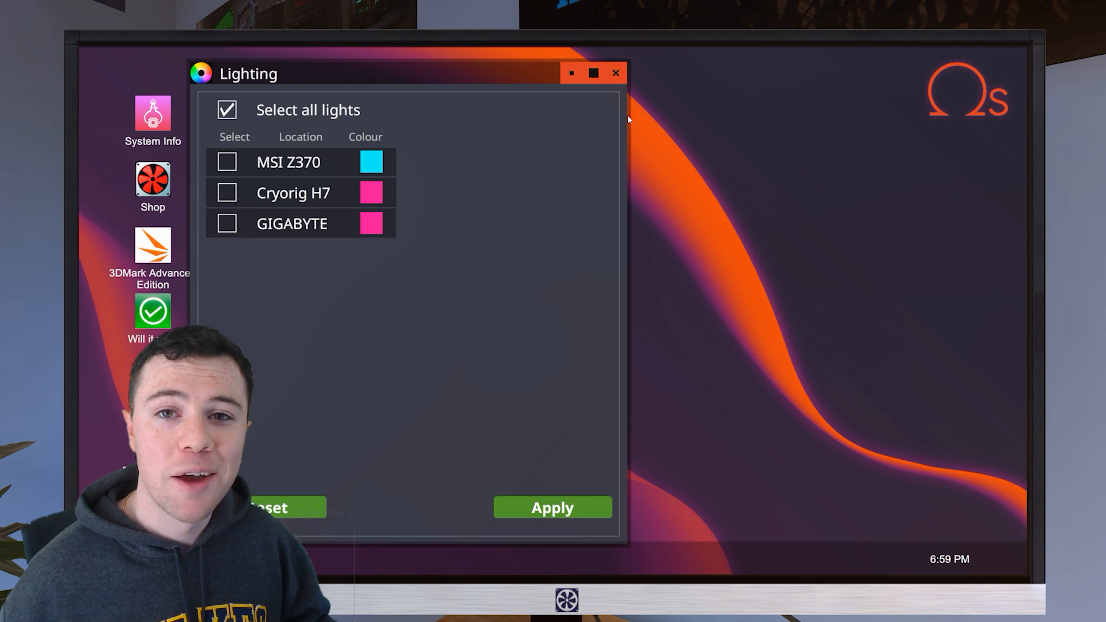
Launch the BITS&PCs shop from the in-game desktop.
left_click(152, 178)
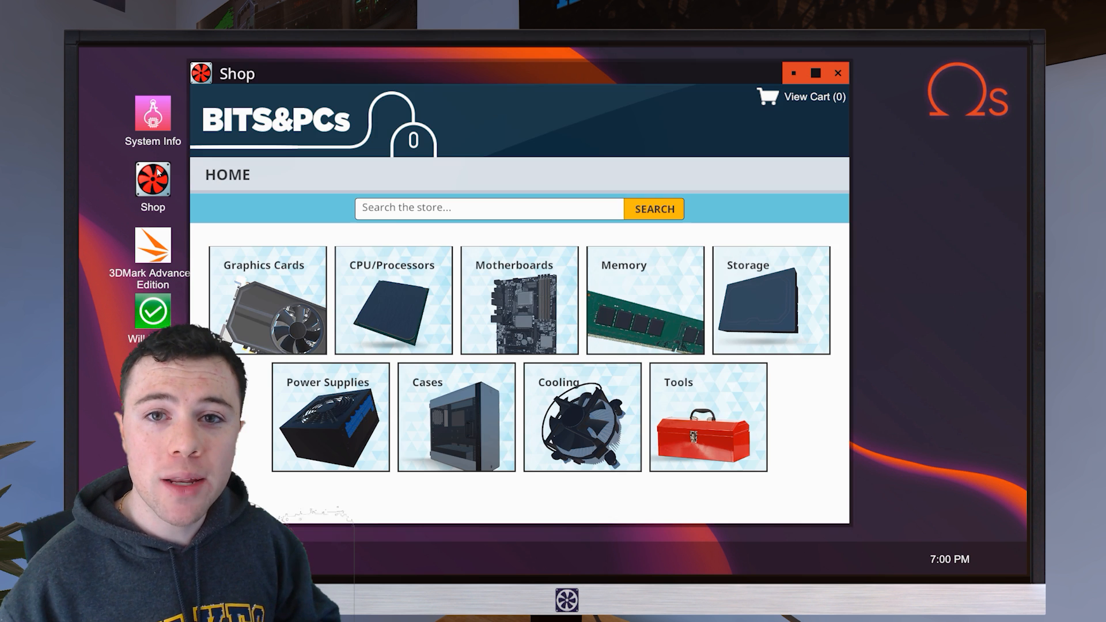